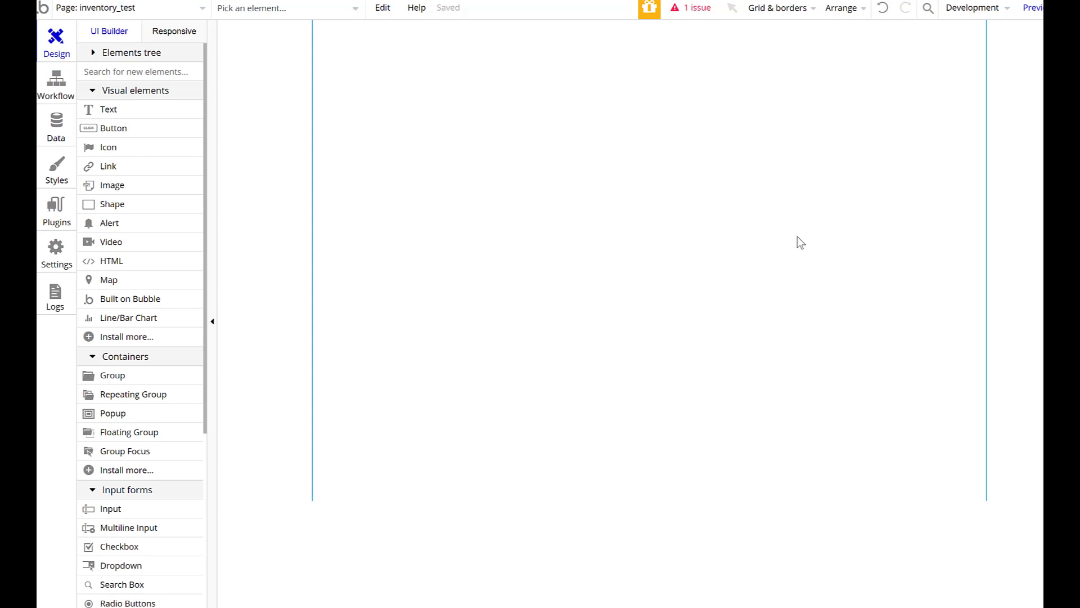
mouse_move(822, 239)
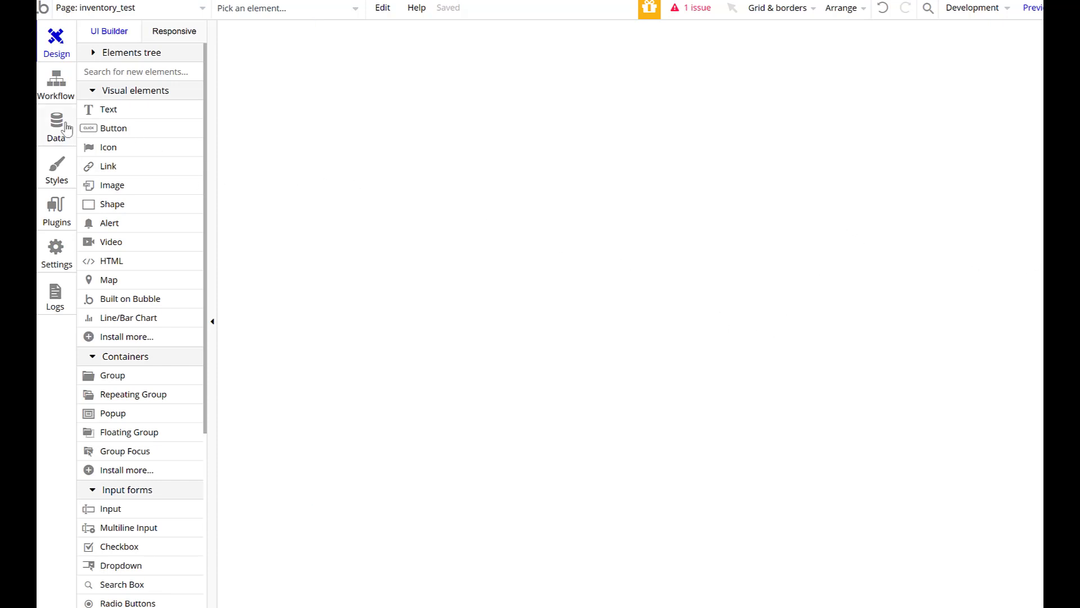
Create a new data type named 'Product' in the Data tab
click(56, 124)
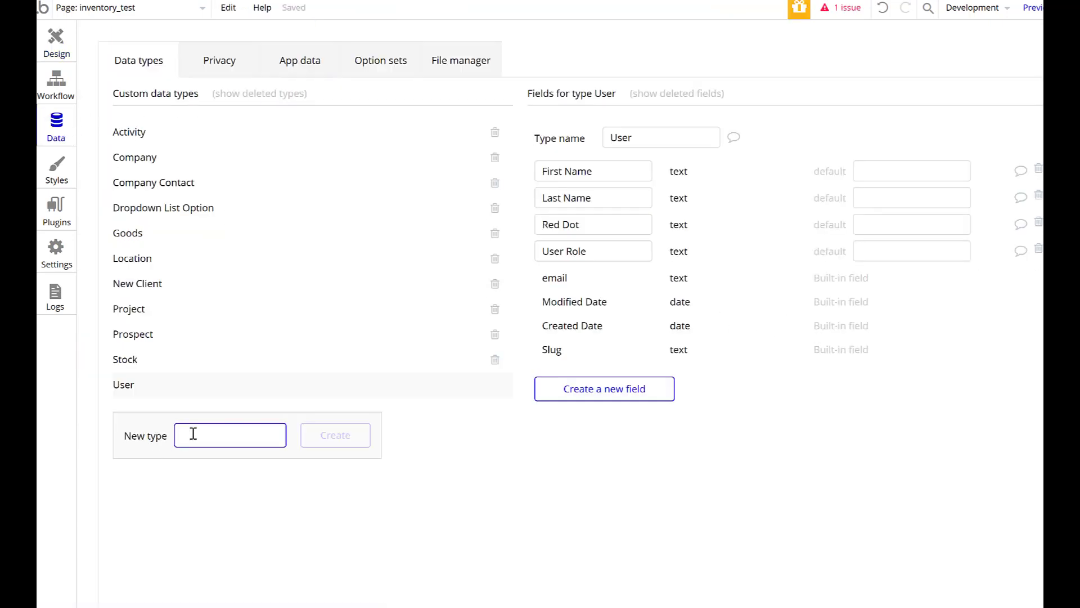
text(Product)
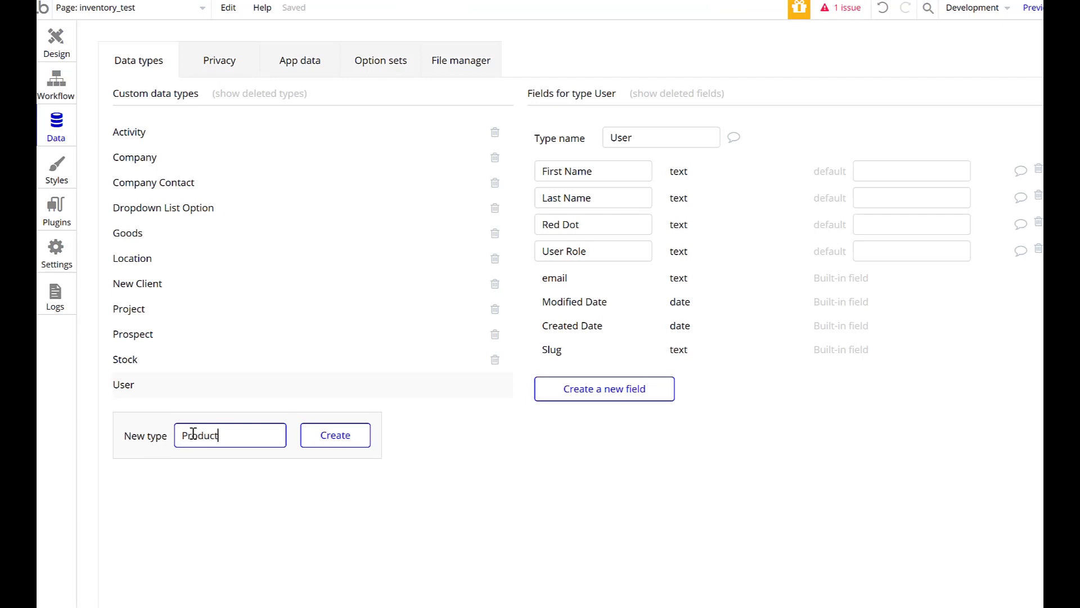
click(335, 435)
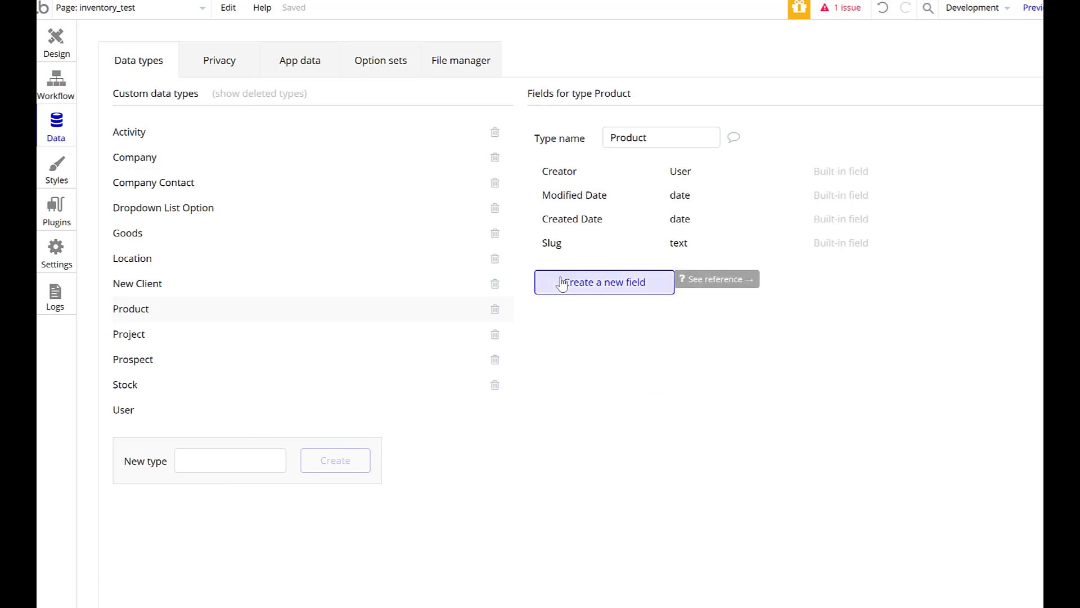
Add a text Product Name field and a number Product Quantity field, then return to Design
click(605, 282)
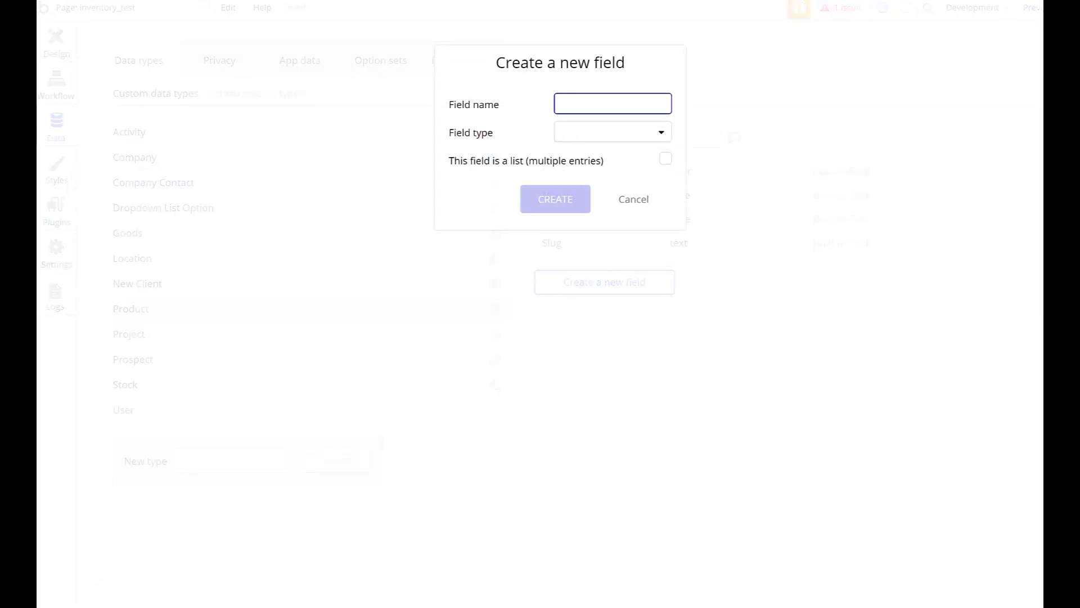
text(P)
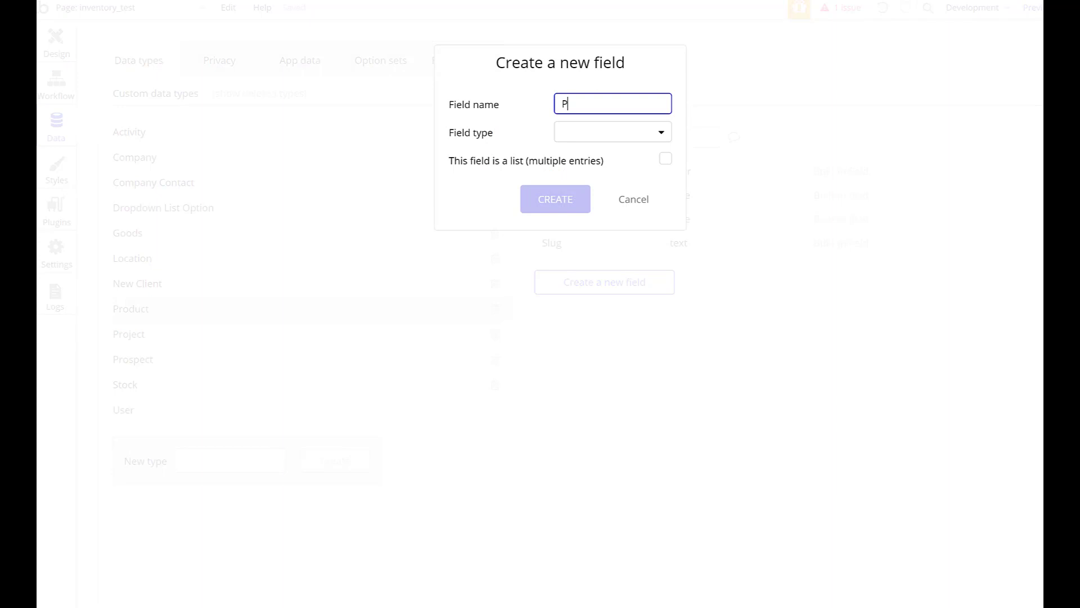
text(roduct Name)
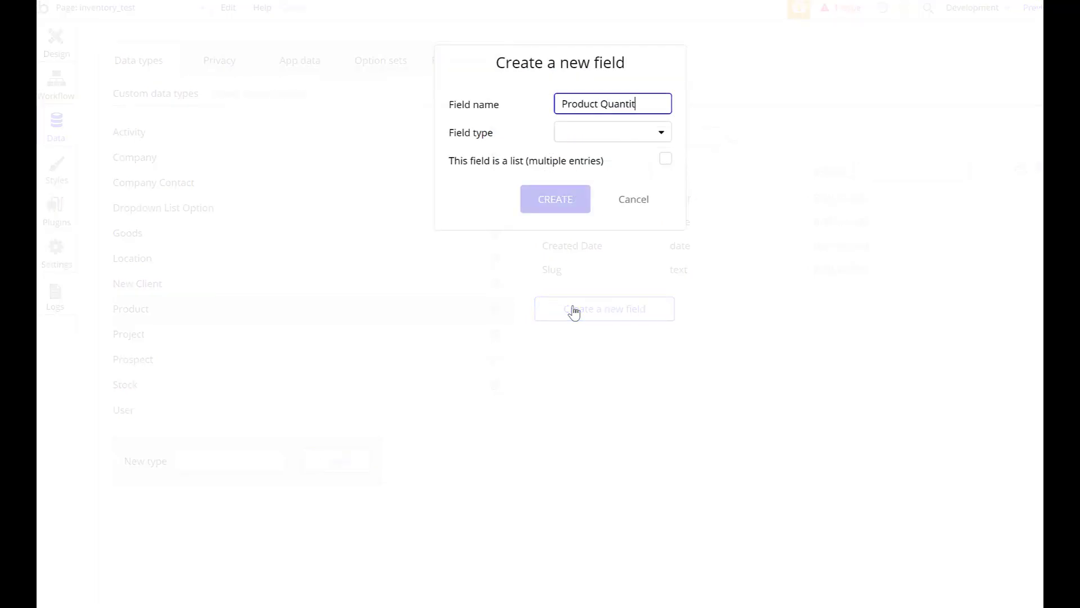
click(611, 132)
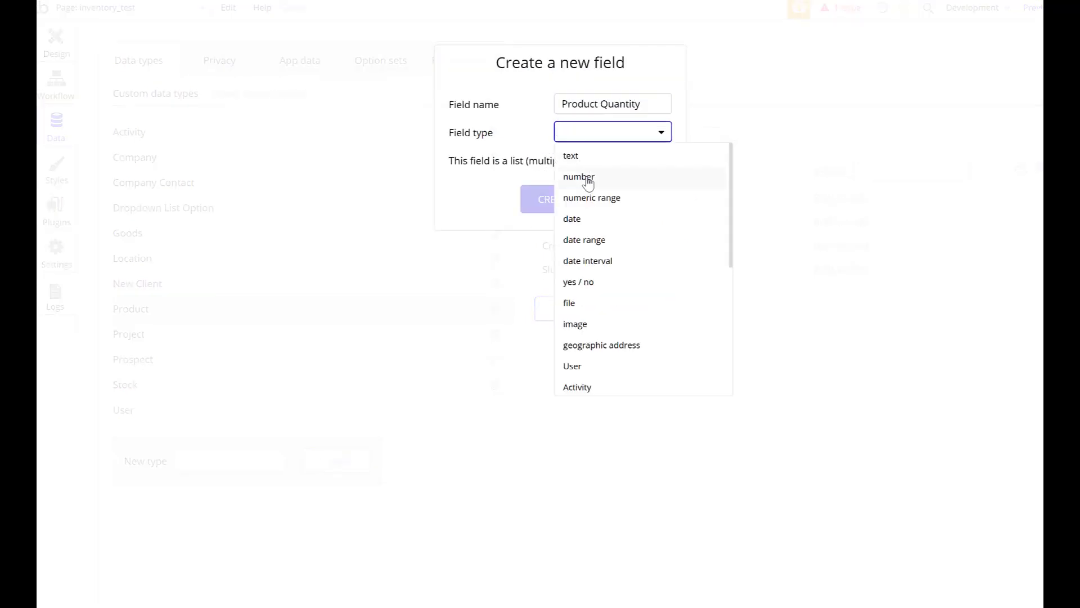
click(580, 176)
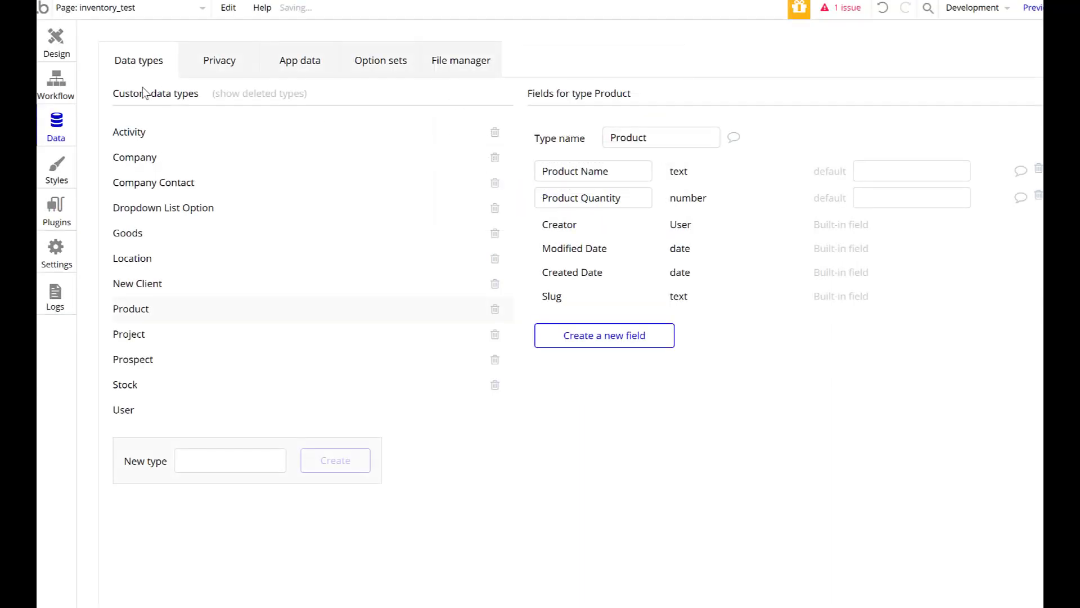
click(56, 41)
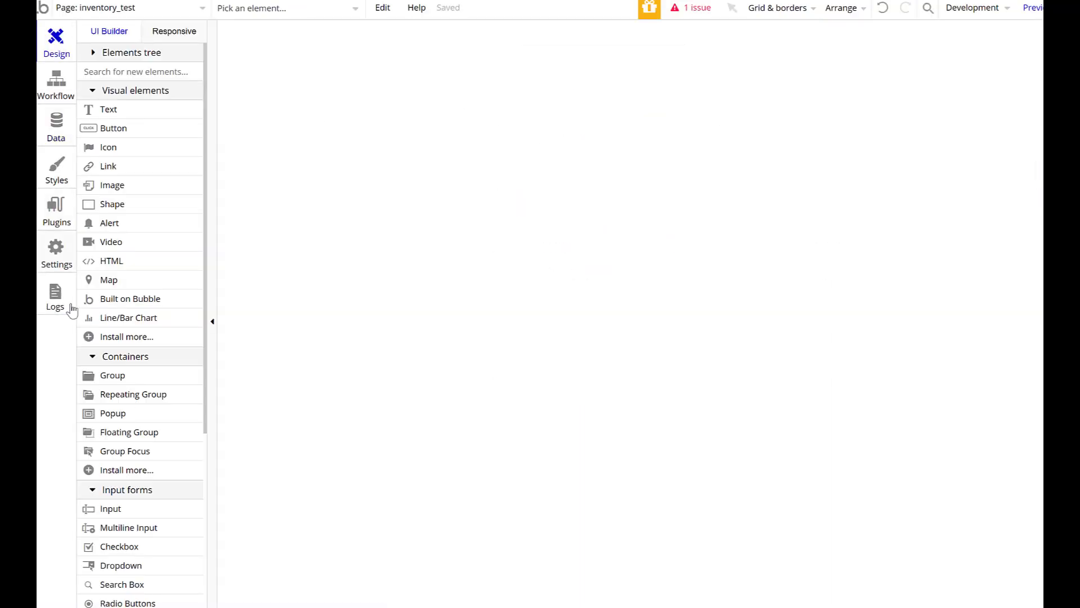
Add an 'Add Product' button and a text input placeholdered 'New Product Name'
click(109, 508)
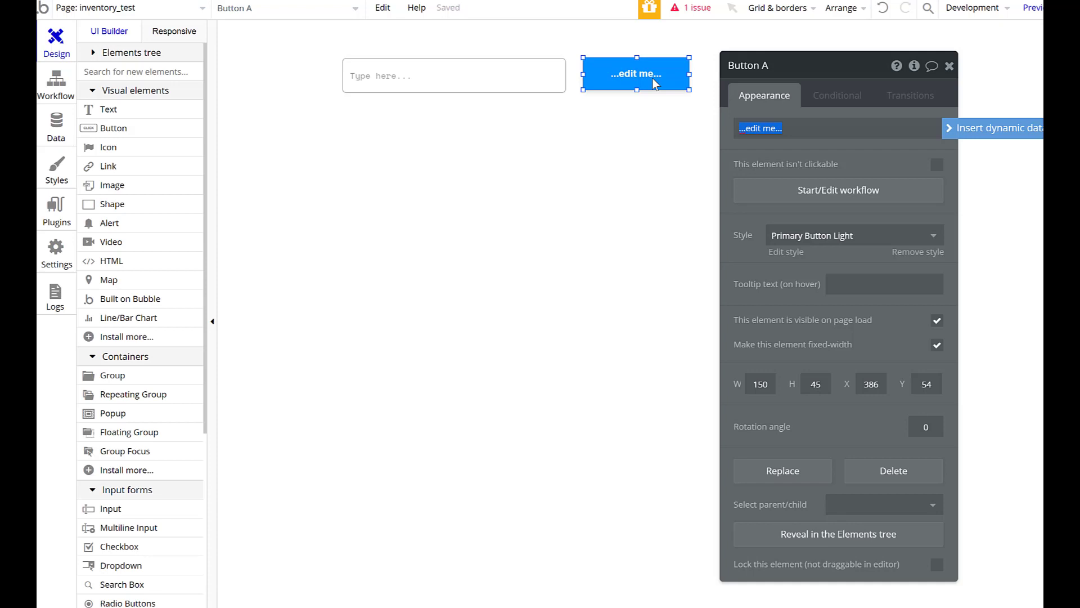
text(Product)
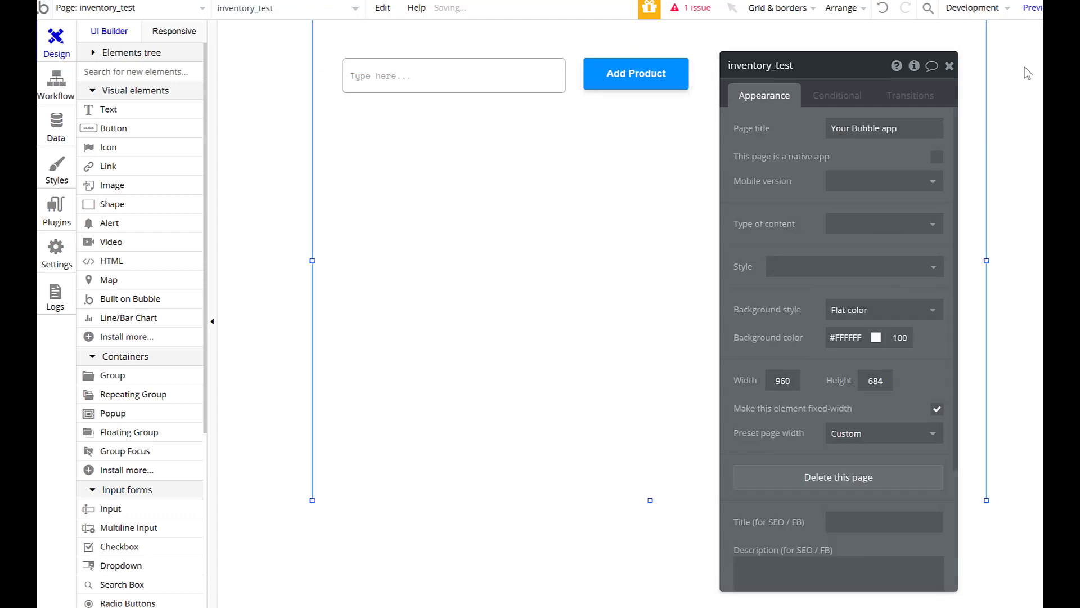
click(454, 74)
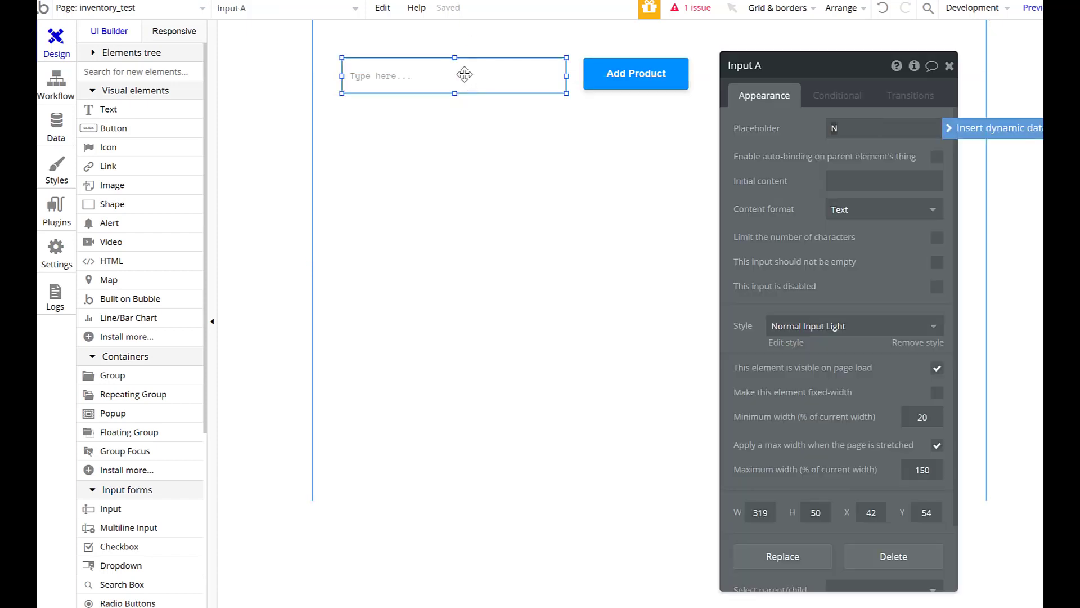
text(New prodcut nam)
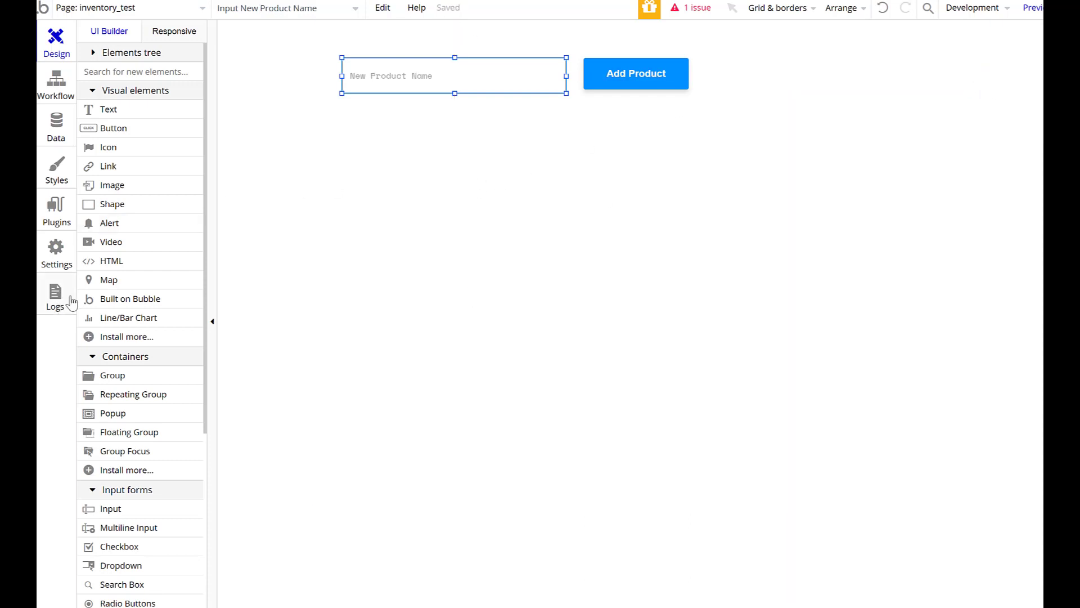
mouse_move(126, 537)
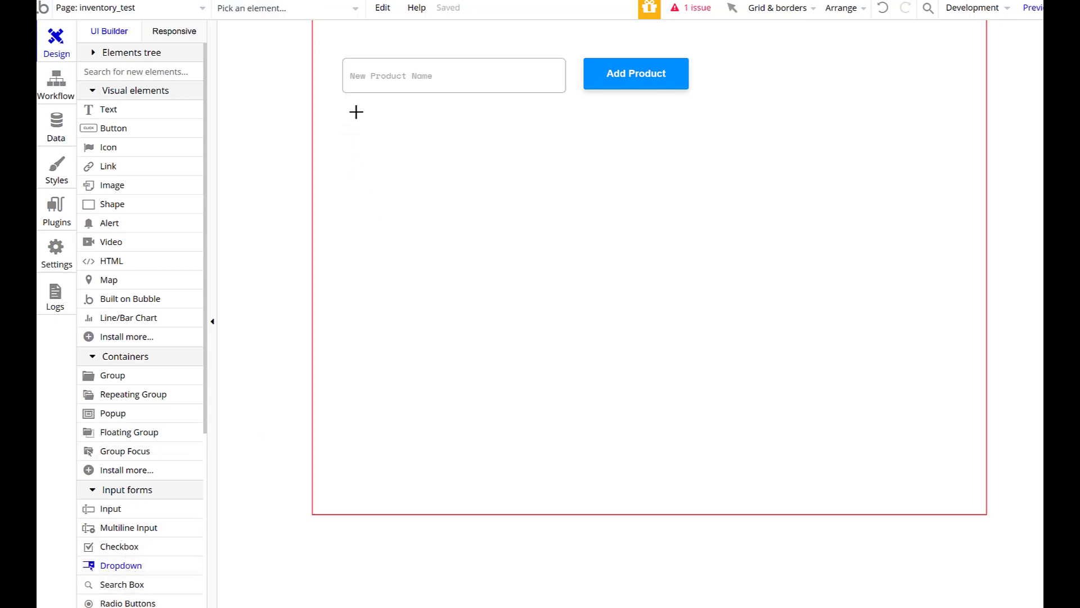
Add a 'List of product' dropdown with dynamic choices from a Product search, captioned by Product Name
drag(120, 565, 430, 175)
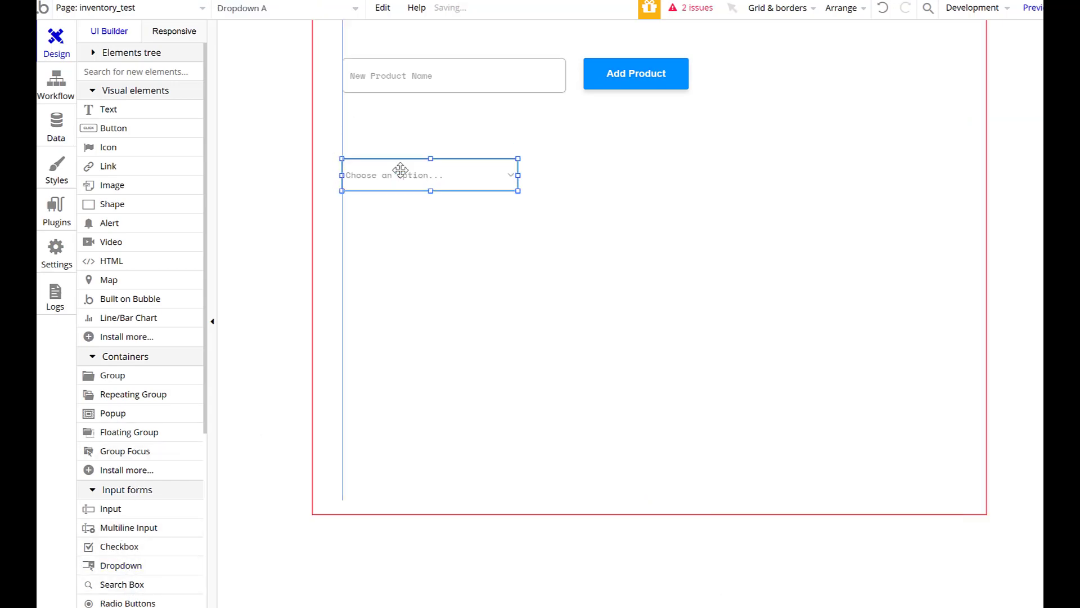
click(429, 174)
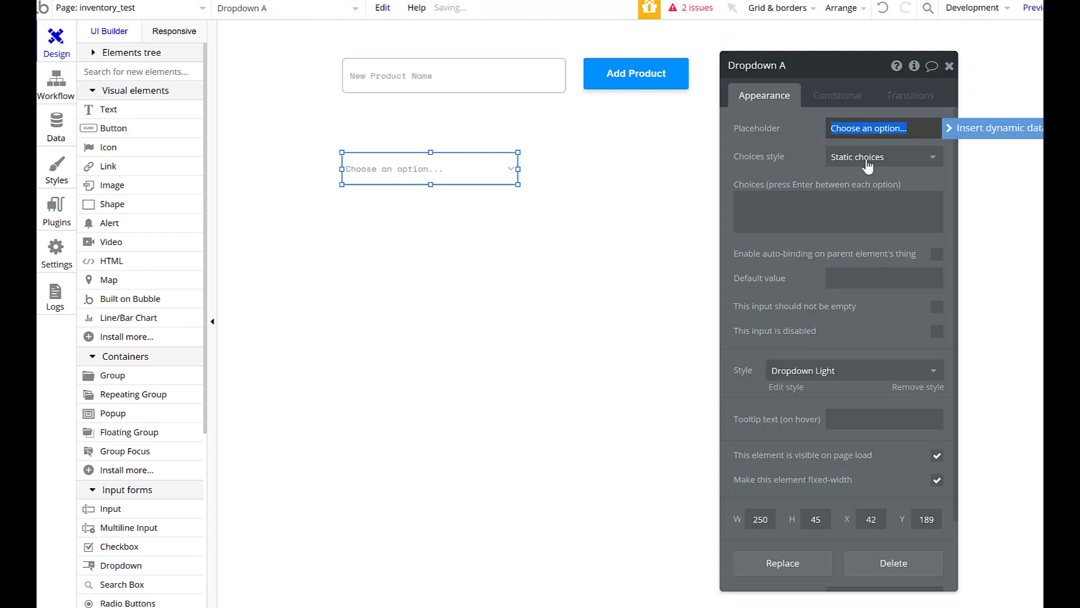
text(List of prod)
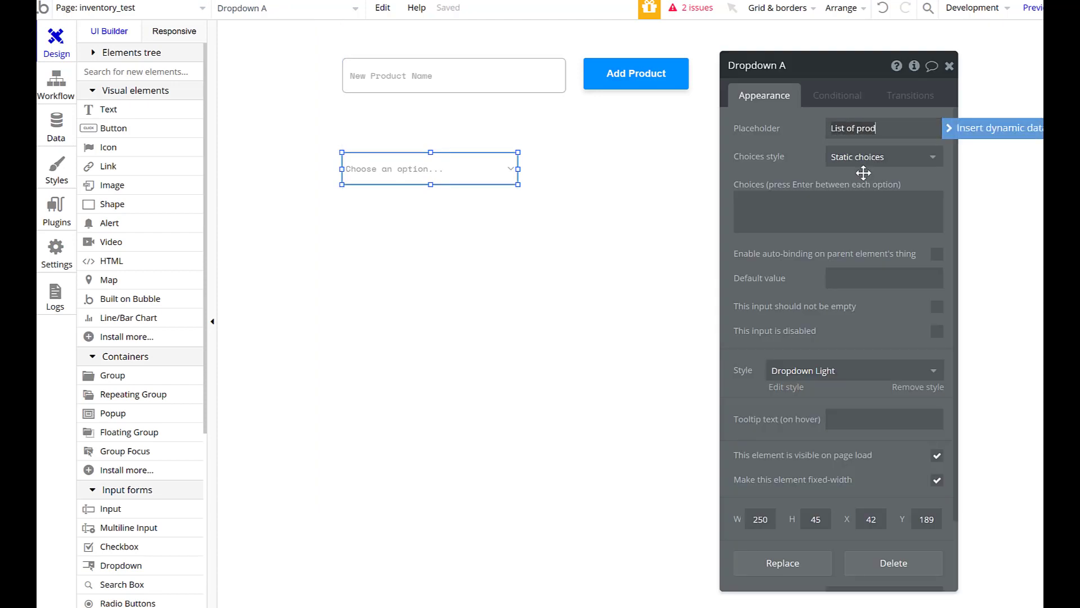
click(884, 157)
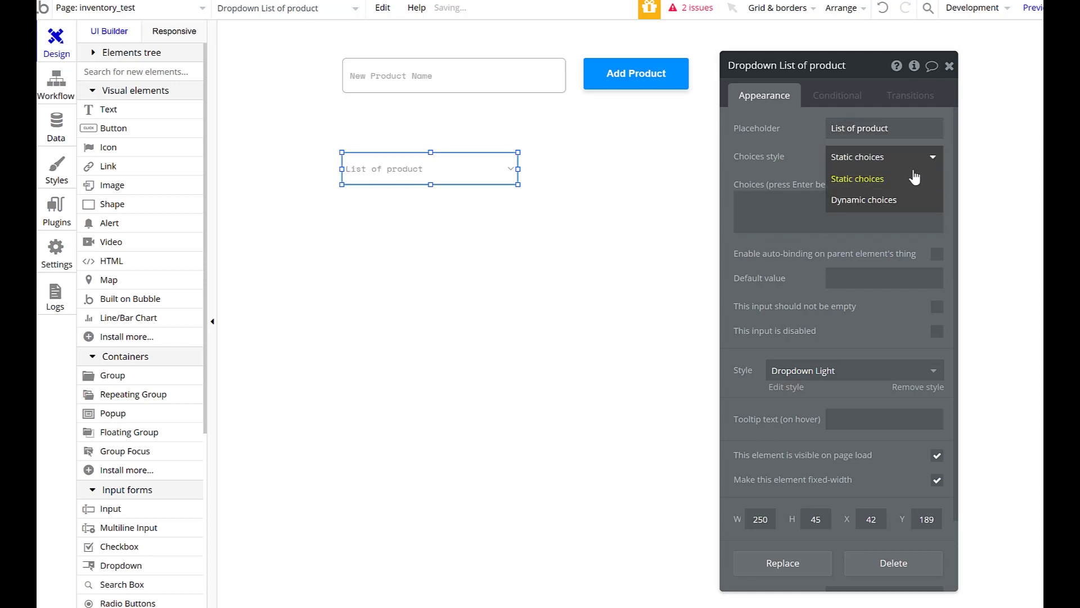
click(864, 199)
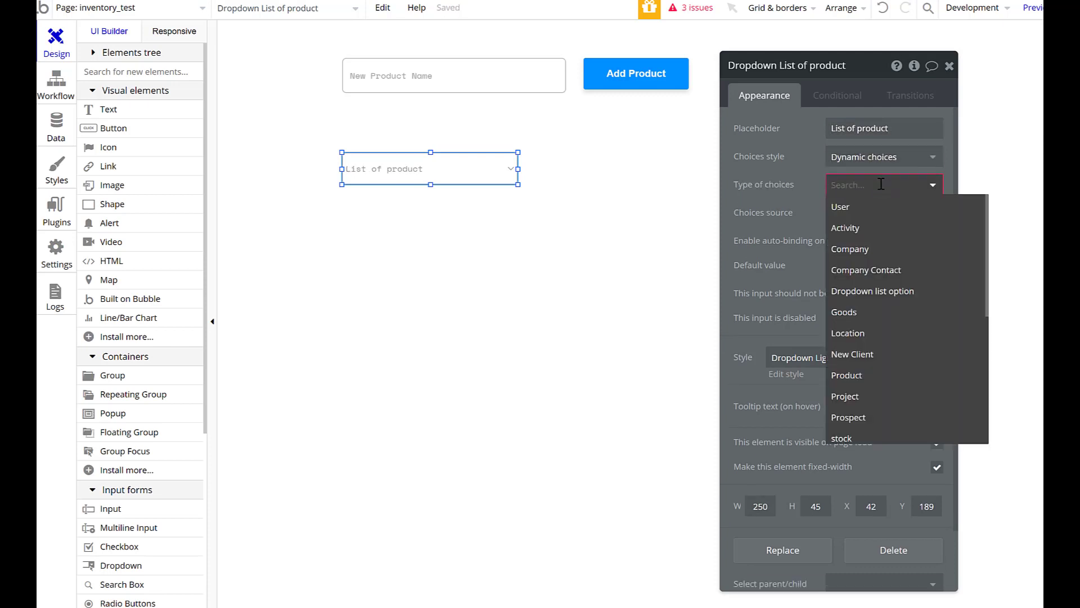
mouse_move(866, 421)
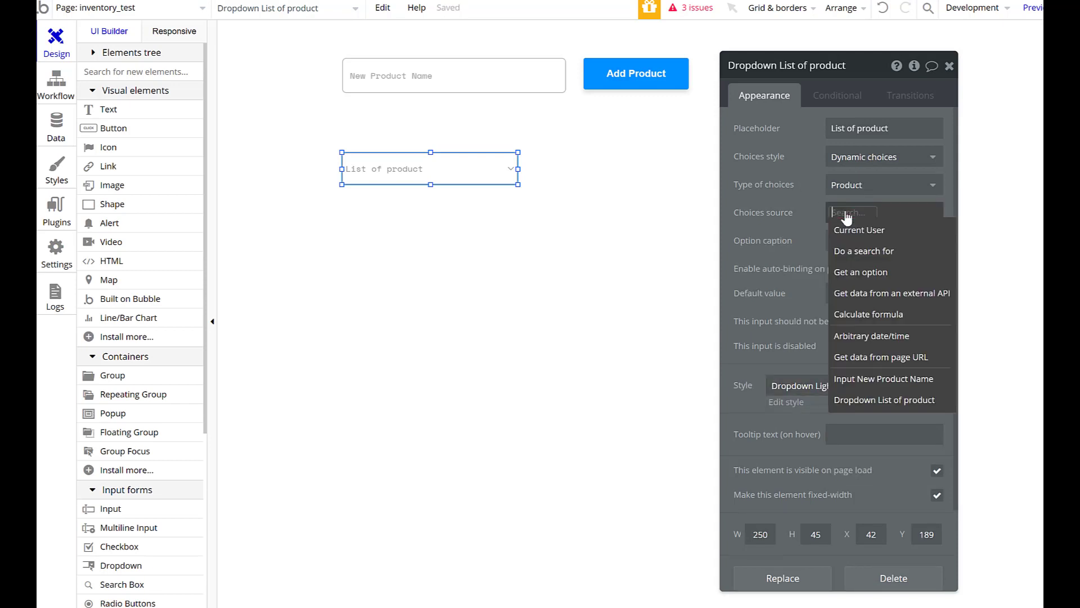
click(863, 251)
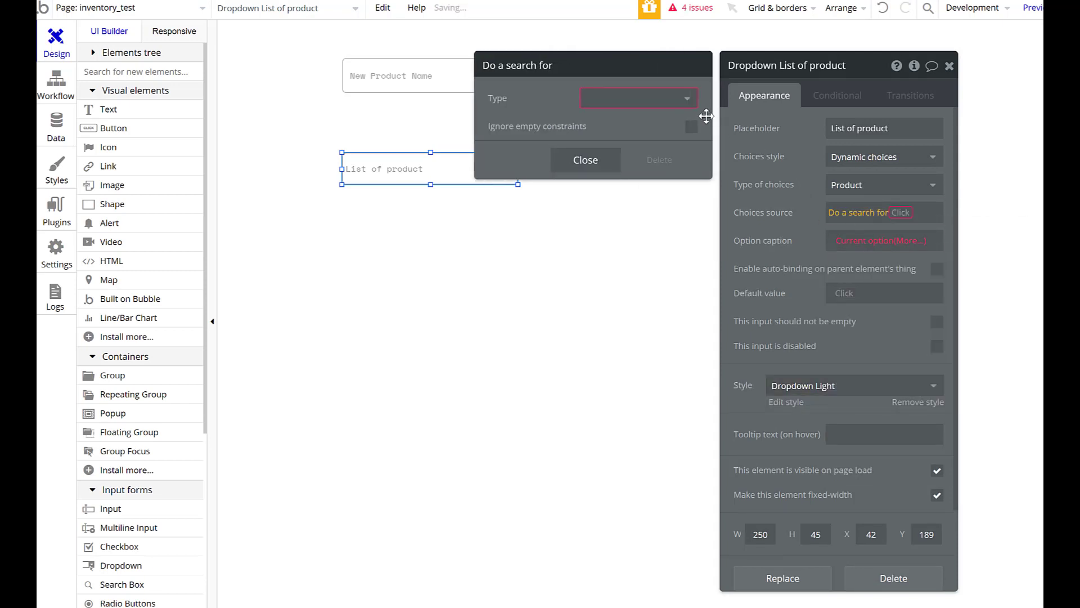
click(637, 98)
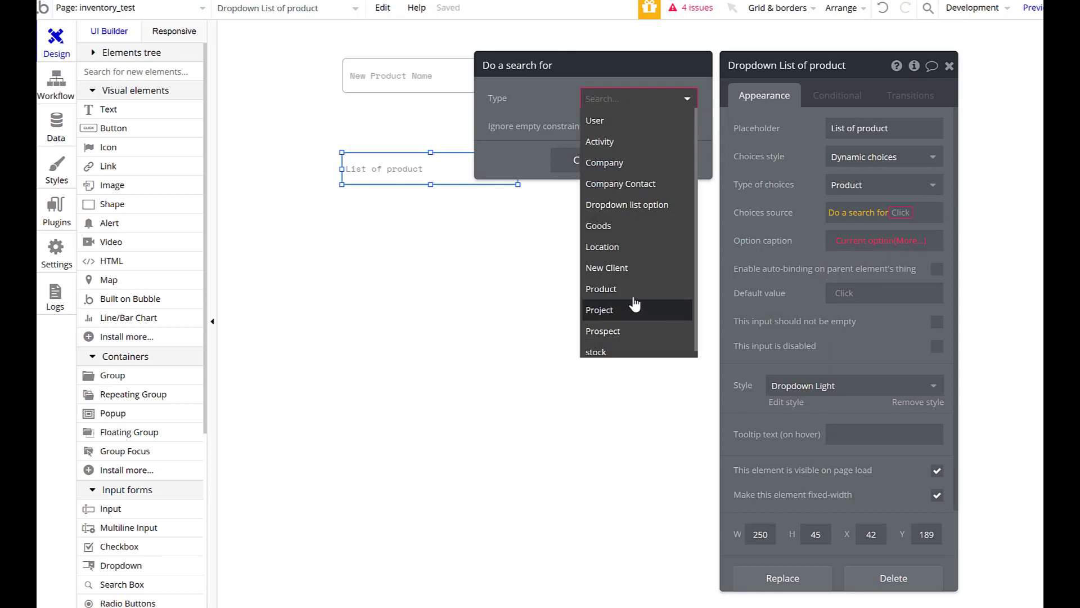
click(601, 289)
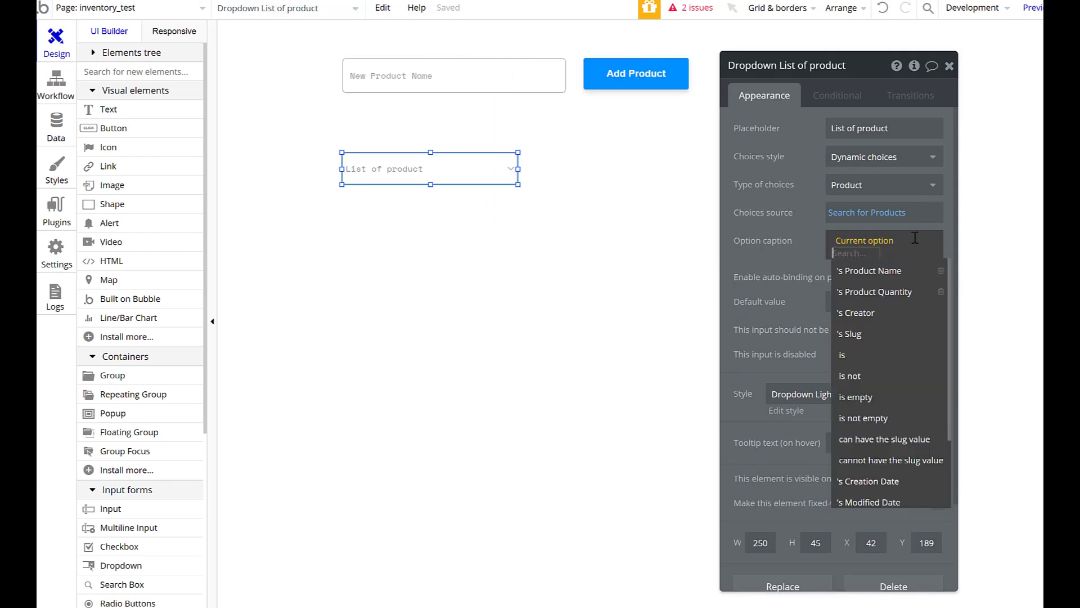
click(873, 270)
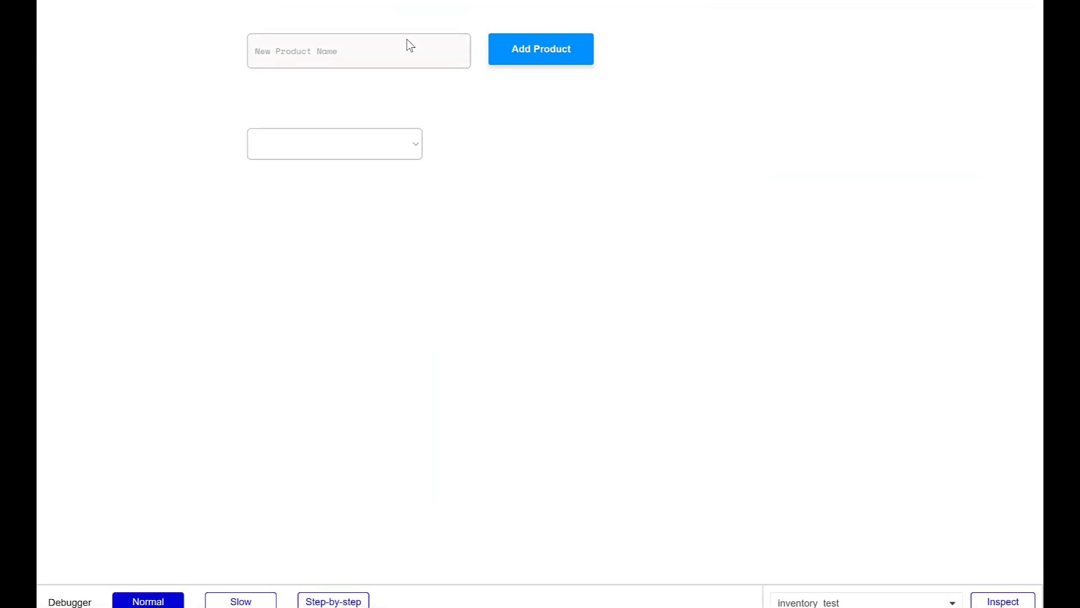
In preview, check the dropdown, enter 'Beans' as a product name and submit it
click(334, 144)
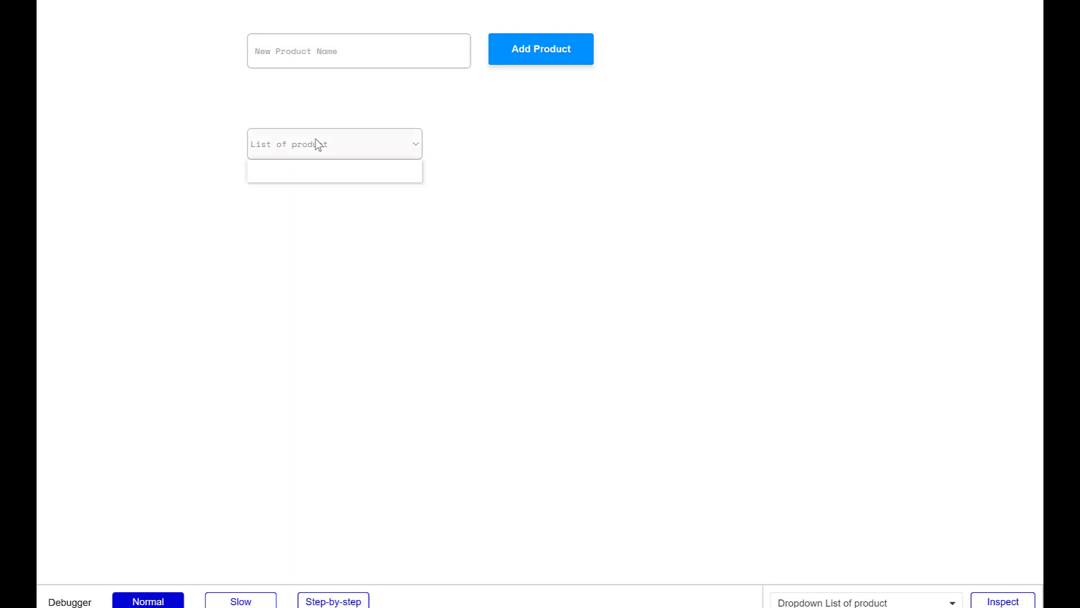
text(Beans)
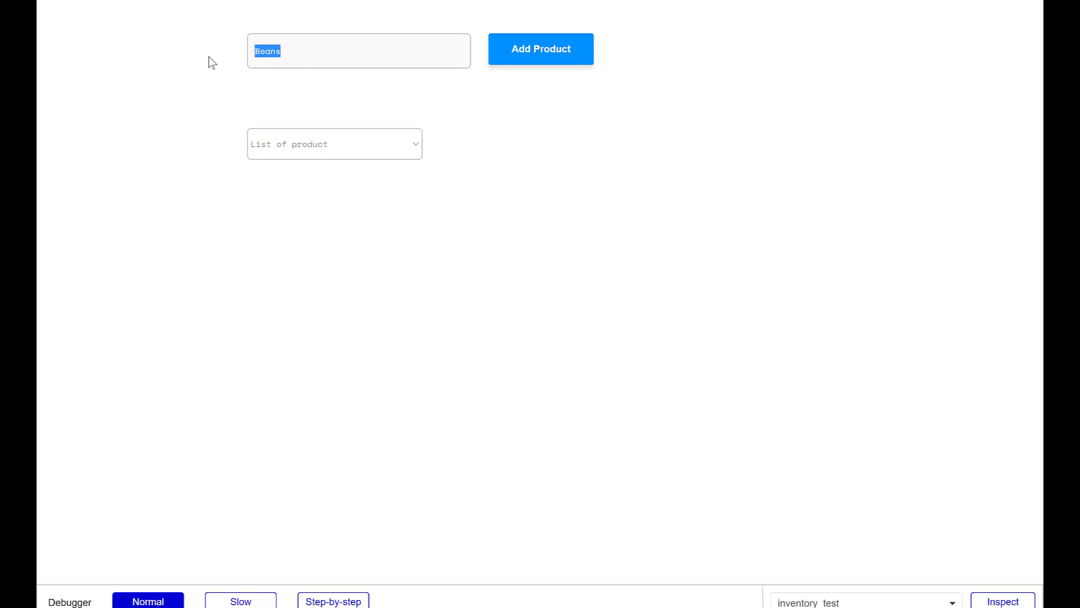
click(540, 49)
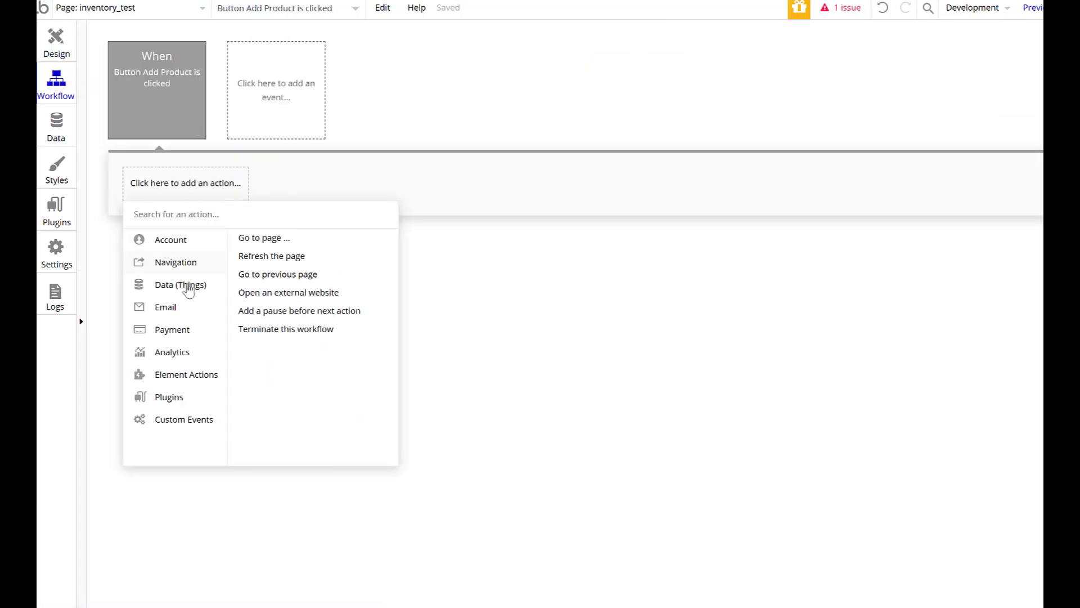
Add a 'Create a new Product' action setting the Product Name and Product Quantity fields
click(181, 285)
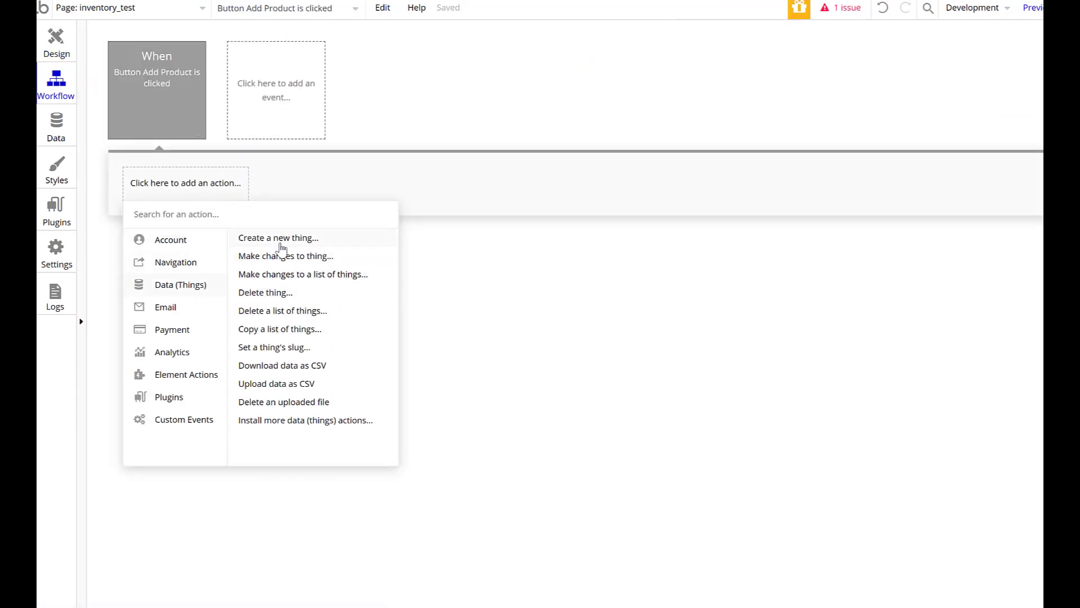
click(277, 237)
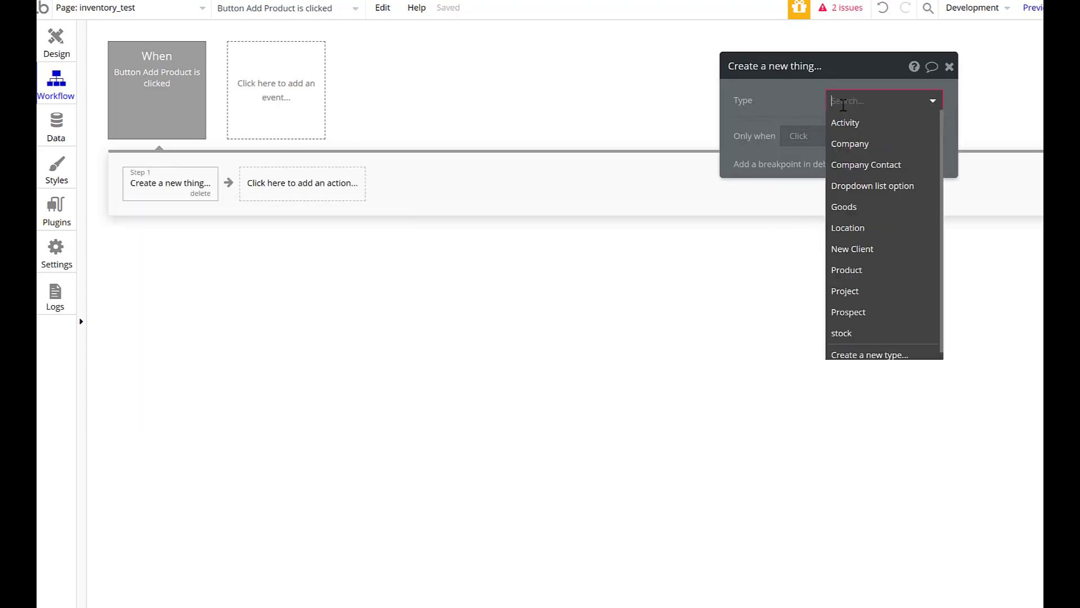
mouse_move(841, 332)
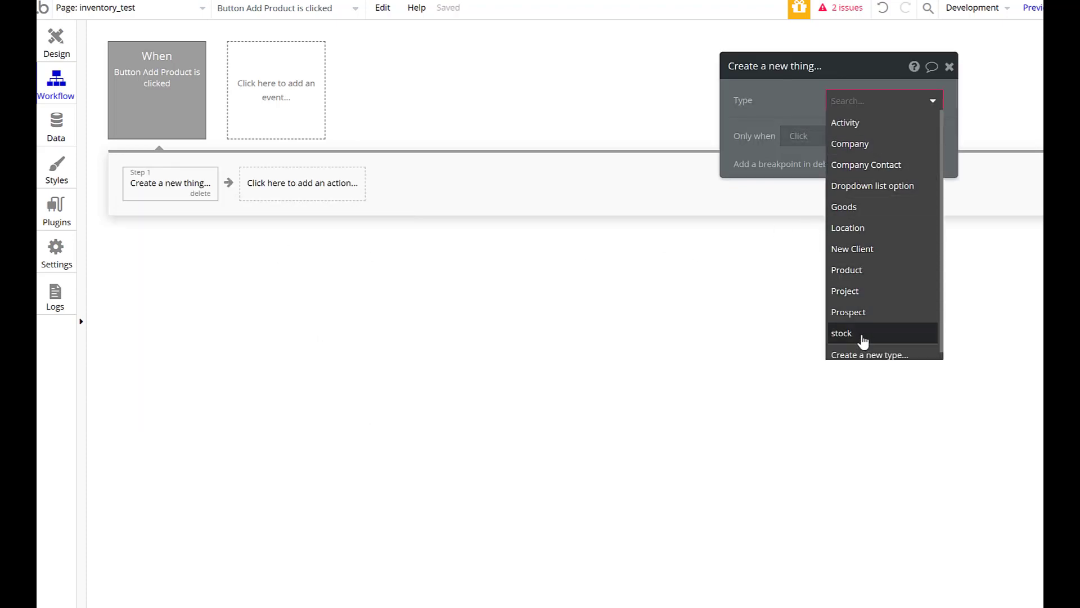
click(846, 269)
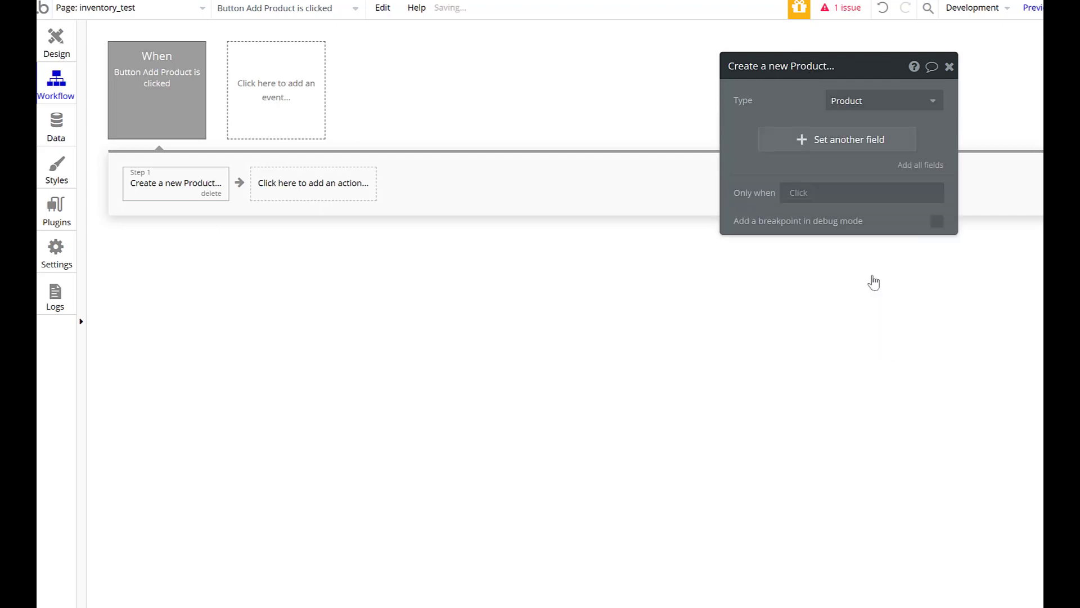
click(837, 139)
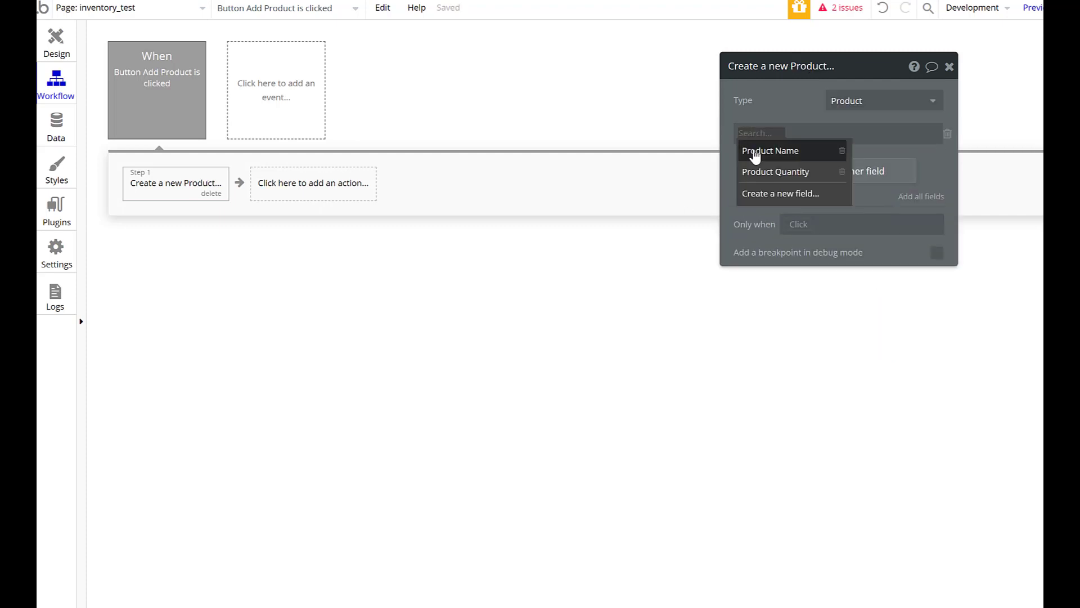
click(770, 150)
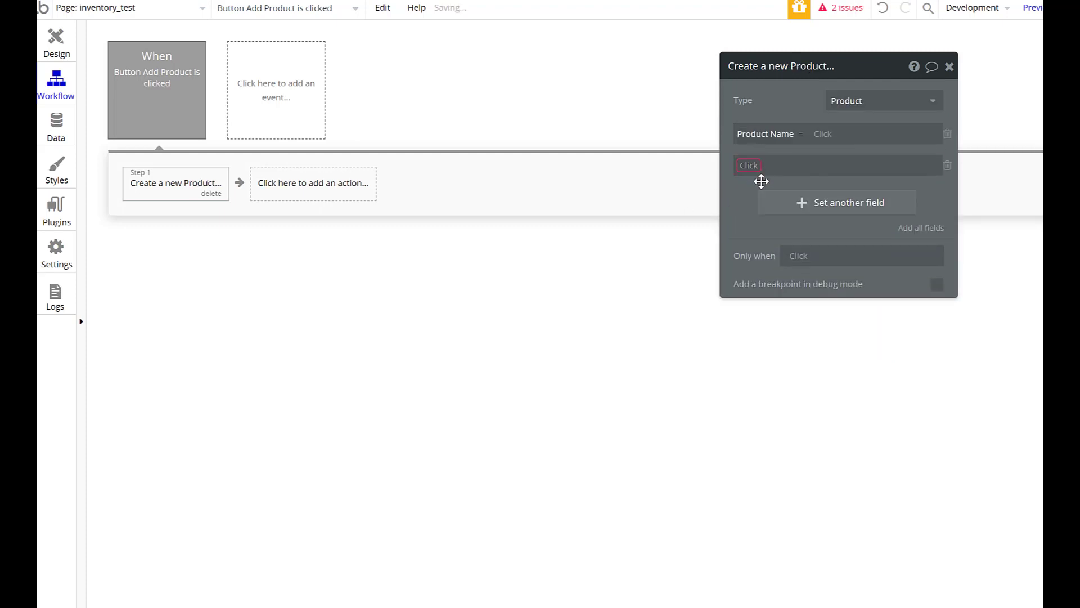
click(843, 165)
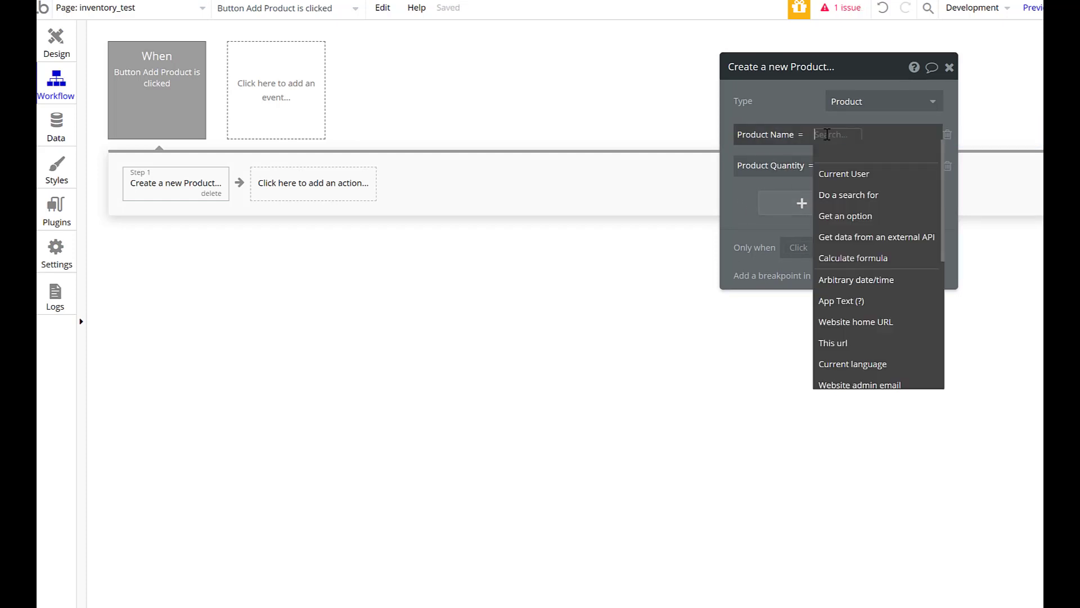
Set Product Name to Input New Product Name's value and add 'Reset relevant inputs'
scroll(down, 3)
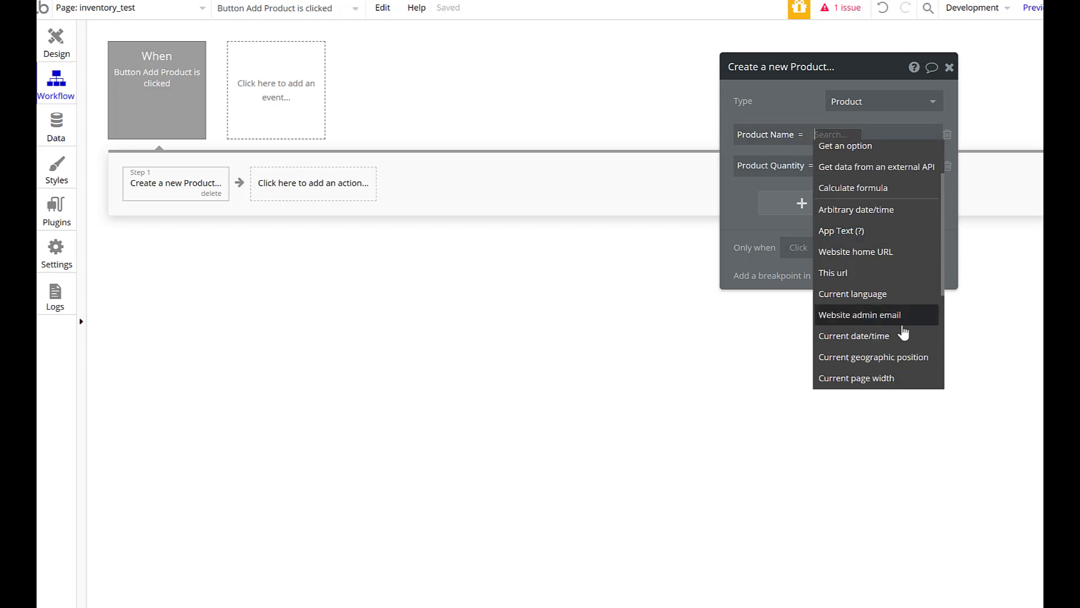
scroll(down, 3)
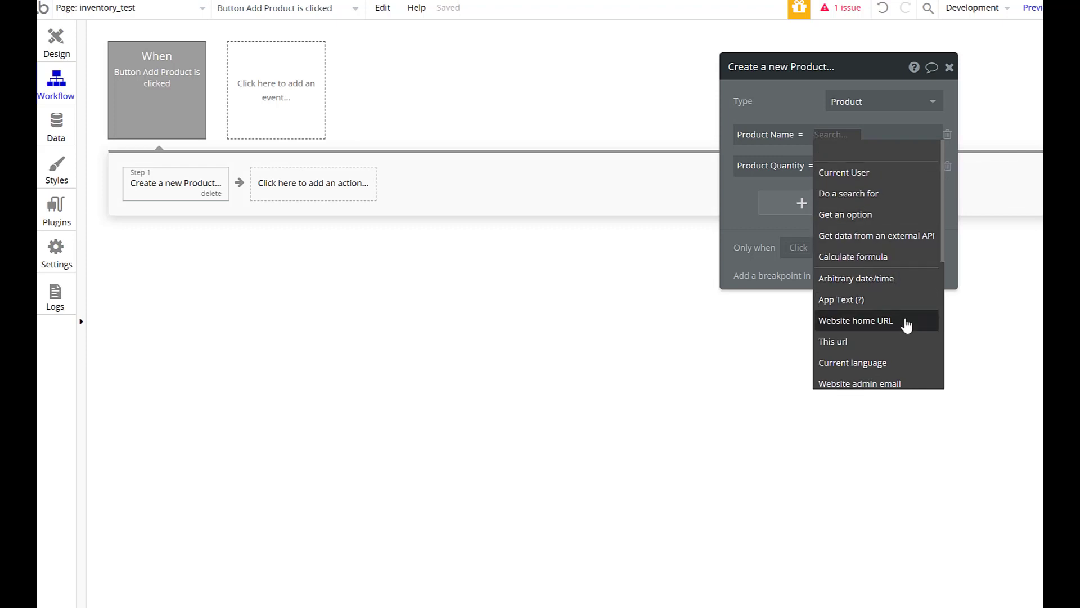
scroll(down, 3)
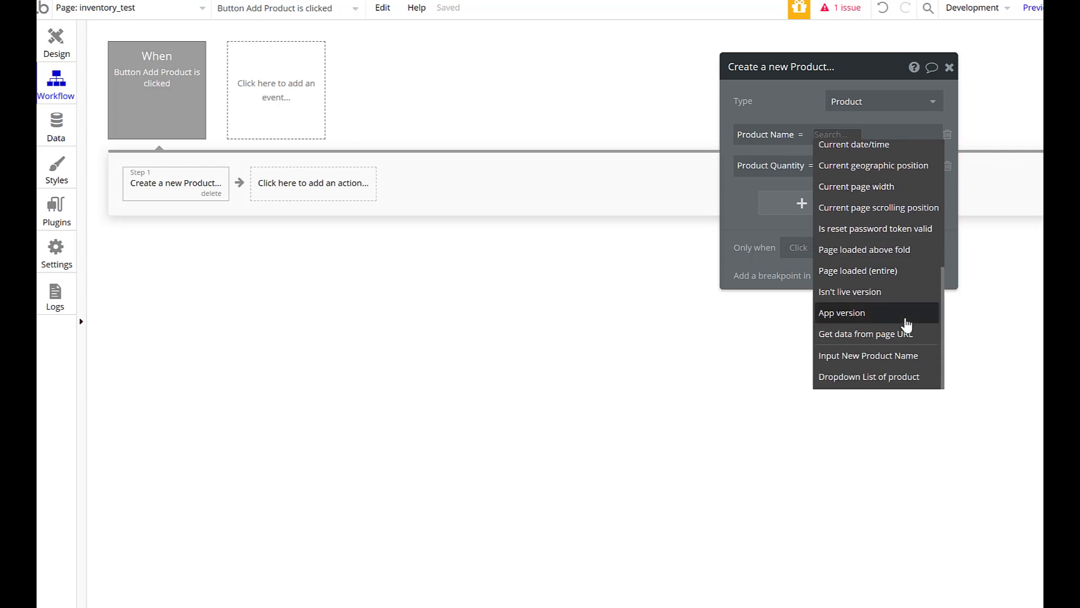
click(868, 355)
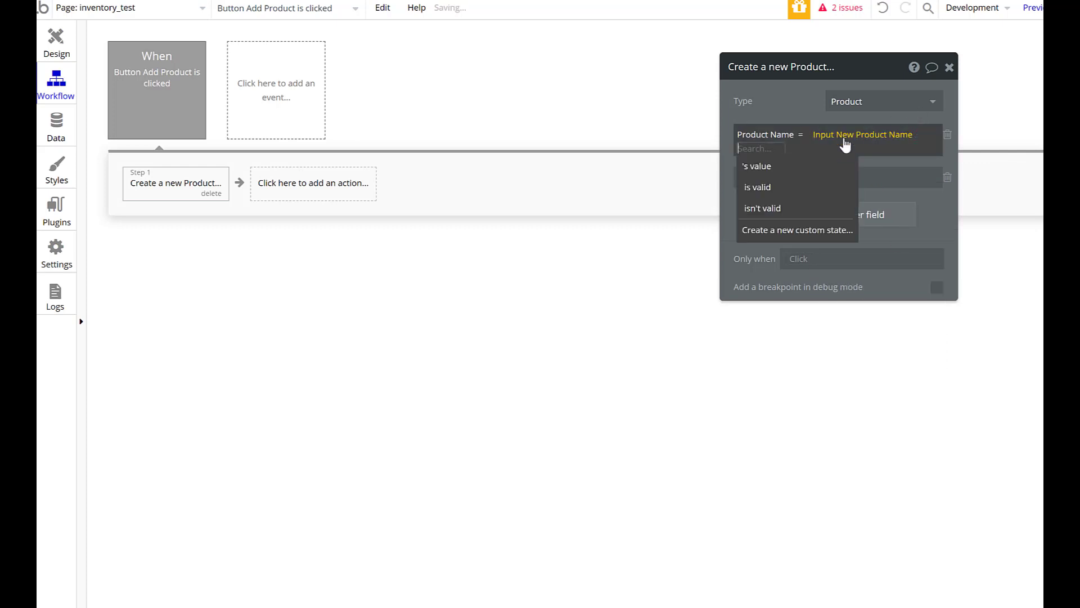
click(758, 166)
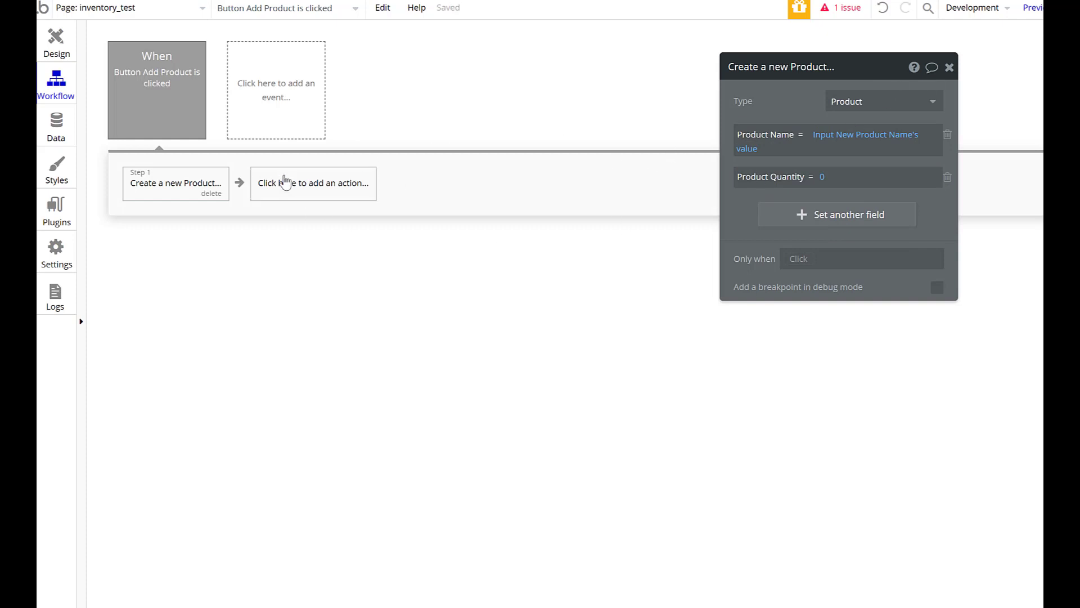
click(313, 182)
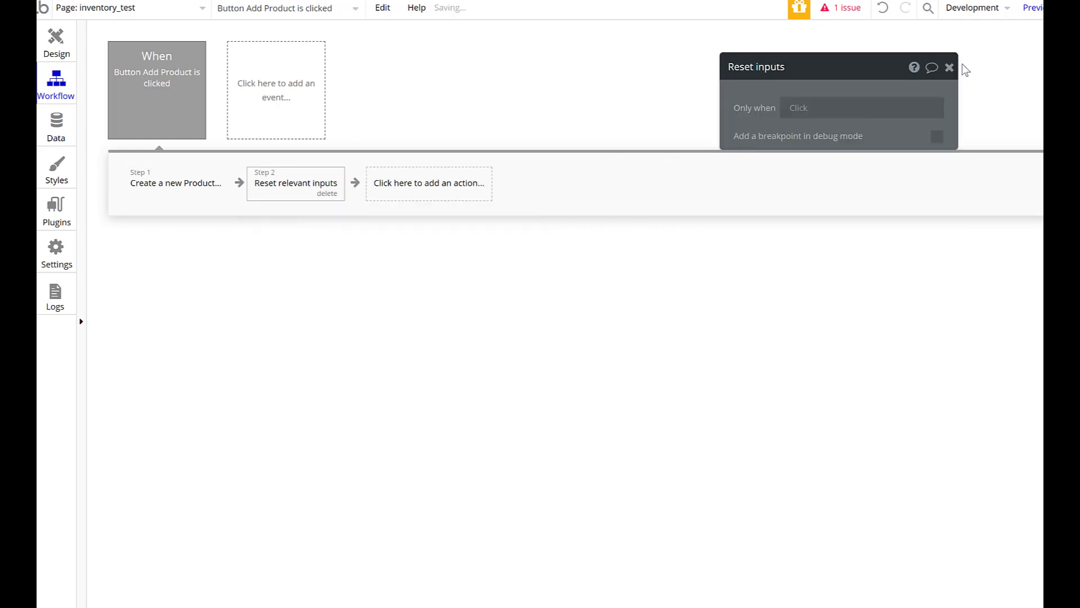
click(55, 37)
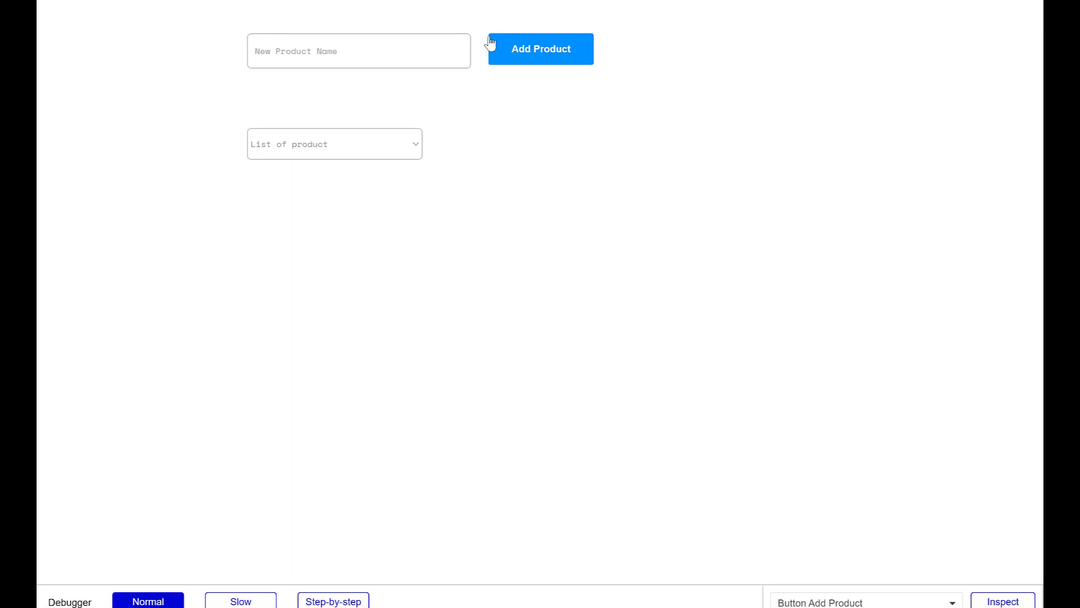
Add Beans, Rice and Leeks in preview and check the product dropdown lists them
text(Bean)
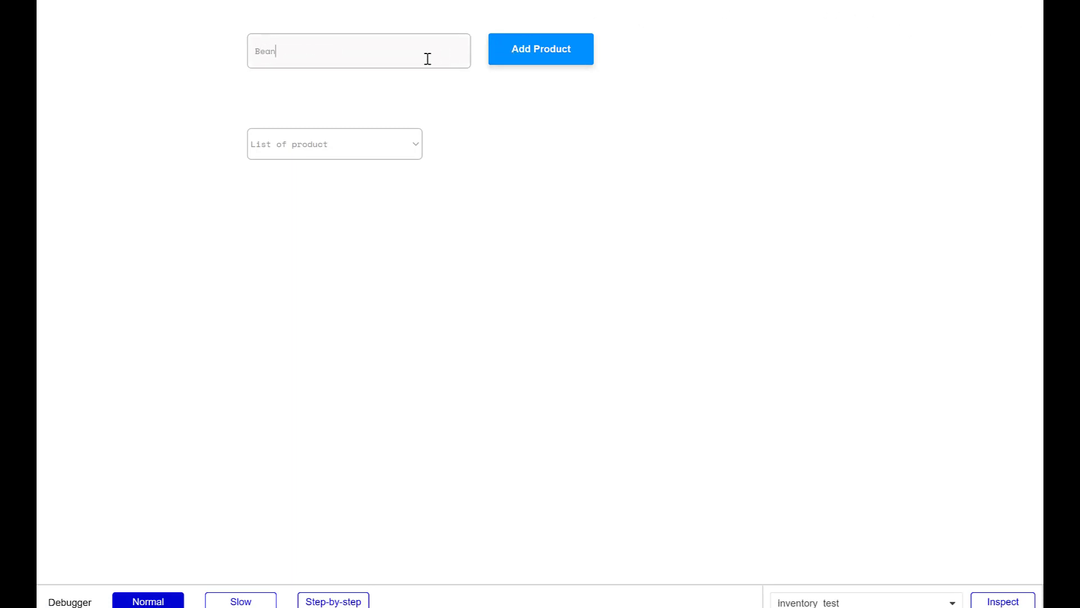
click(540, 49)
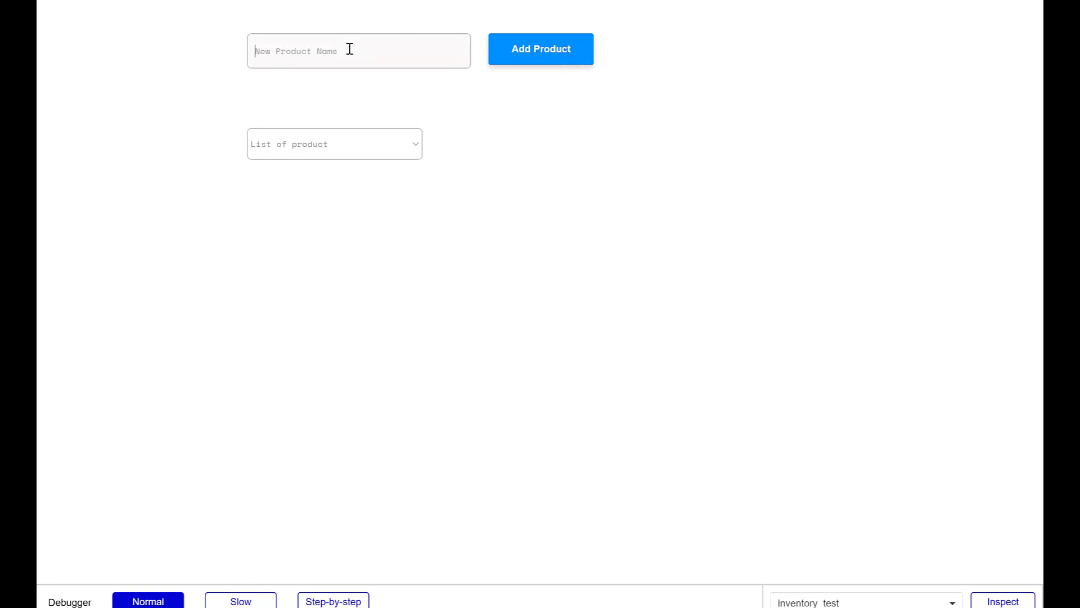
text(Rice)
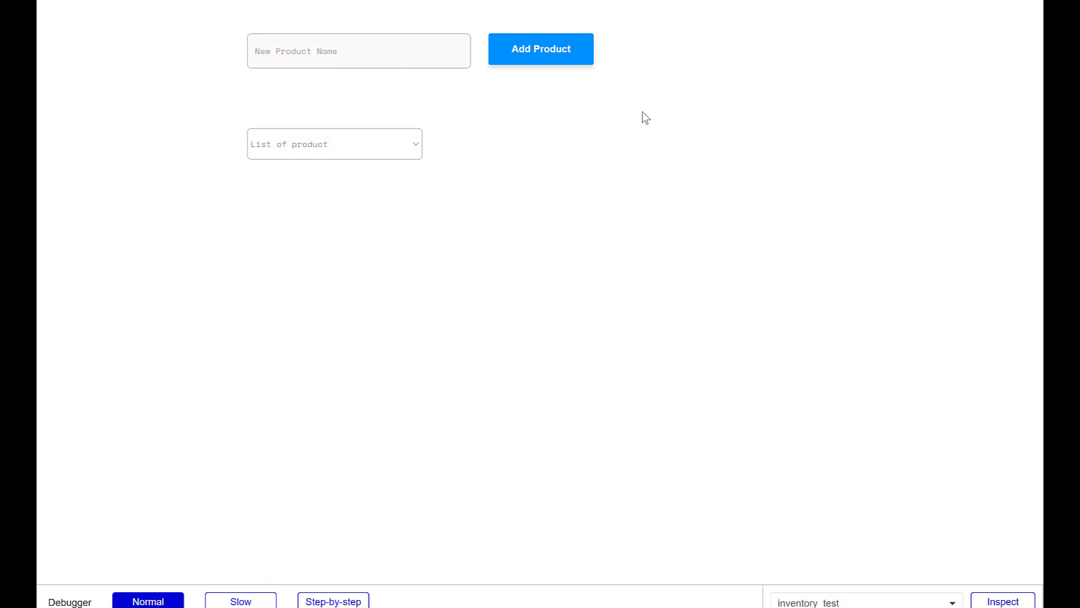
text(L)
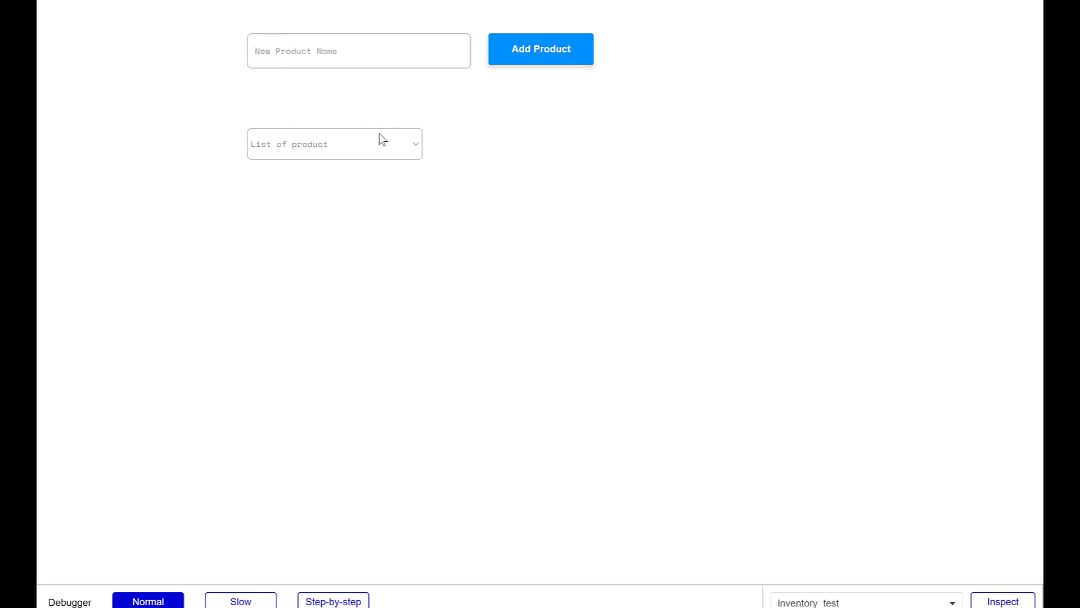
click(335, 143)
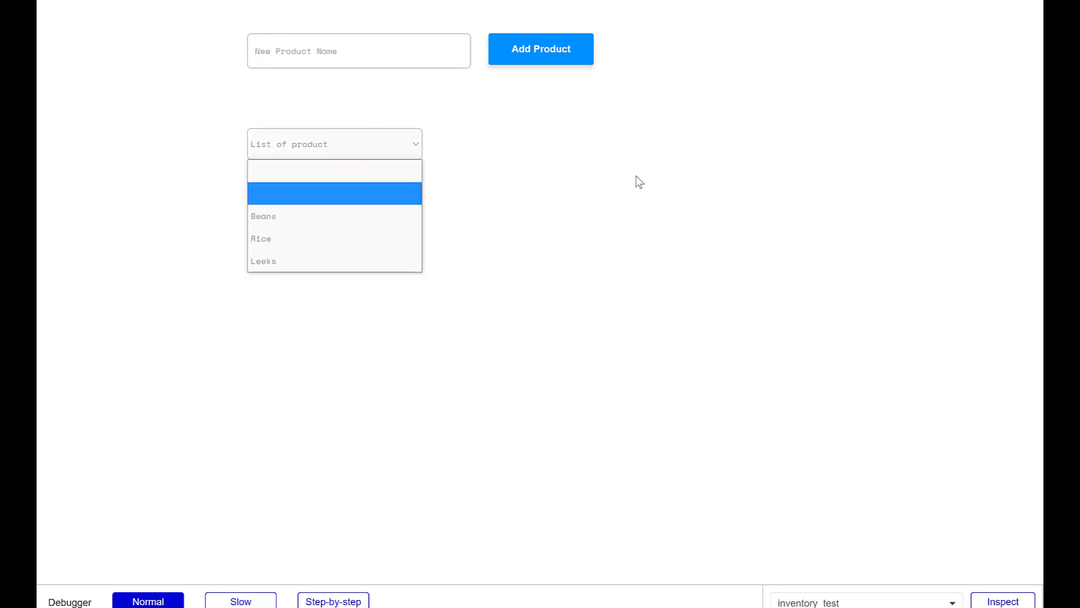
Open All Products in App data and delete the blank product record
click(541, 49)
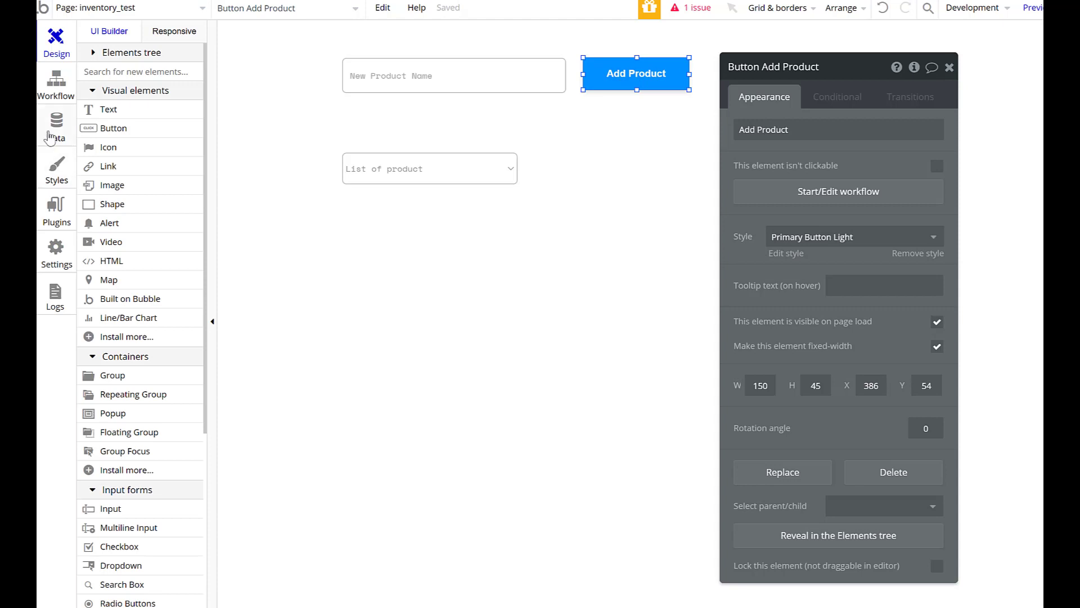
click(56, 125)
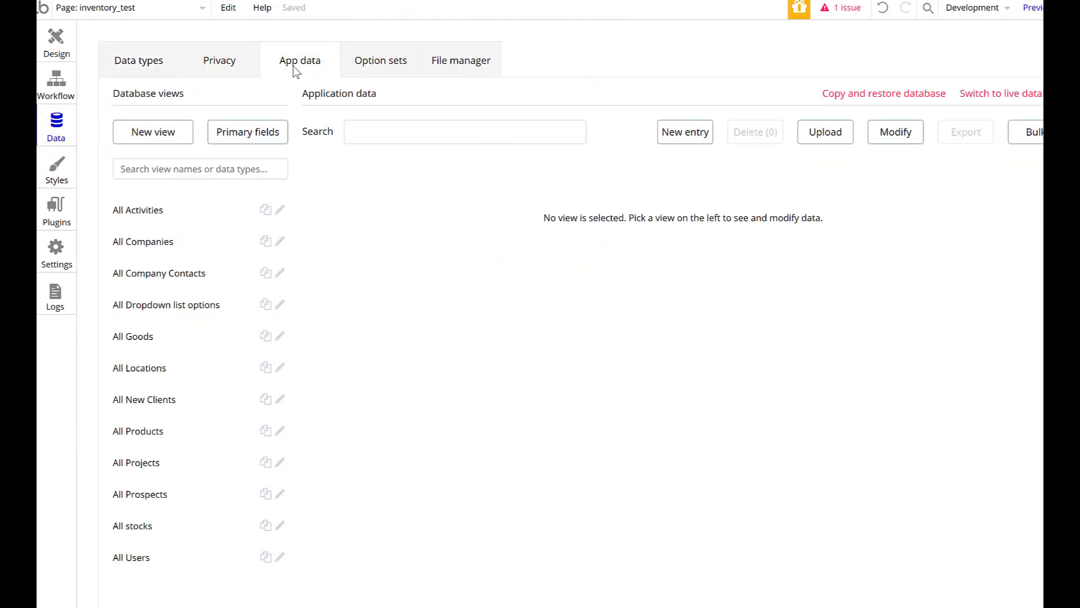
mouse_move(159, 446)
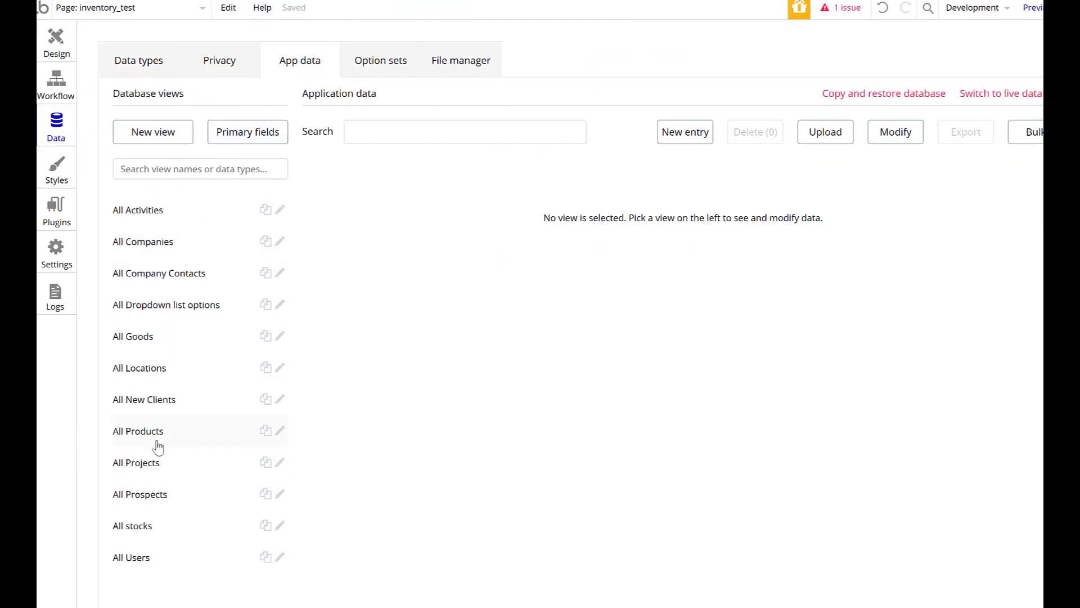
click(138, 430)
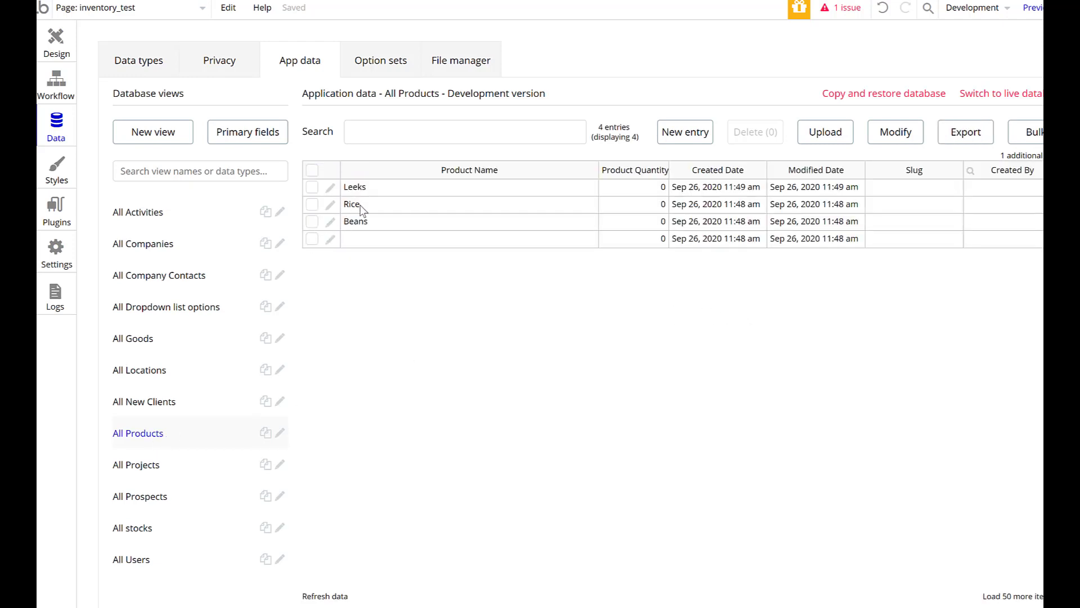
click(311, 239)
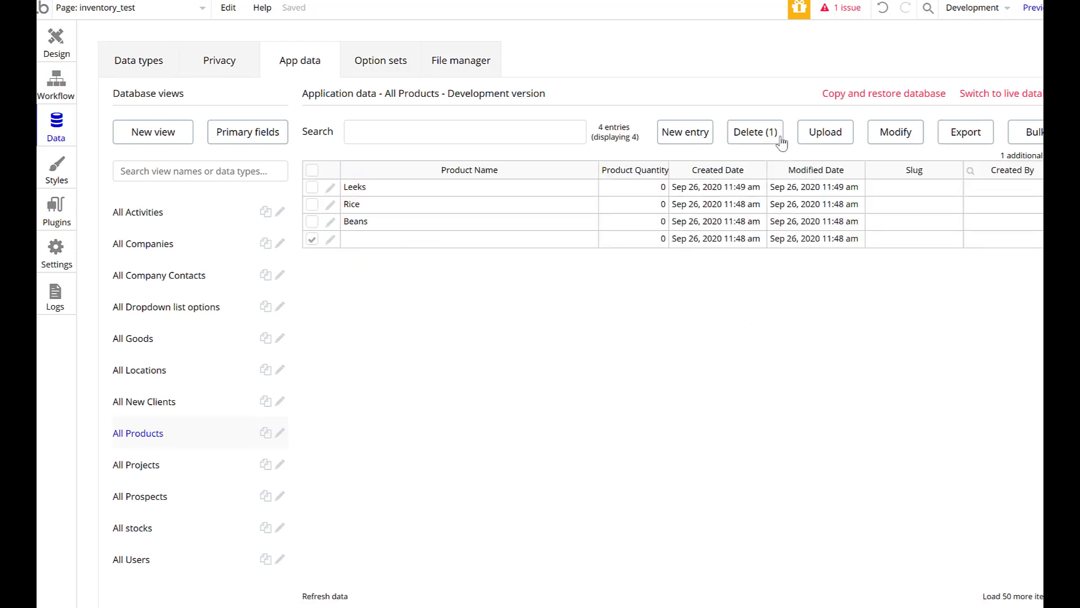
click(755, 132)
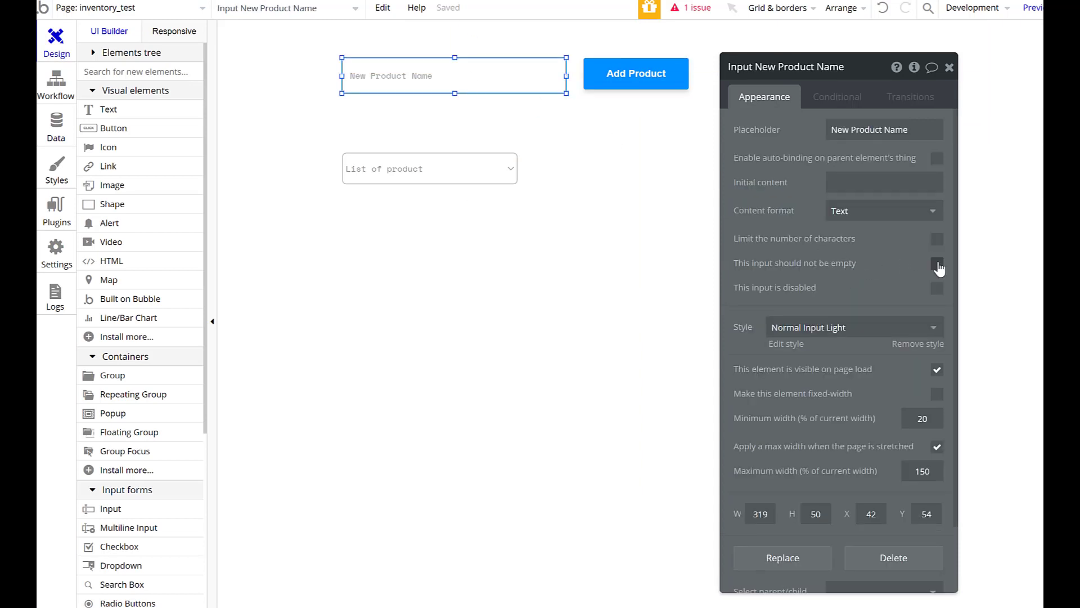
Mark the New Product Name input 'should not be empty', lower the dropdown, and add a text element
click(936, 263)
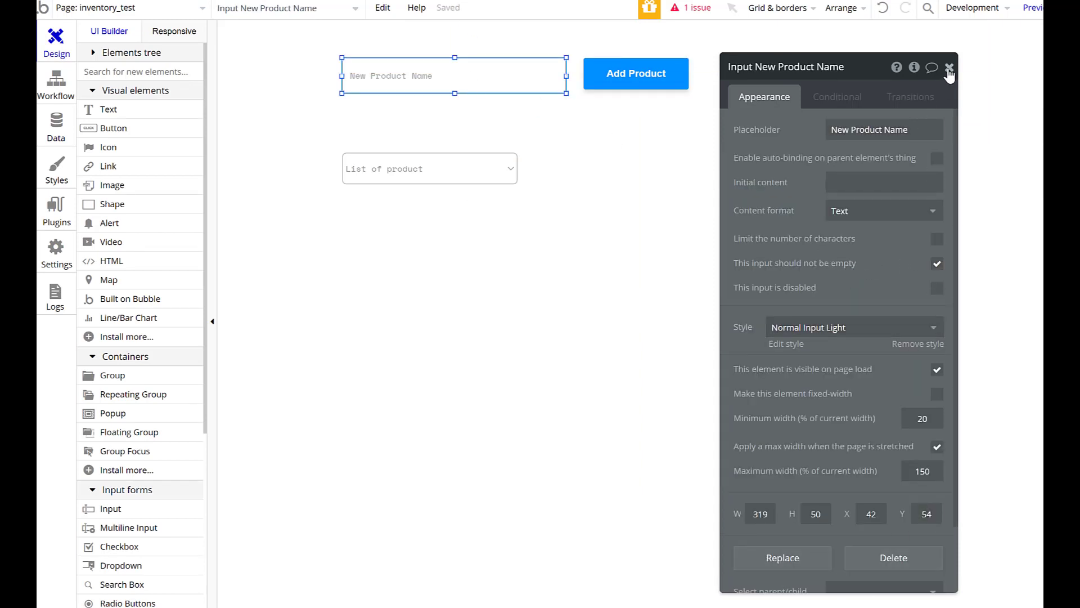
click(949, 66)
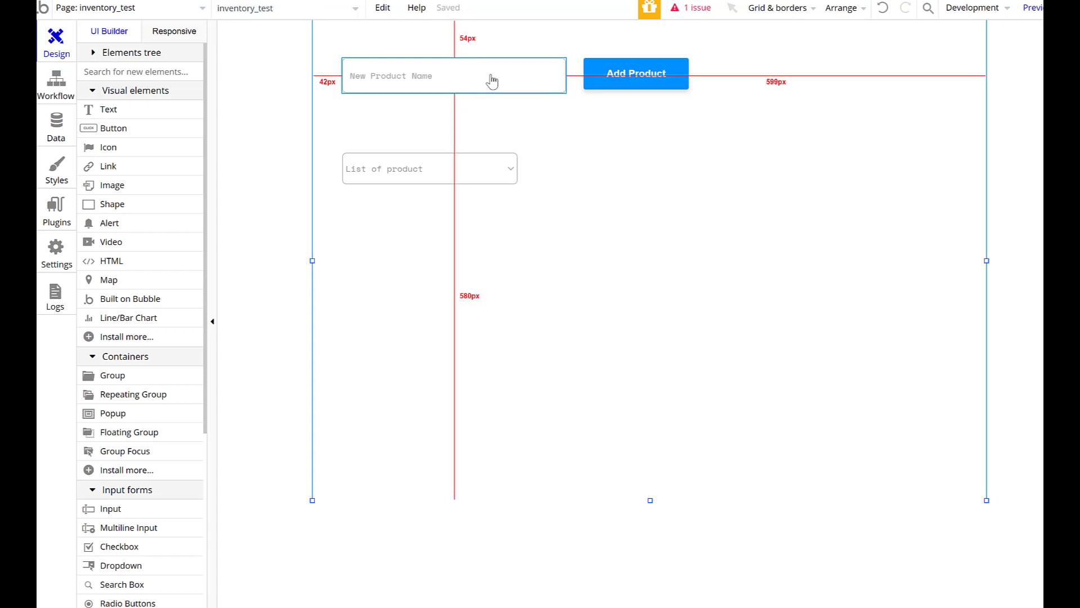
click(429, 169)
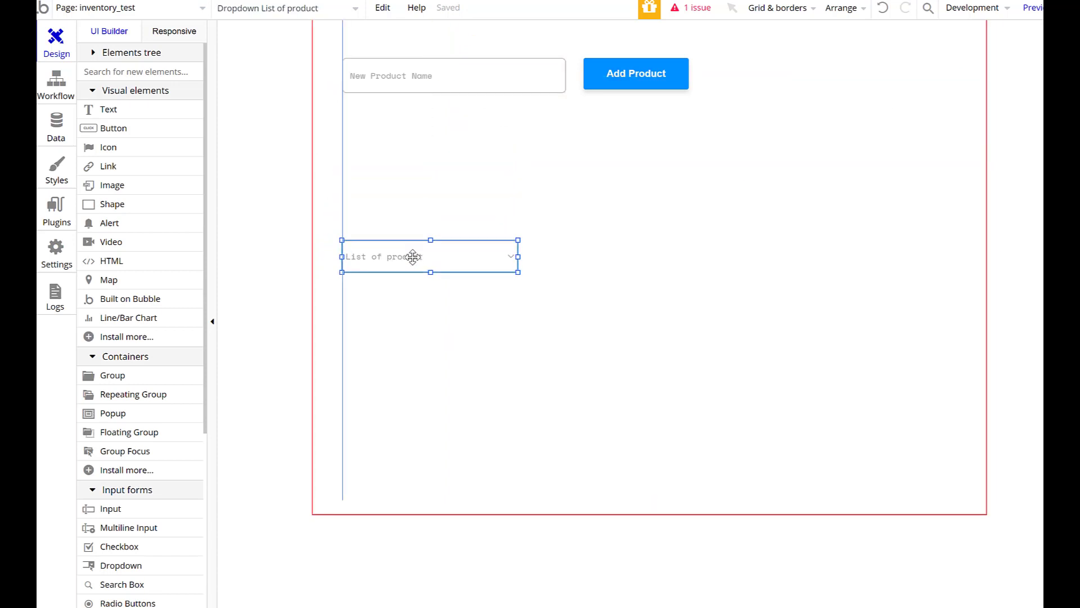
click(565, 254)
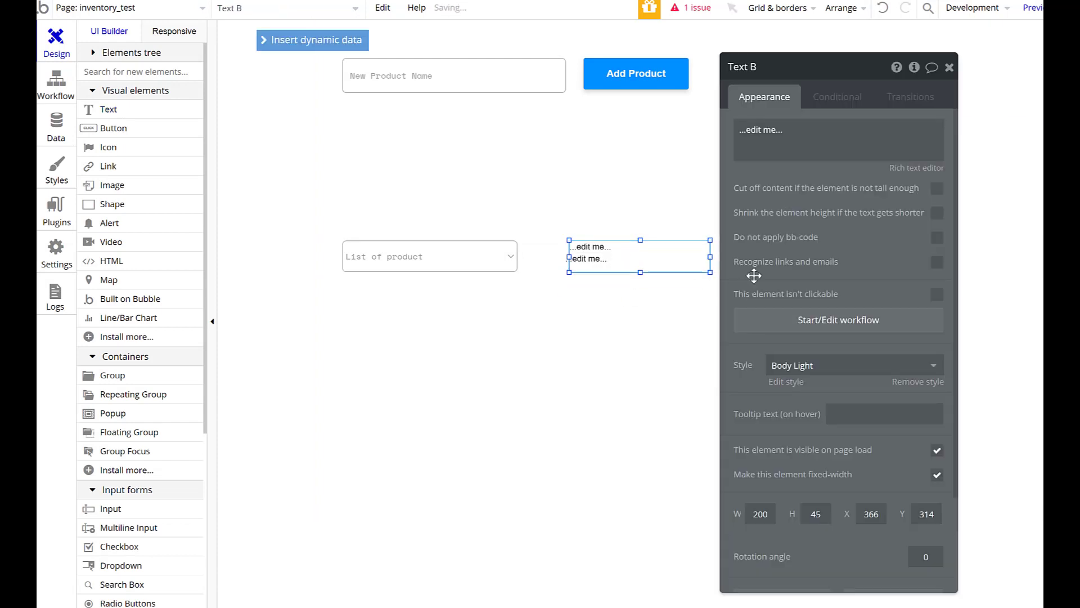
Give the new text element the Heading 1 Light style and select its placeholder content
click(854, 366)
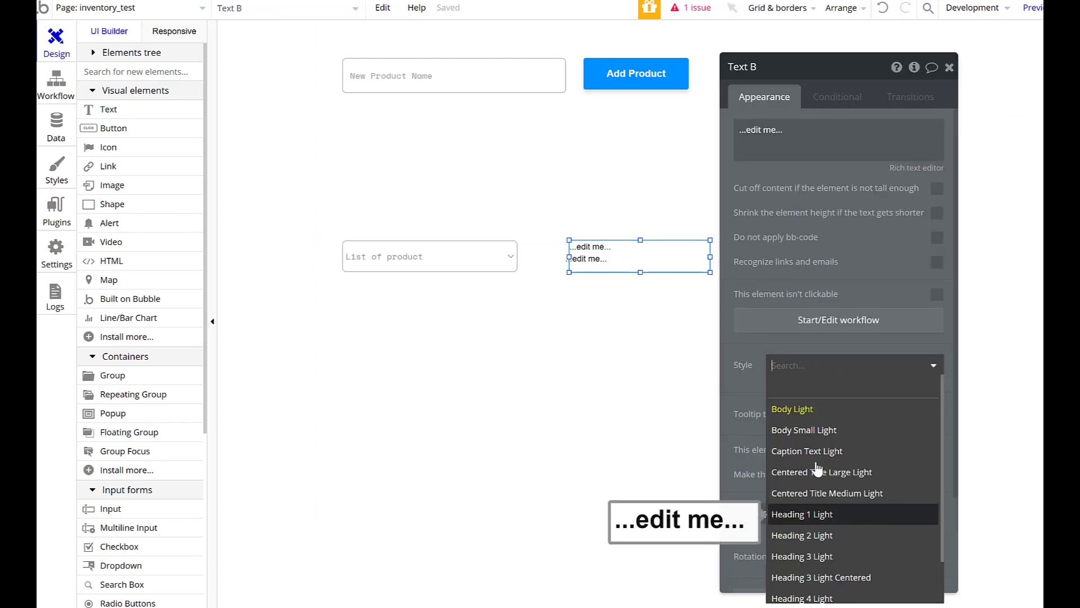
scroll(down, 3)
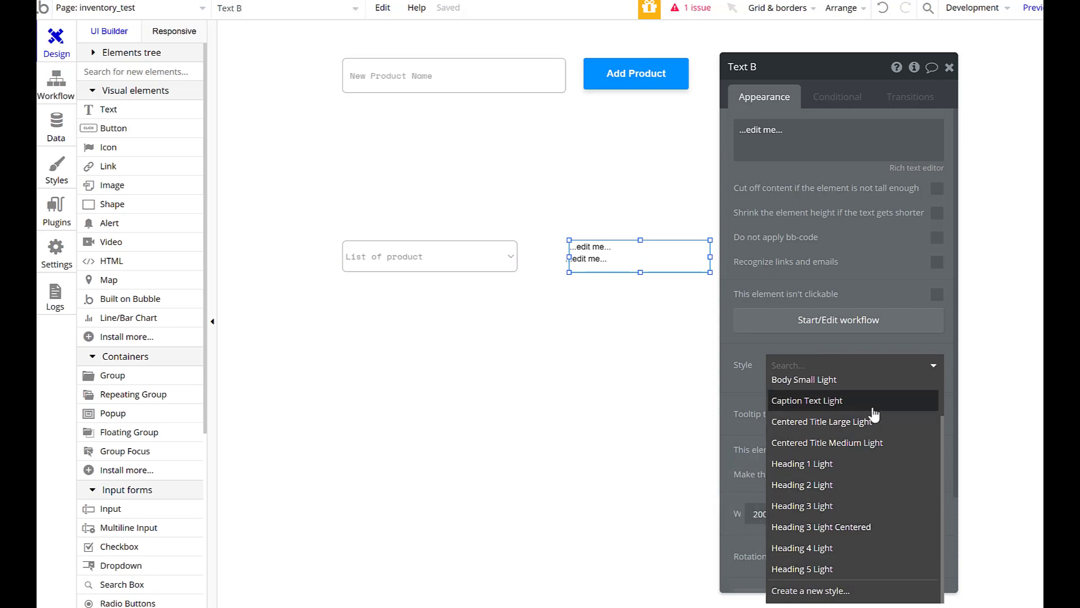
mouse_move(873, 470)
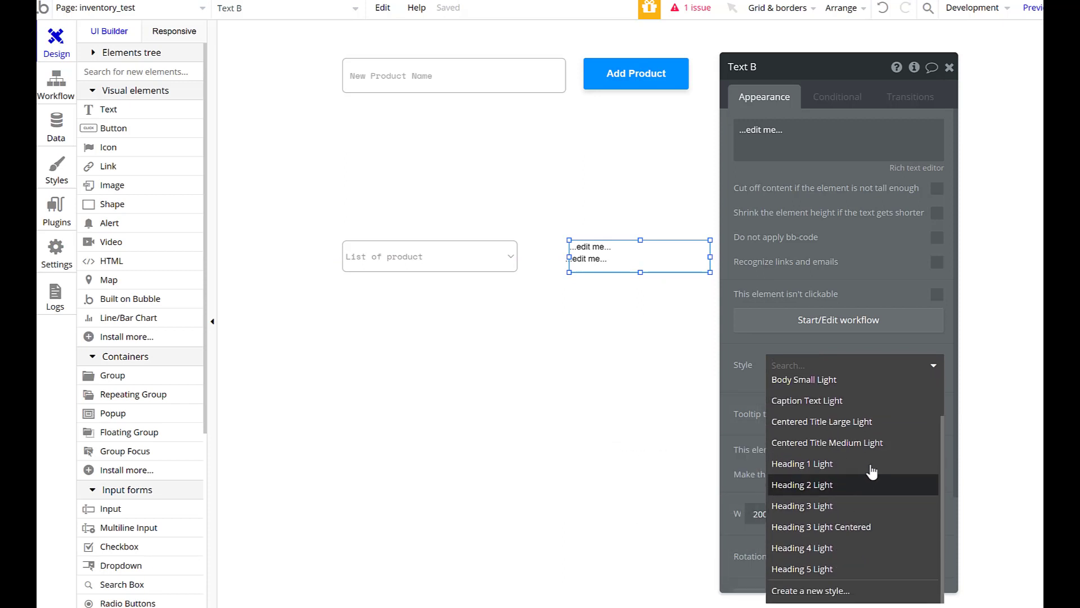
click(801, 463)
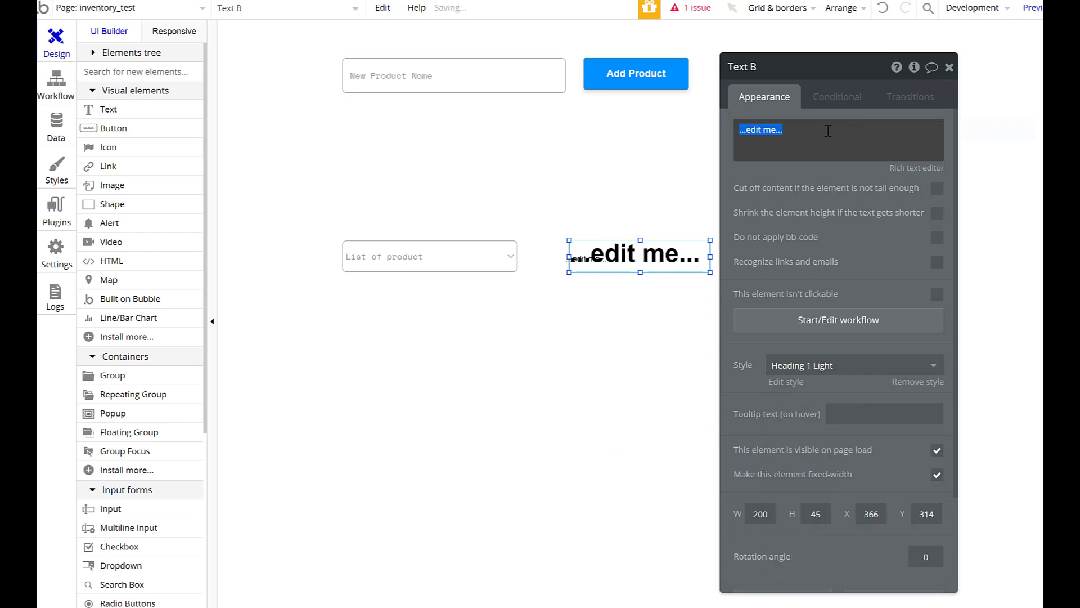
click(765, 129)
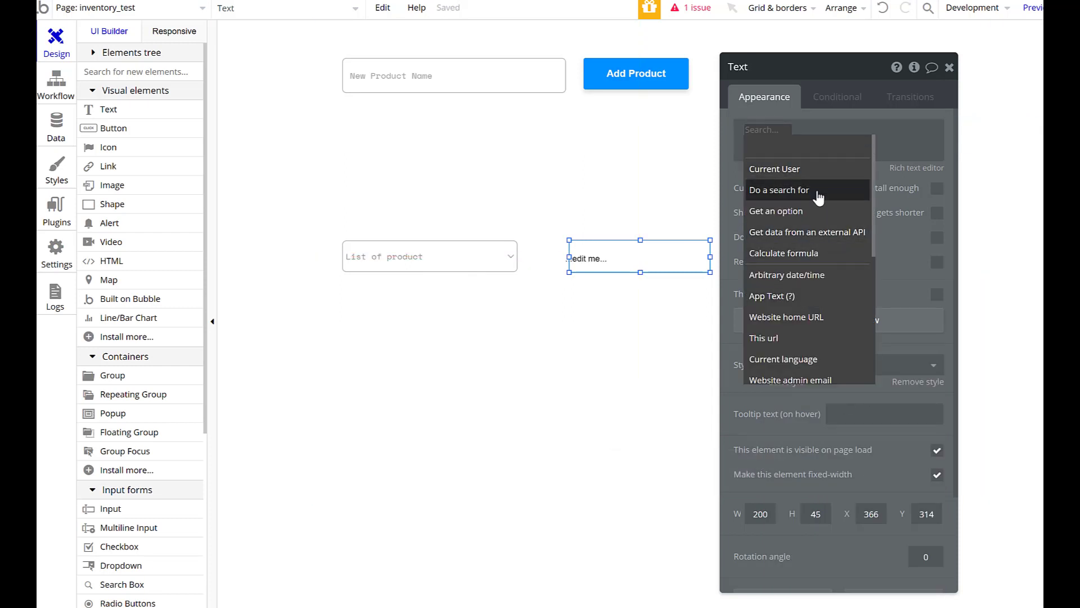
Make the text a Do a search for Product with a Product Name equals constraint
click(779, 190)
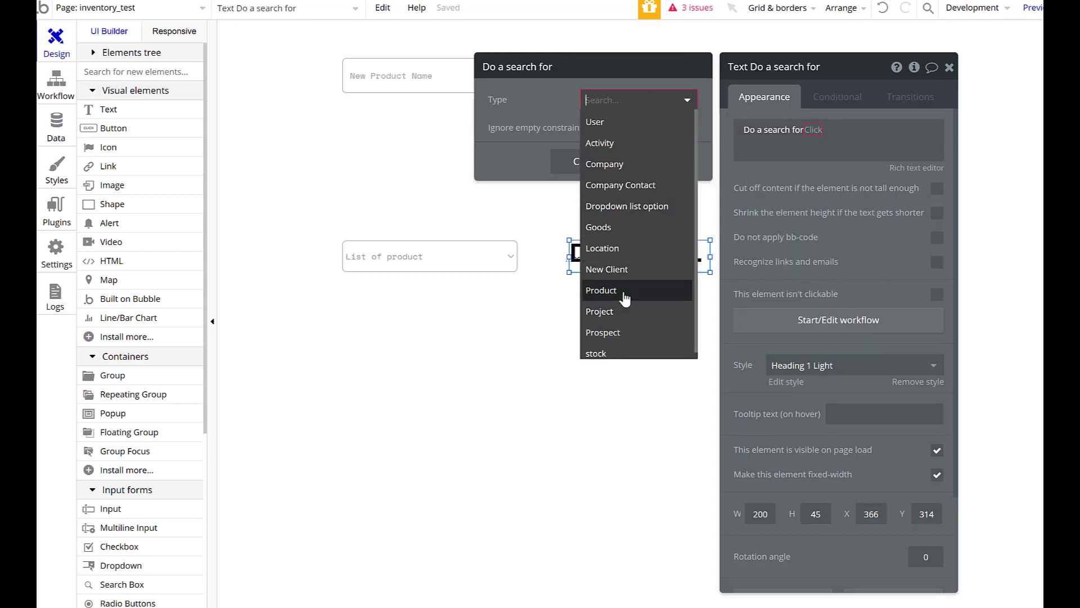
click(601, 289)
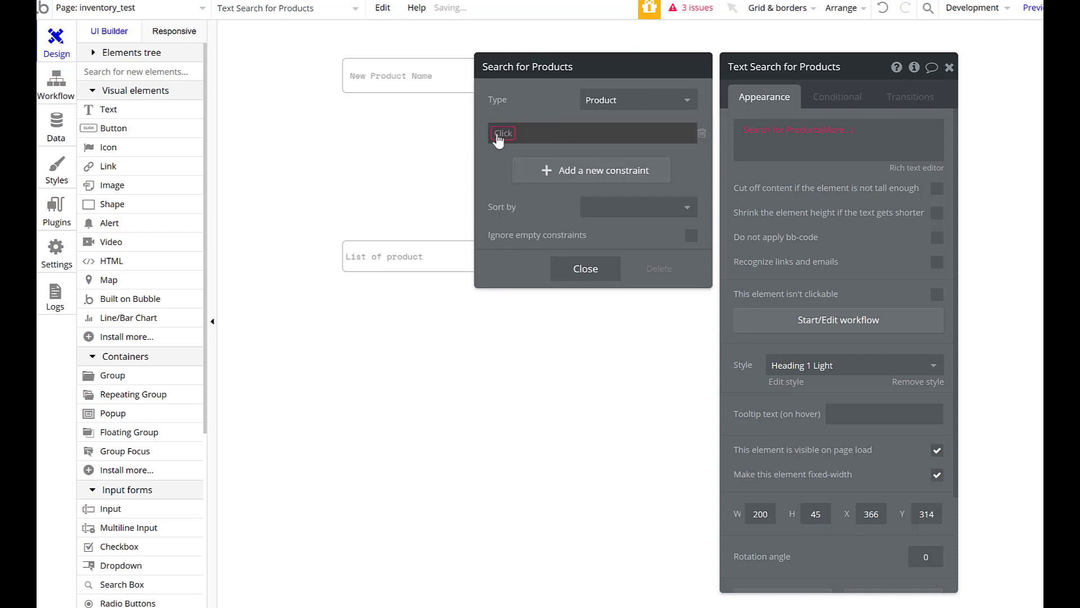
click(503, 133)
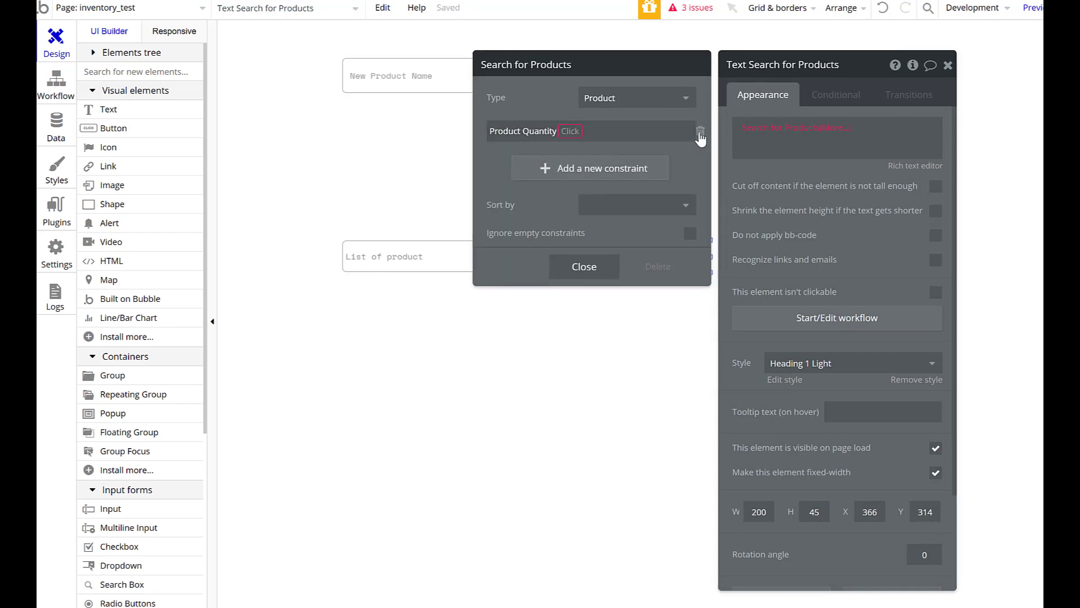
click(700, 132)
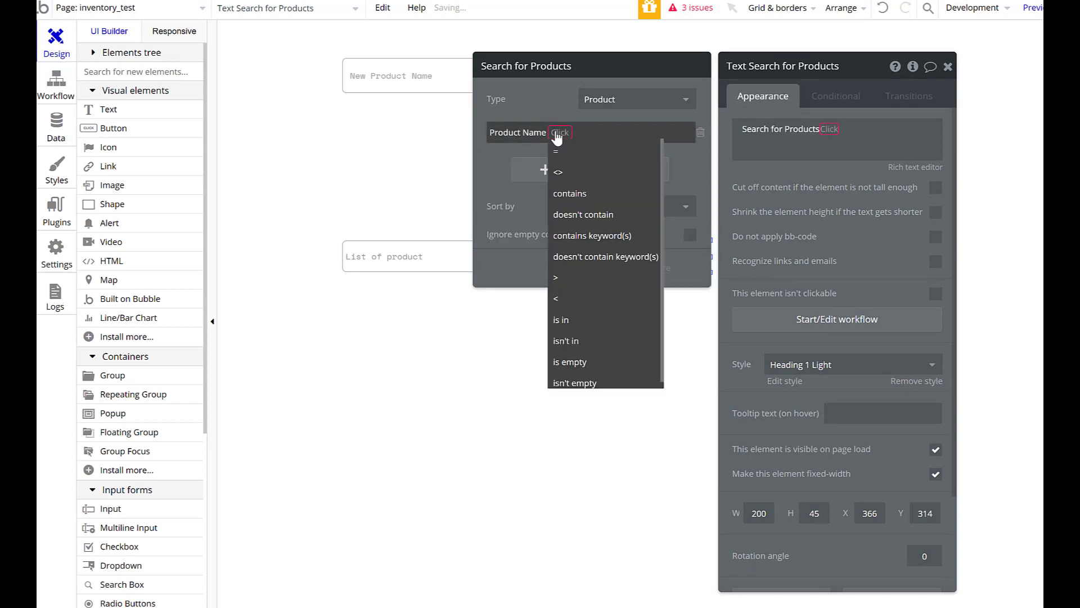
click(555, 150)
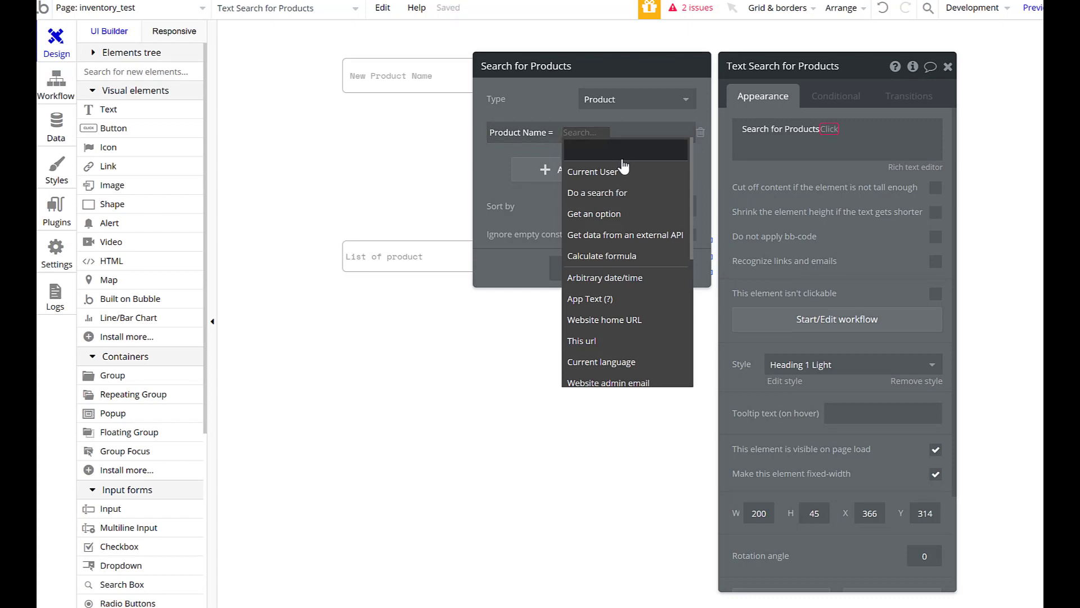
Match Product Name to the dropdown value's Product Name, then move the text beside the dropdown
scroll(down, 3)
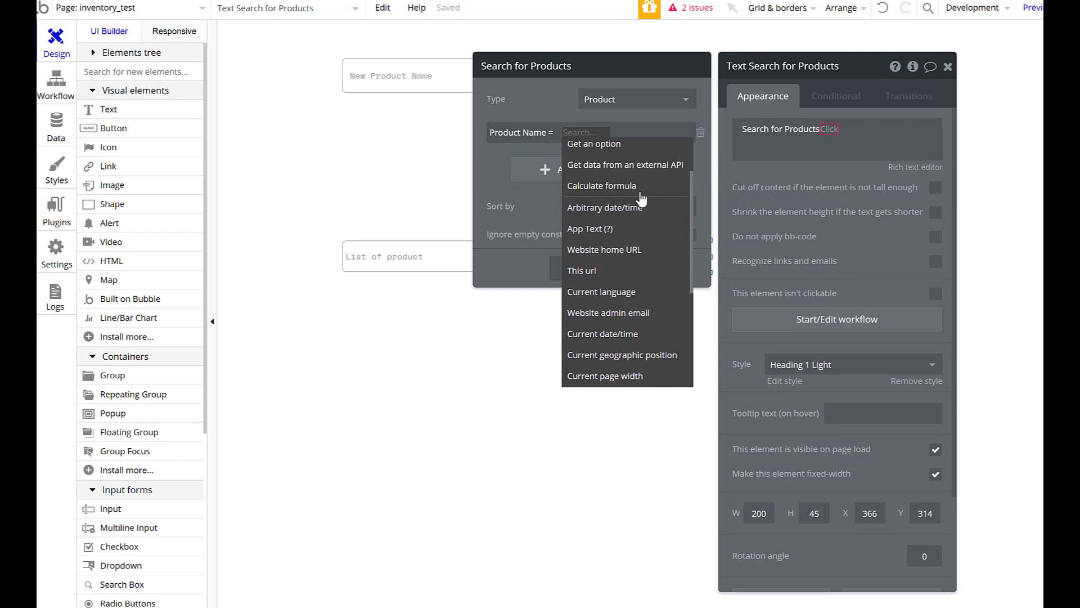
scroll(down, 3)
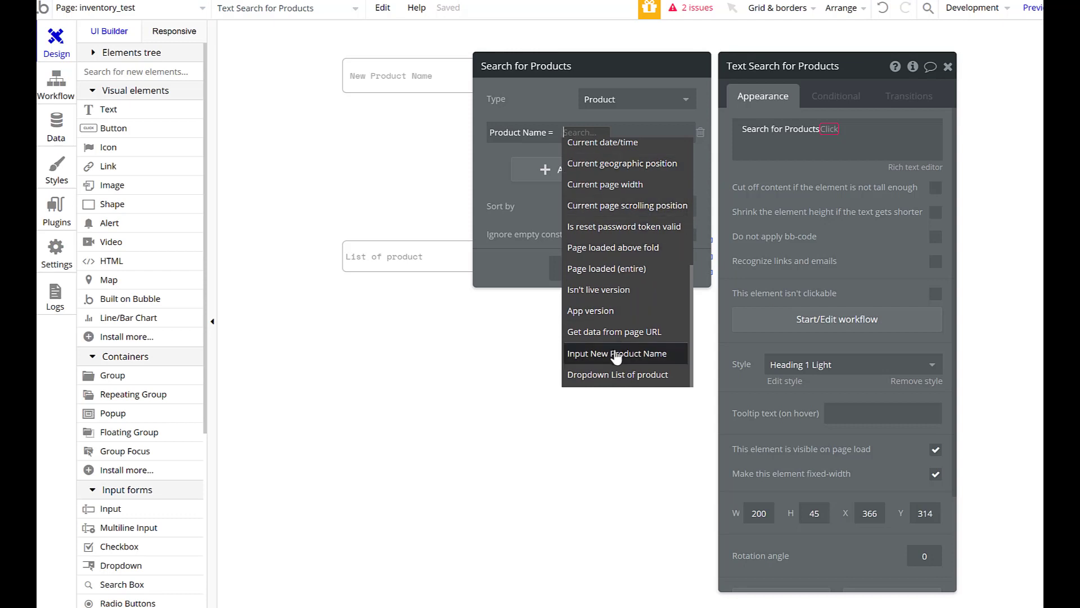
click(617, 374)
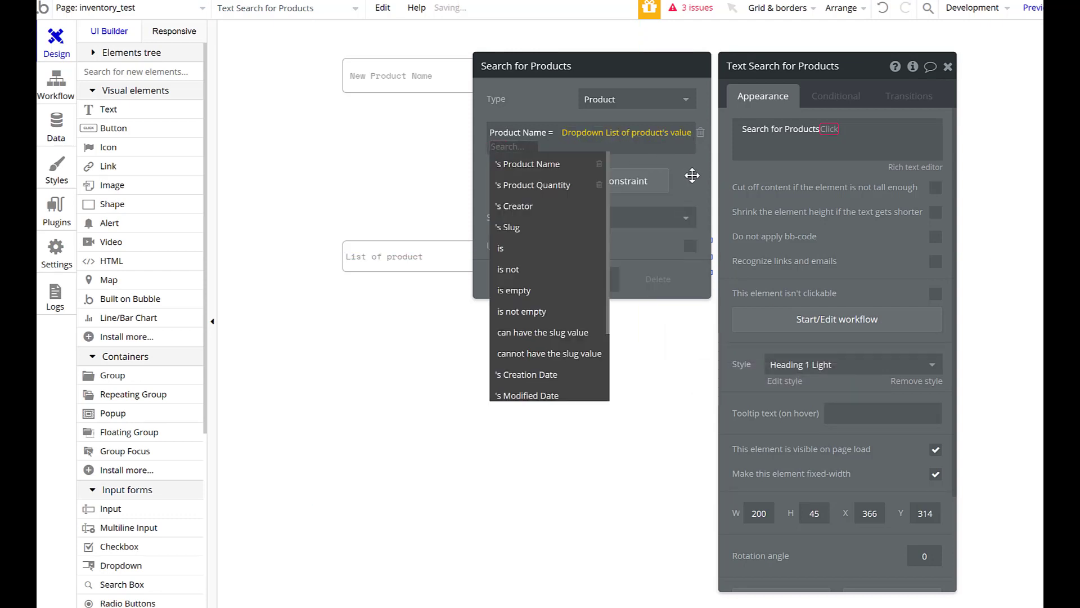
click(531, 164)
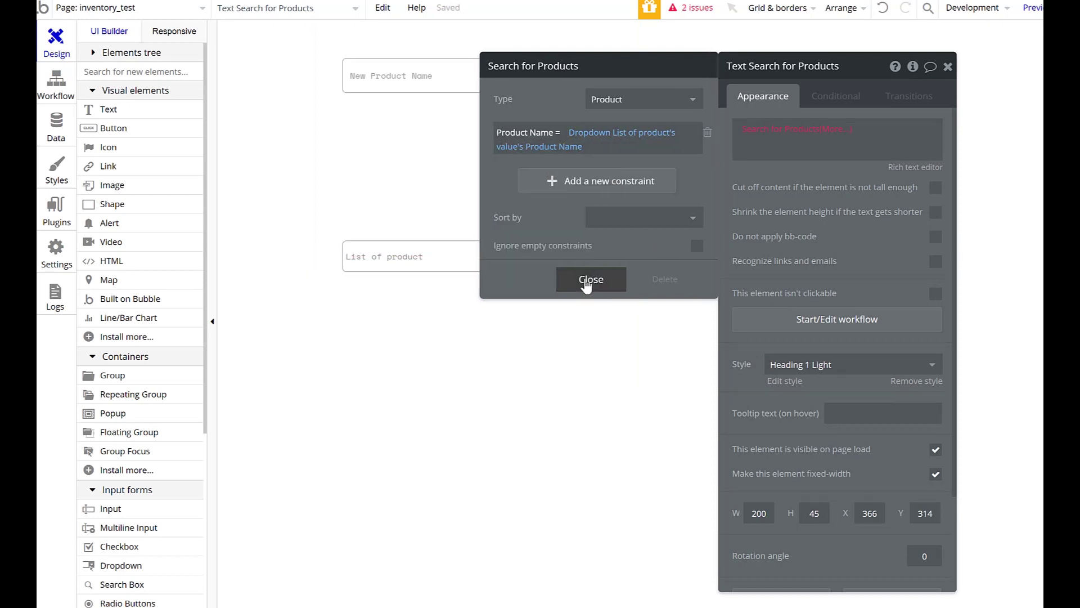
click(590, 279)
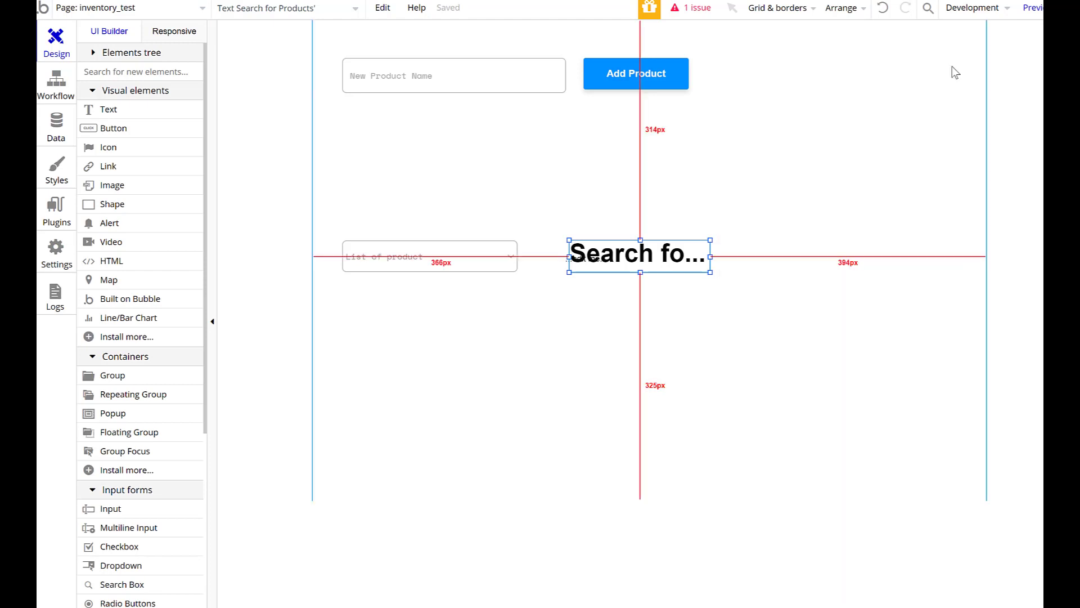
drag(638, 253, 730, 253)
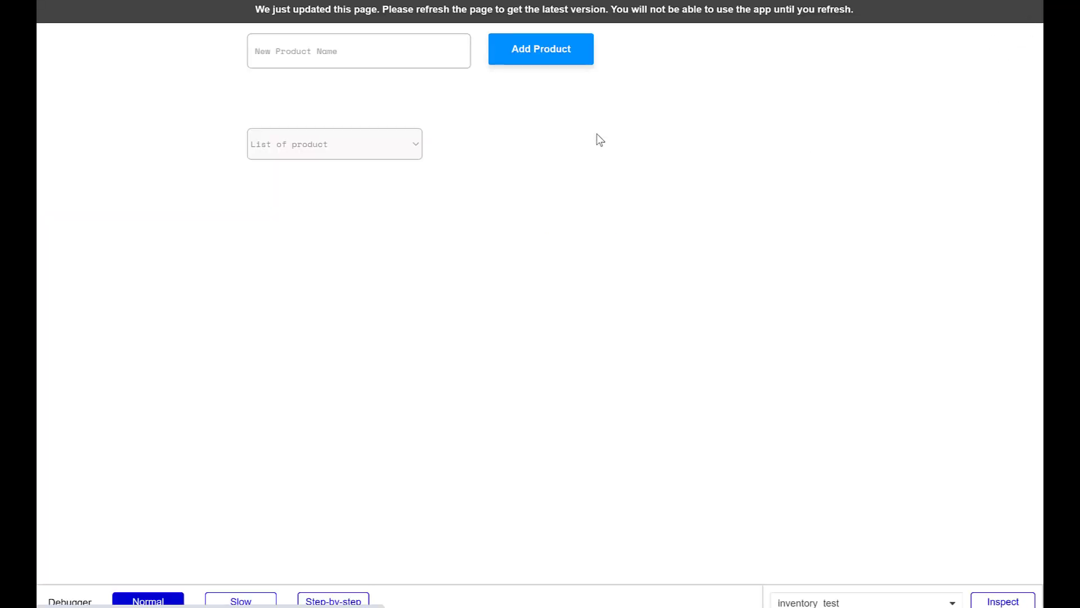
Reload the preview and pick Leeks in the product dropdown, showing a quantity of 0
click(359, 50)
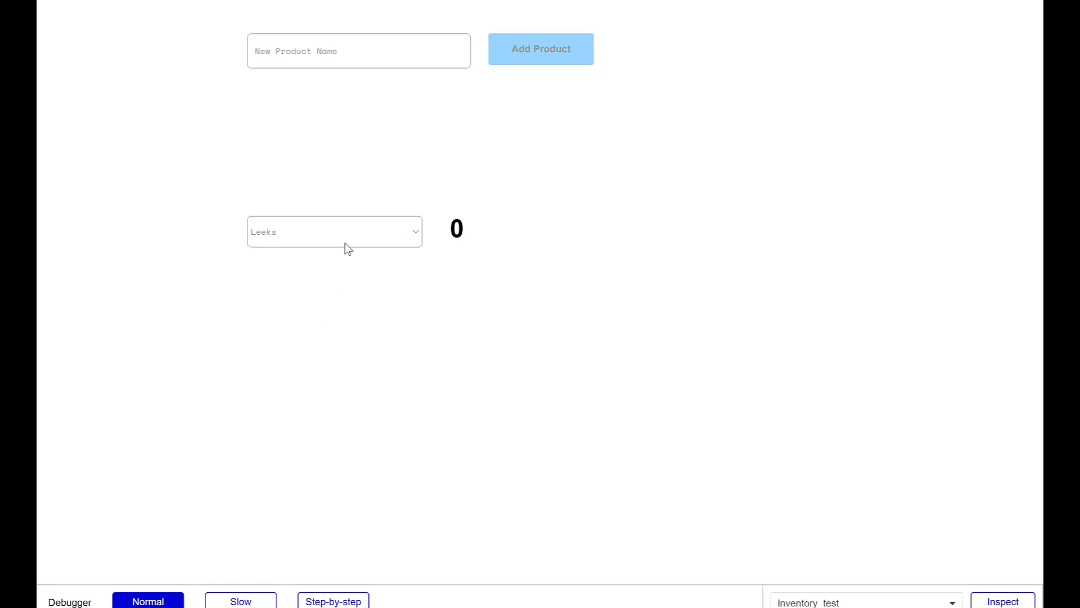
click(334, 231)
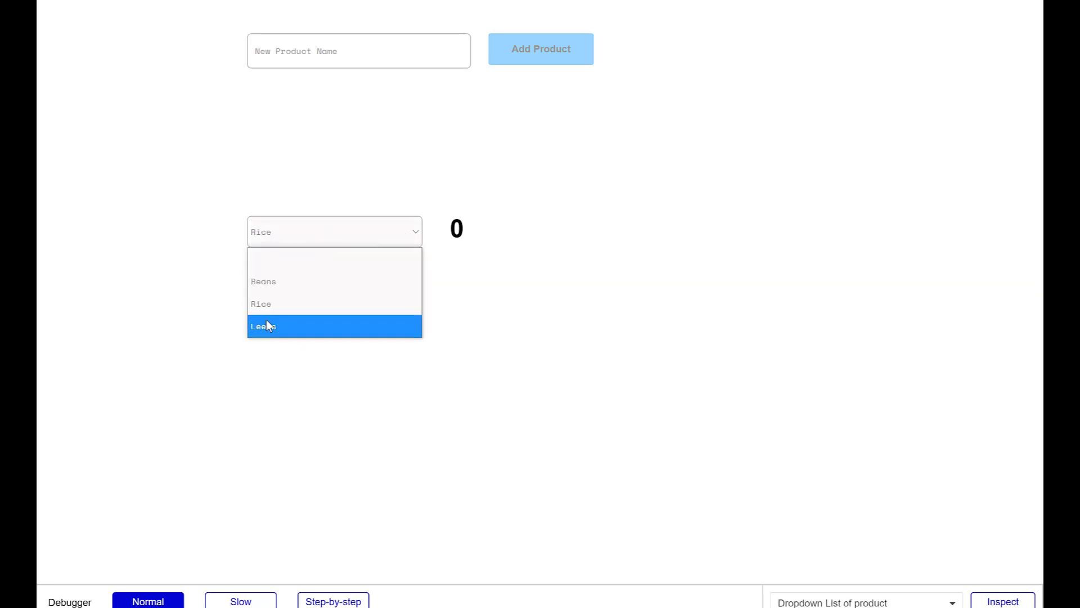
click(263, 326)
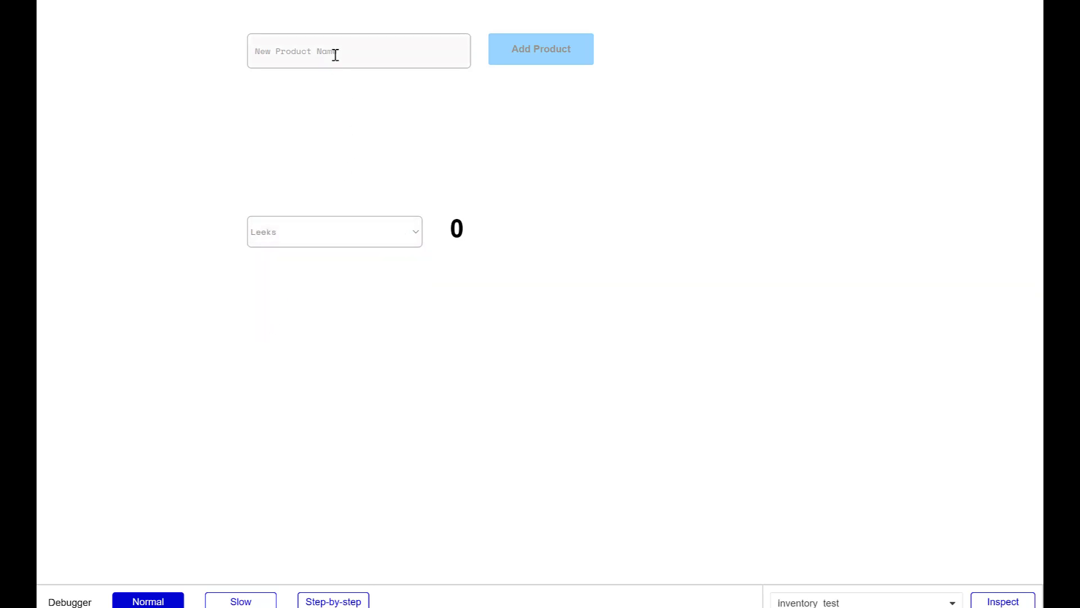
Enter 'Bananan' as a new product name
click(359, 50)
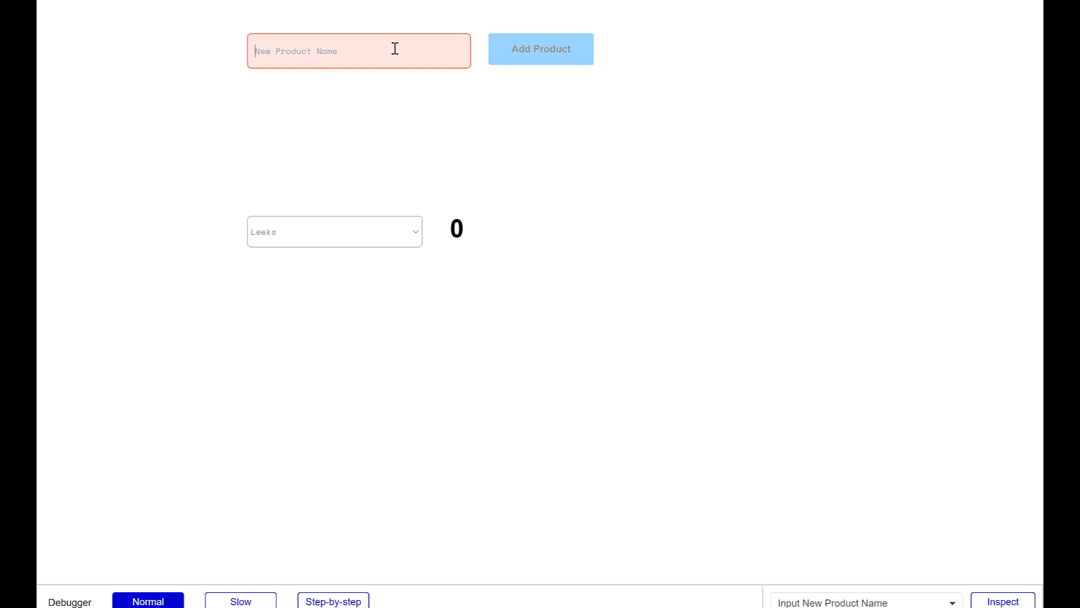
text(B)
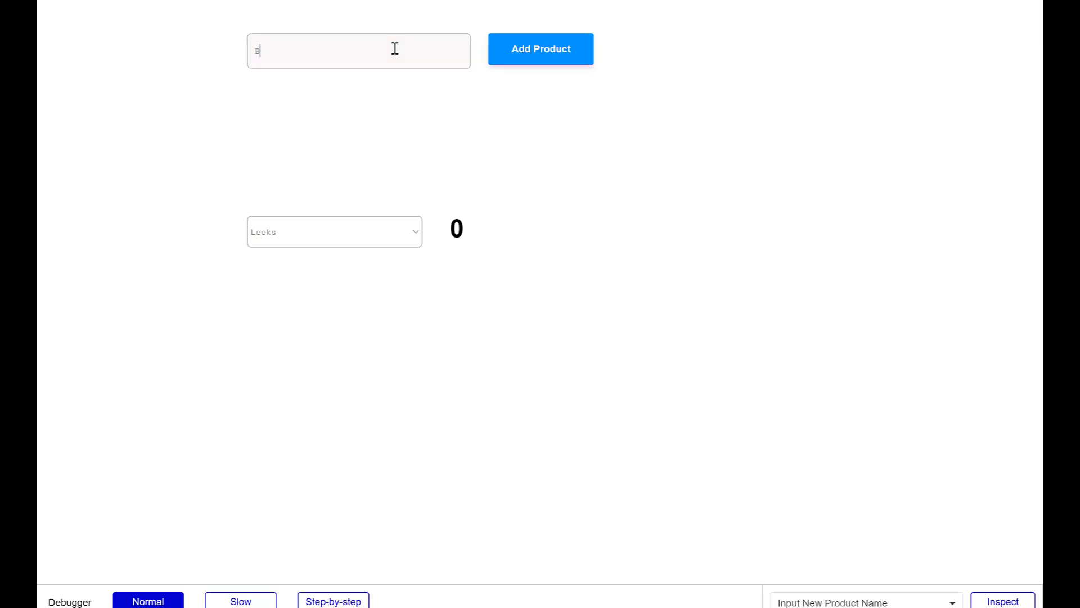
text(ananan)
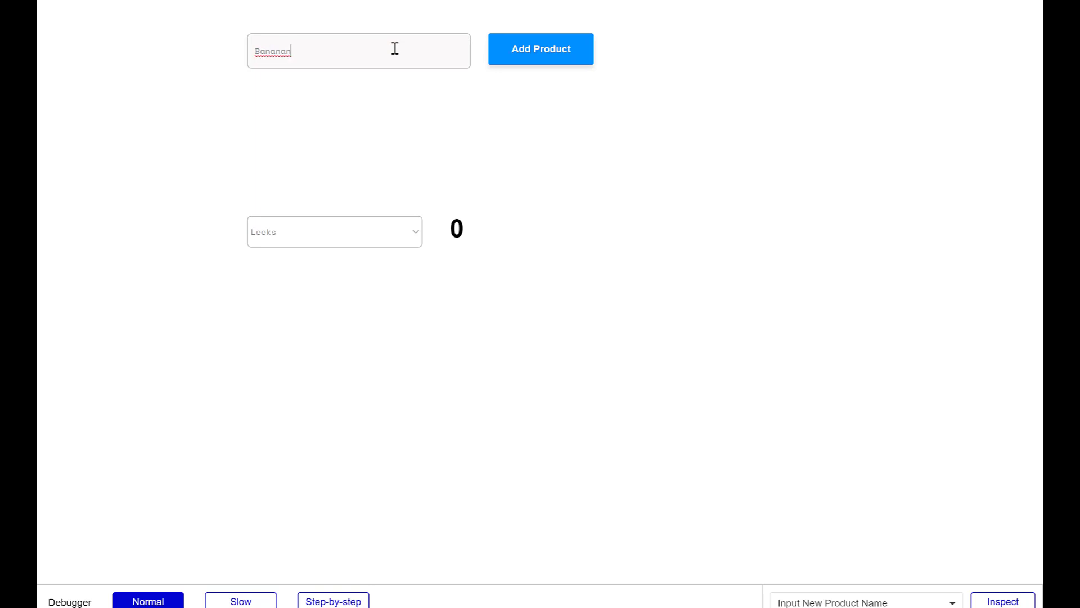
click(540, 49)
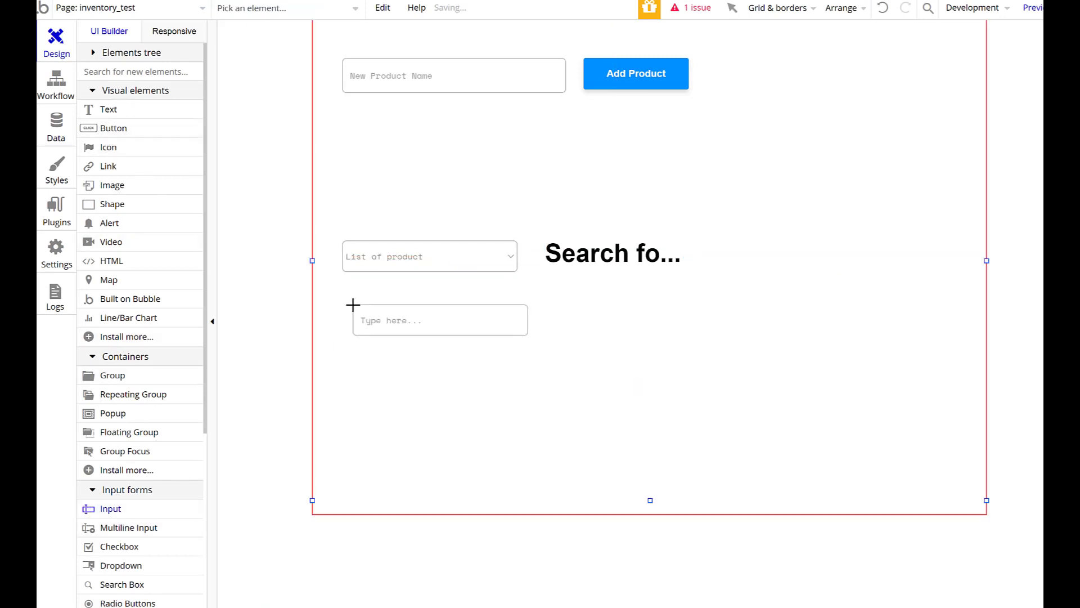
Add Receive Goods and Sell Goods inputs with Receive and Sell buttons below the dropdown
click(439, 320)
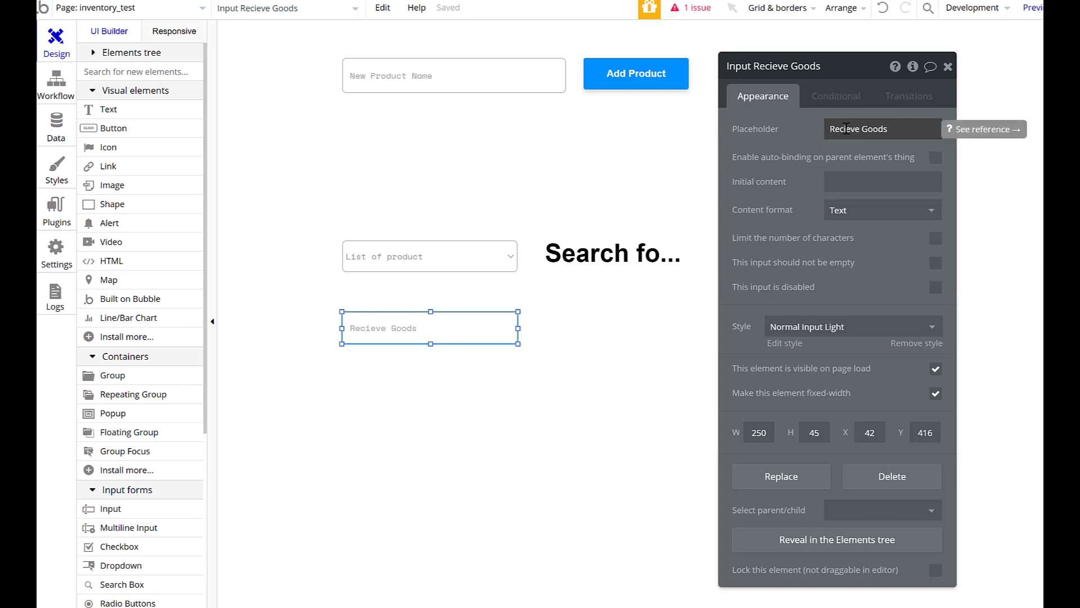
text(Re)
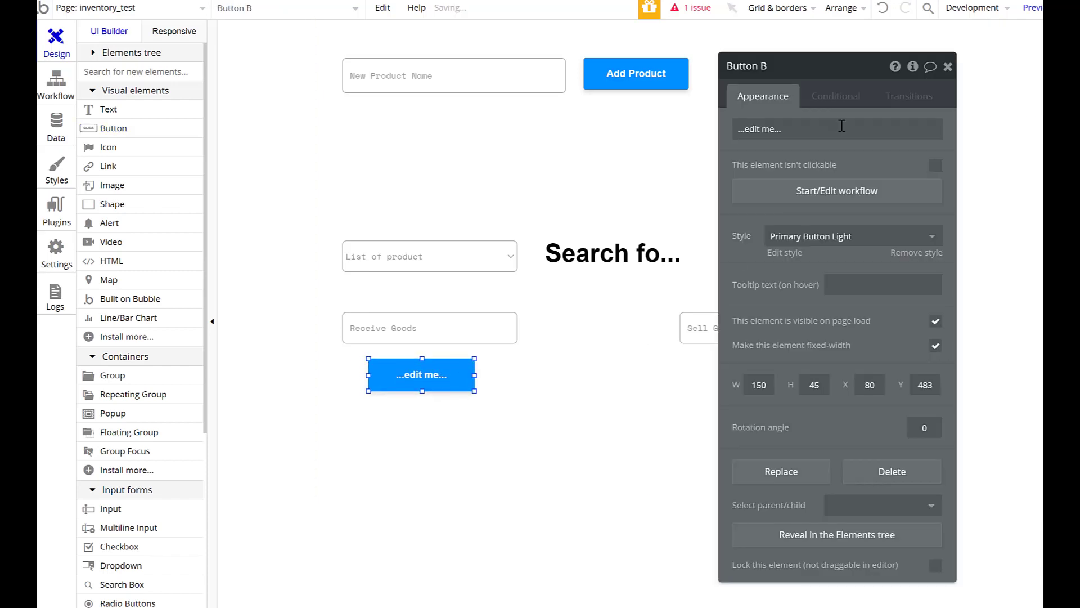
text(Receive)
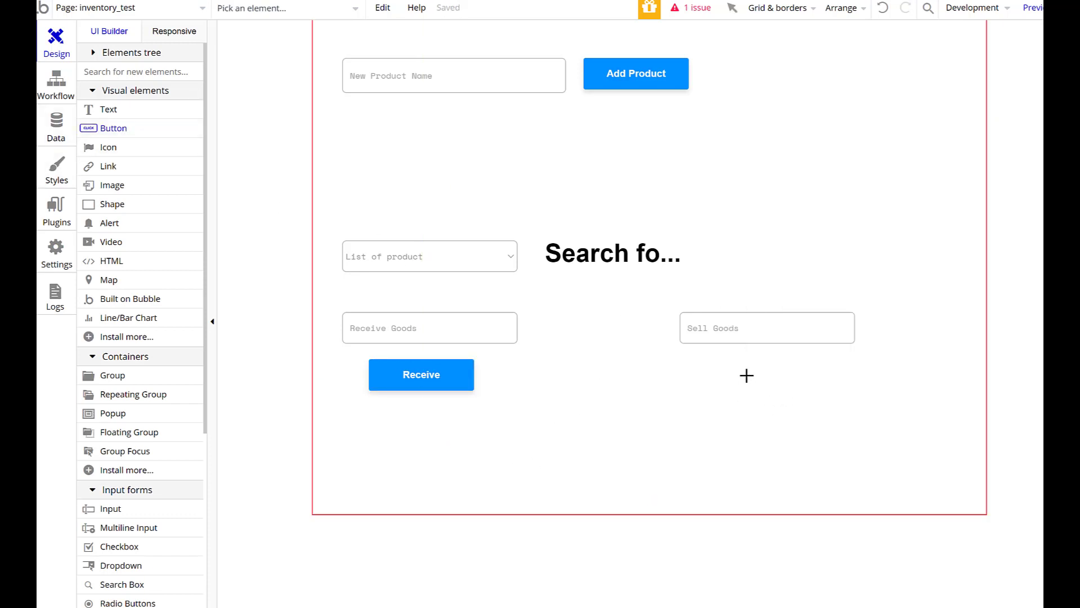
click(746, 375)
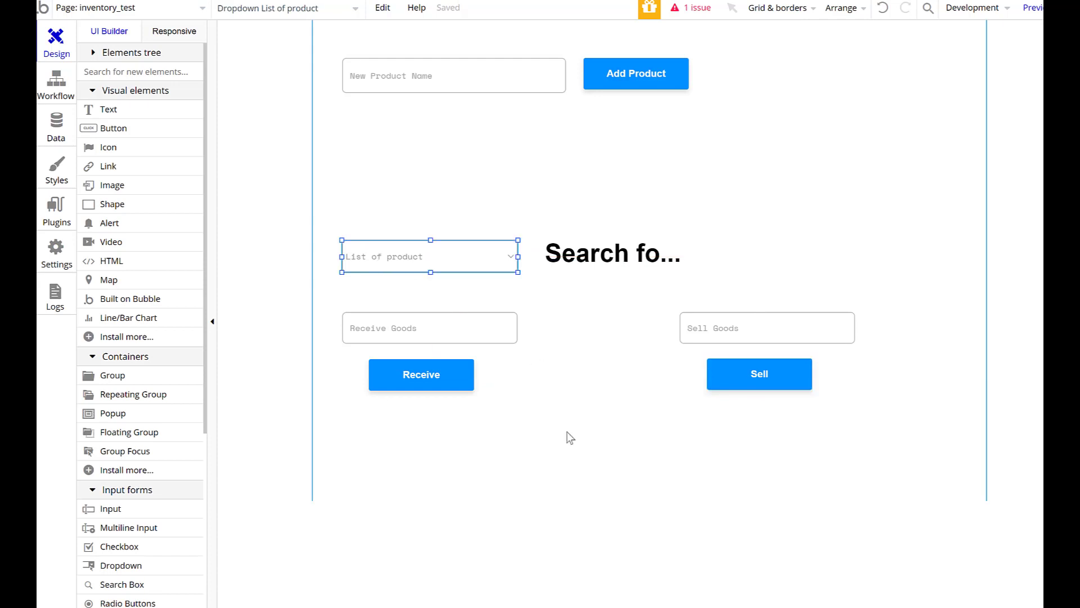
click(613, 254)
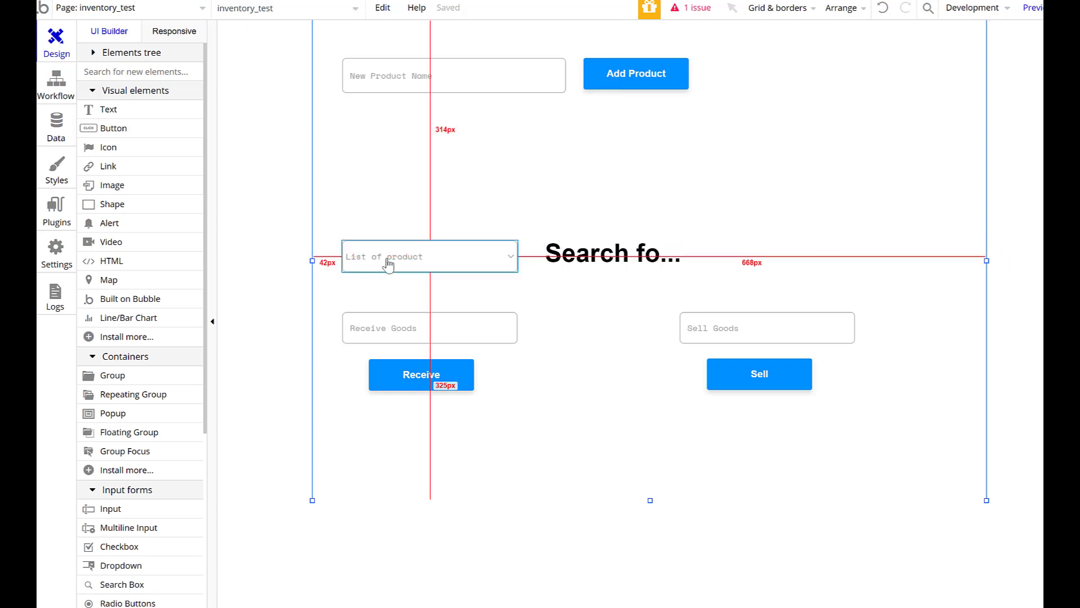
click(430, 328)
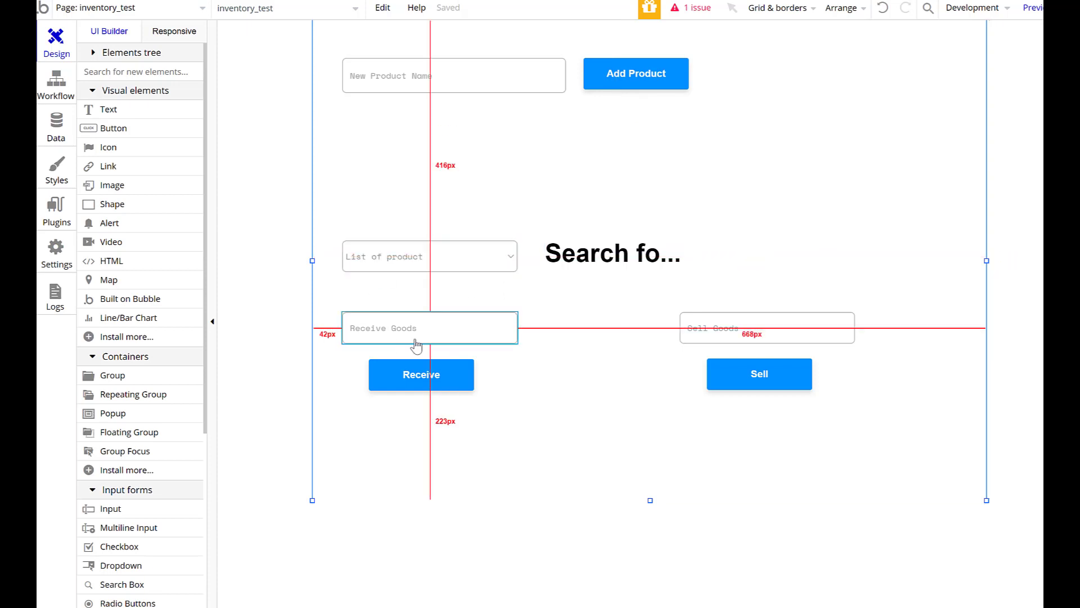
mouse_move(423, 344)
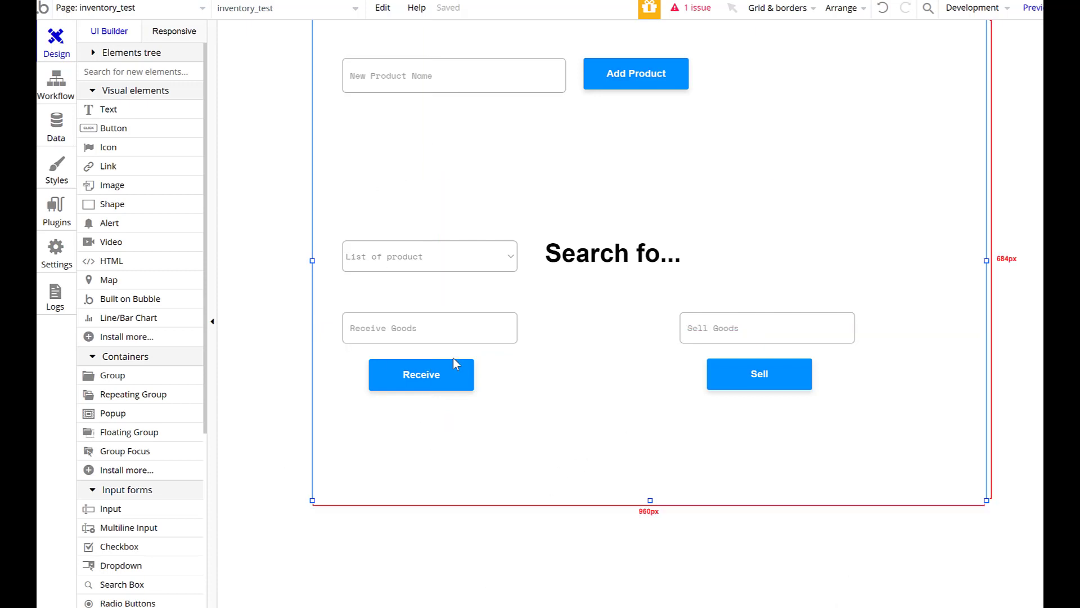
mouse_move(448, 212)
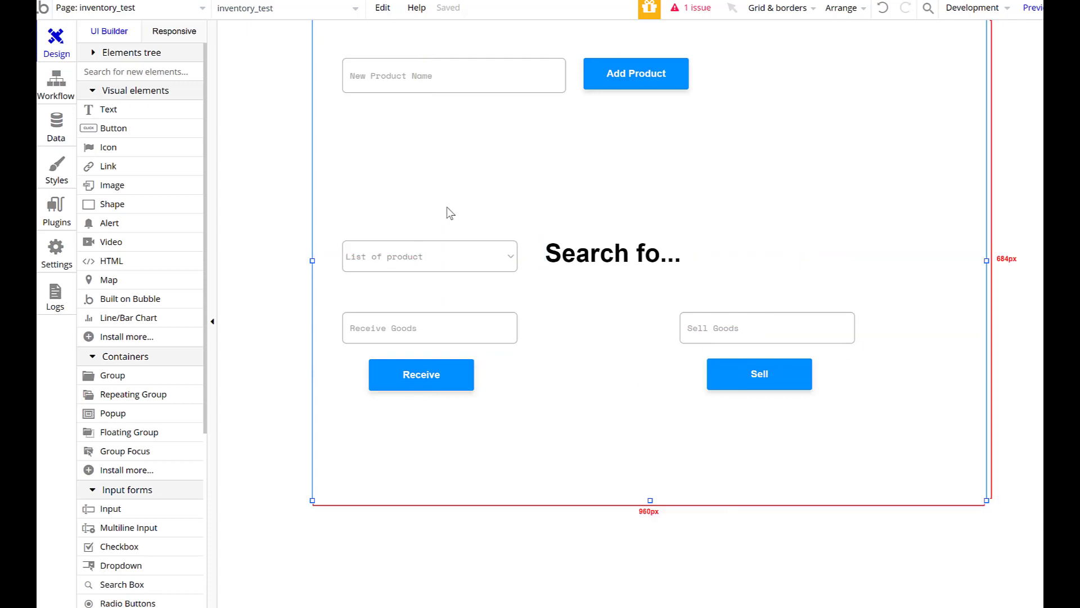
click(212, 322)
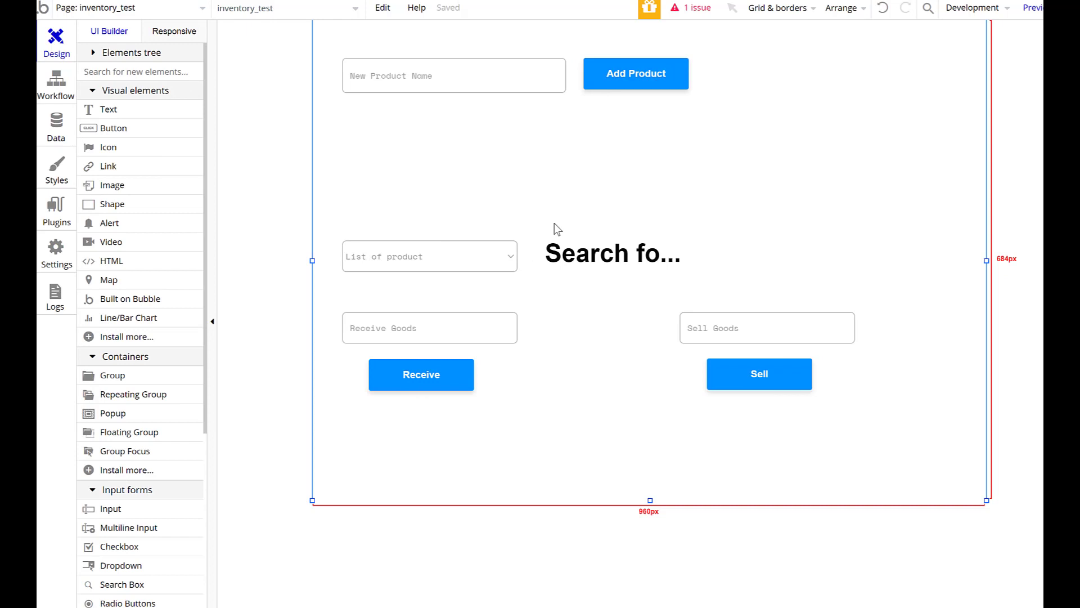
mouse_move(404, 421)
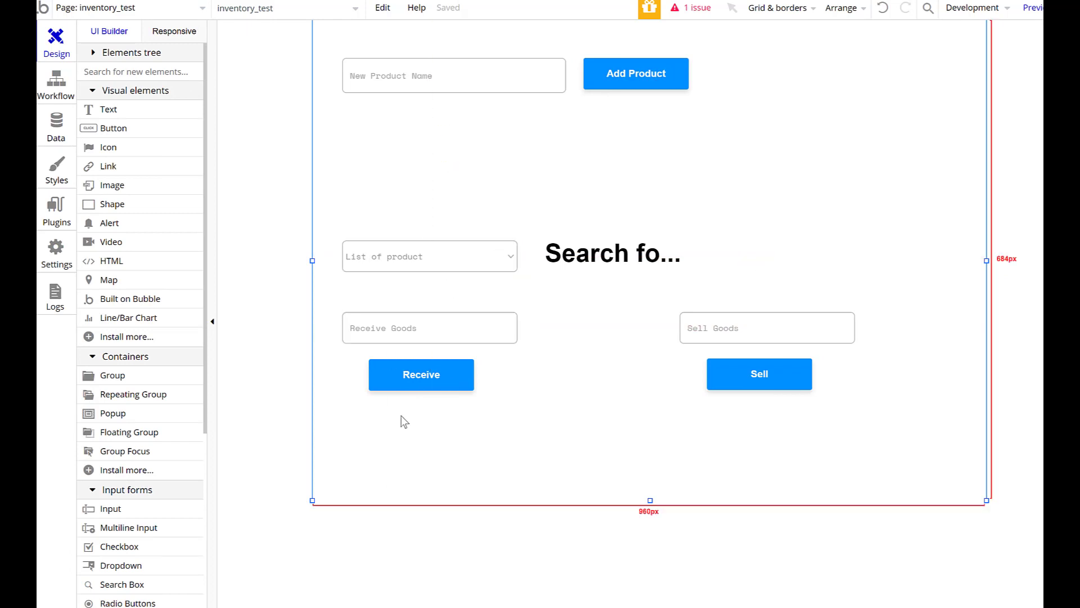
click(56, 82)
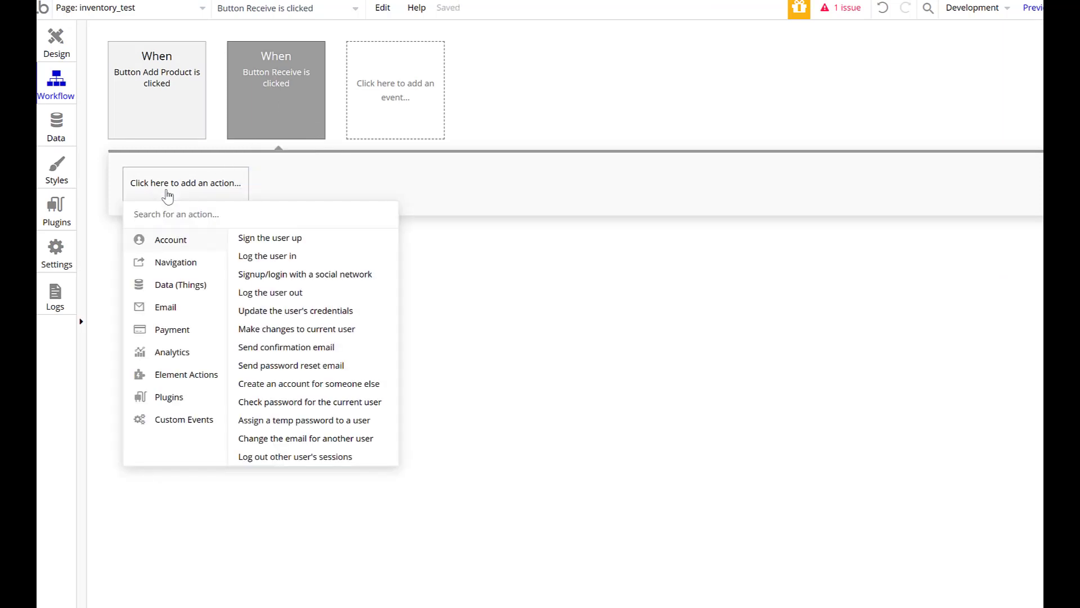
Add a Make changes to a thing action whose target is a search for Products
click(180, 285)
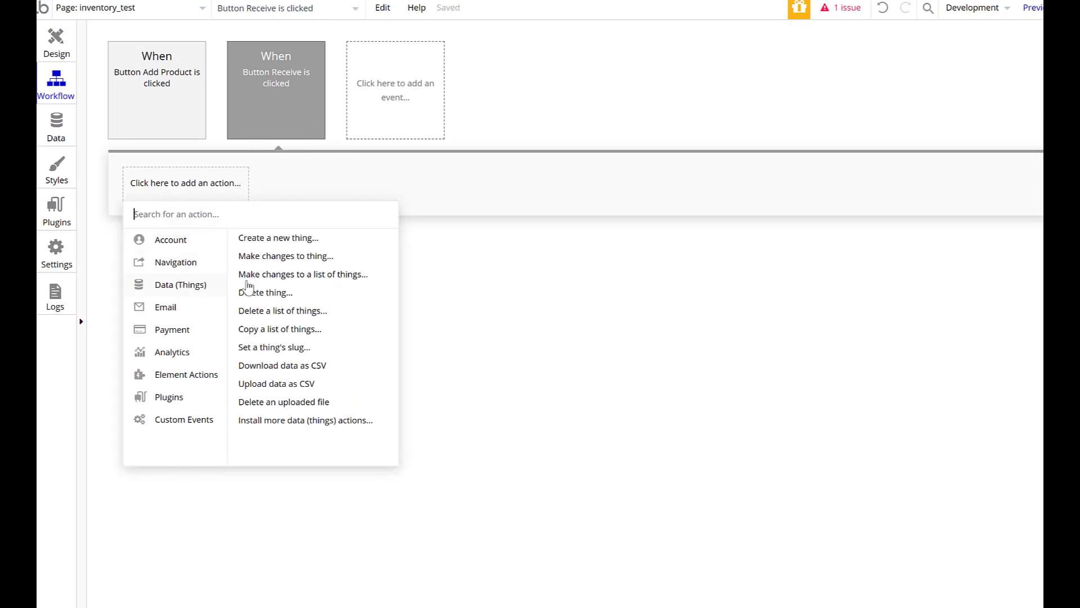
mouse_move(316, 261)
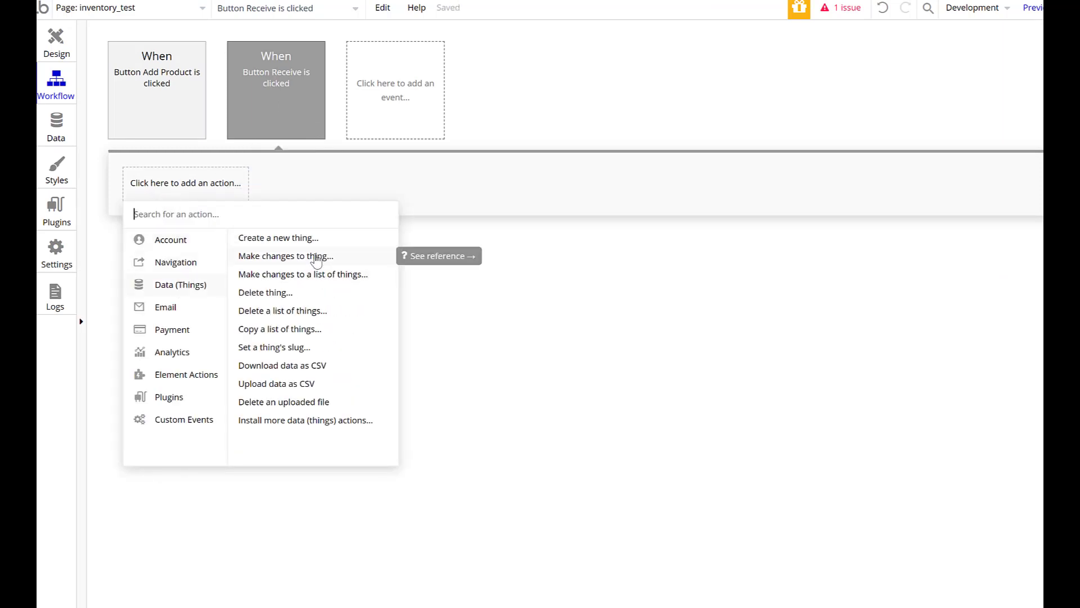
click(285, 256)
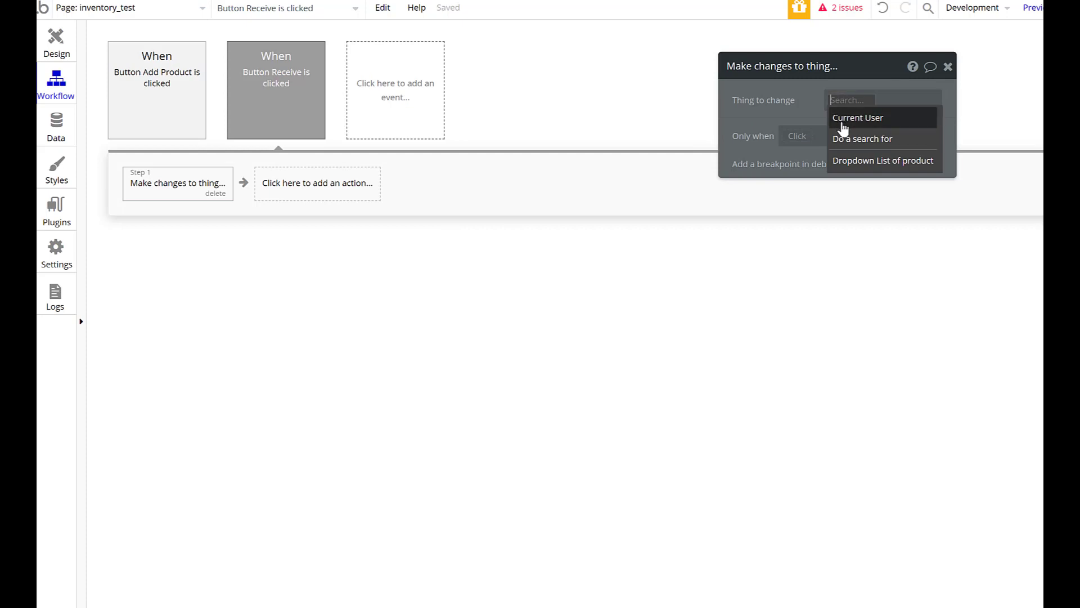
click(862, 138)
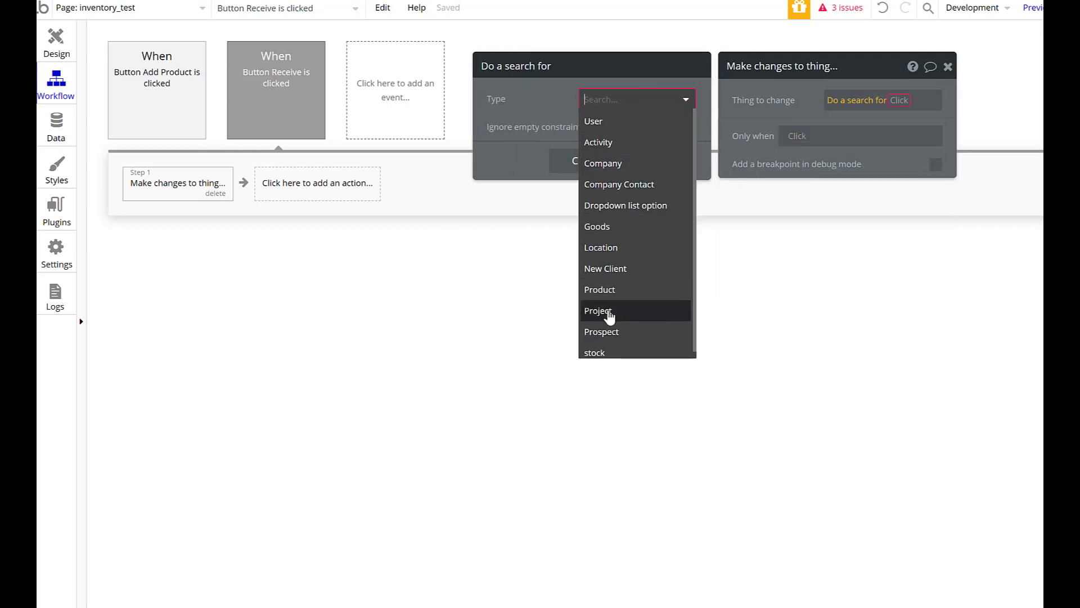
mouse_move(614, 289)
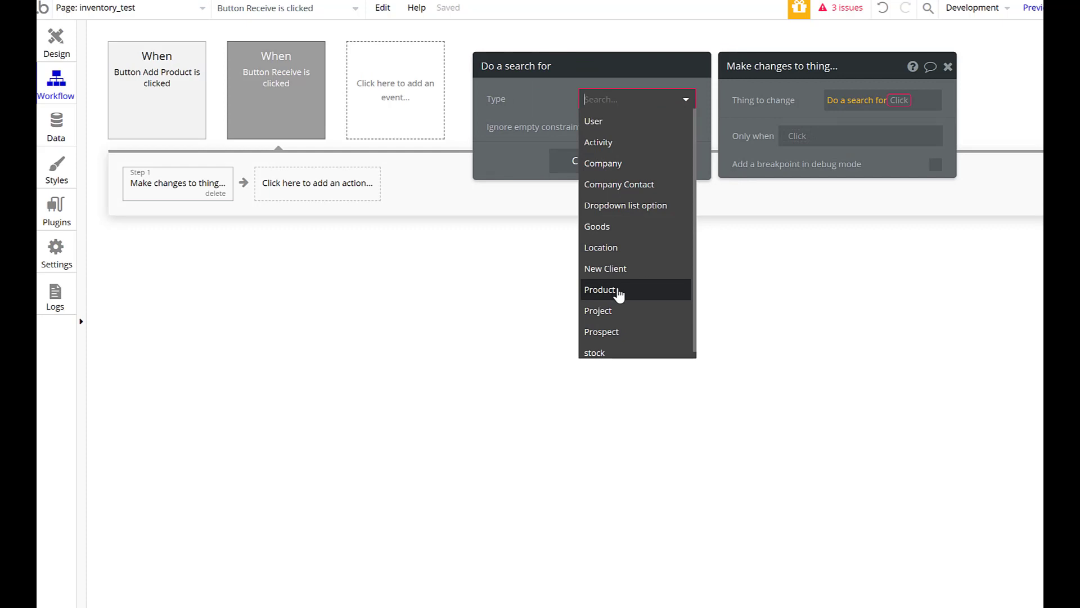
click(600, 289)
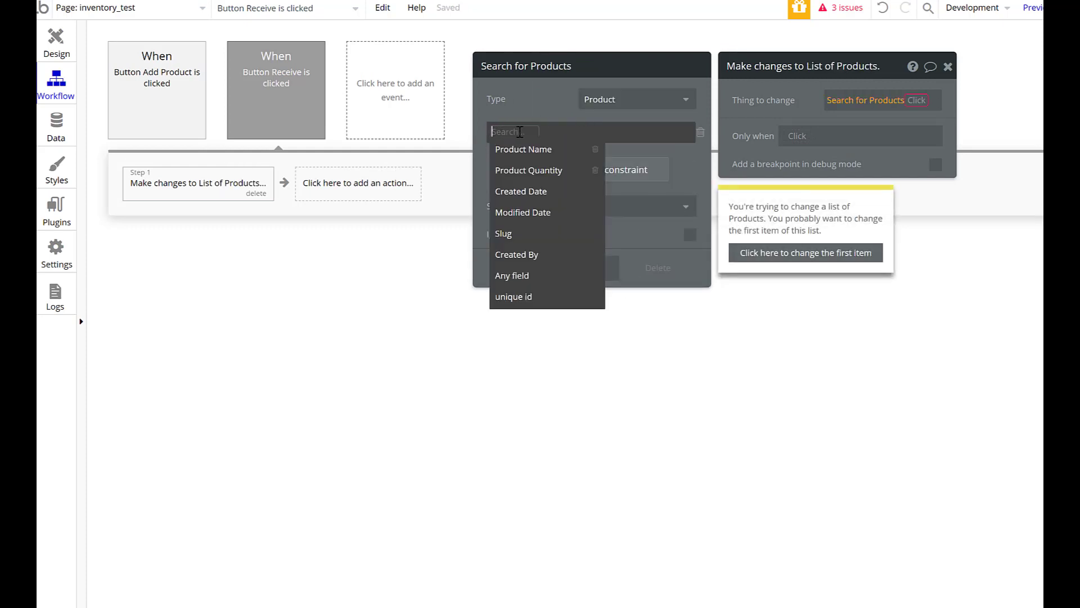
Constrain Product Name to the List of product dropdown's Product Name, taking :first item
click(524, 149)
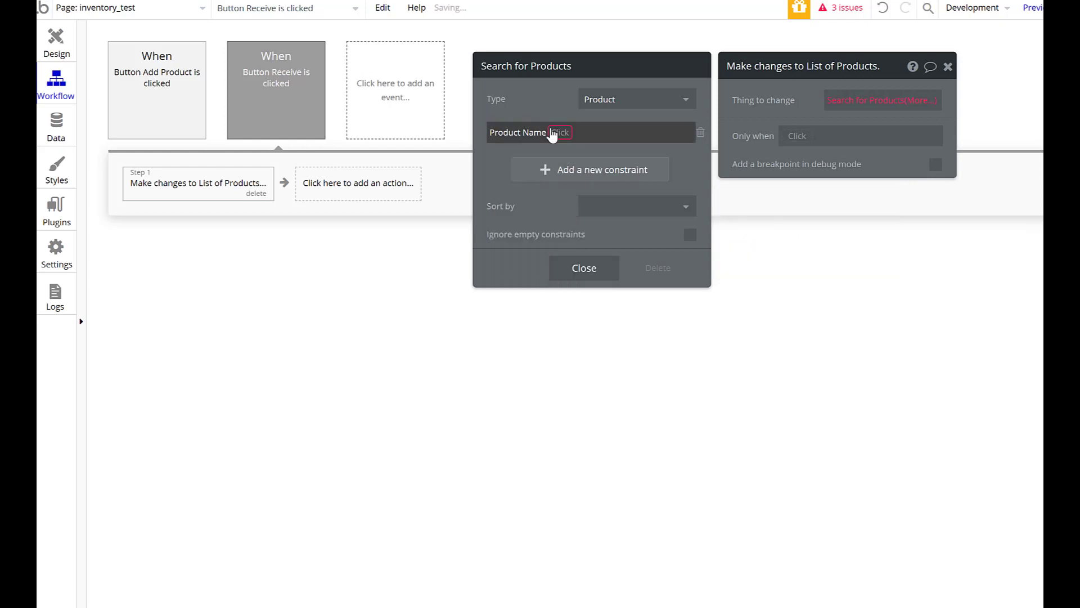
click(585, 132)
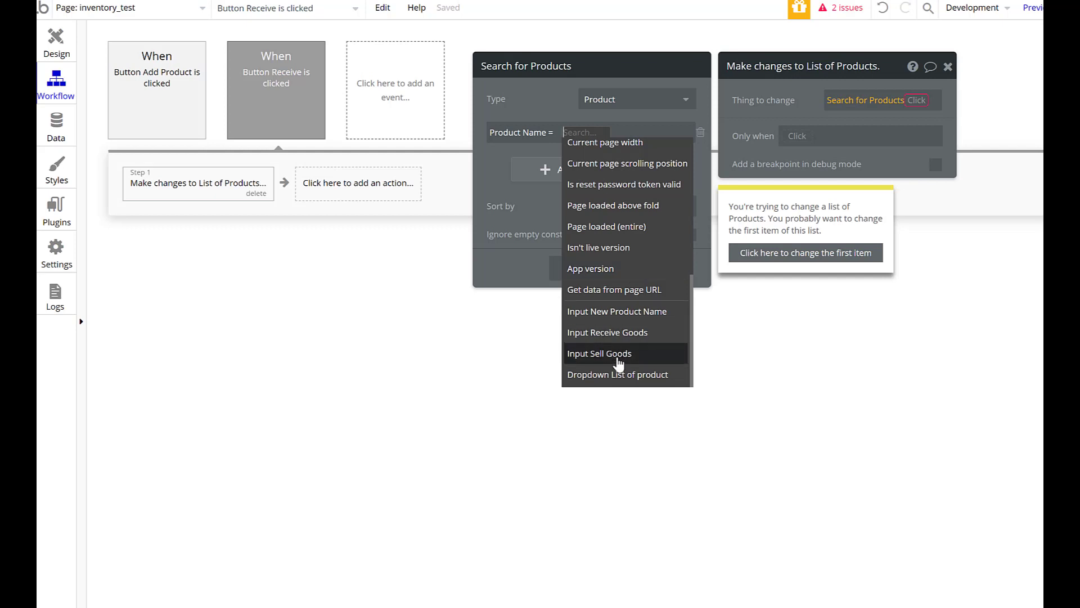
mouse_move(638, 374)
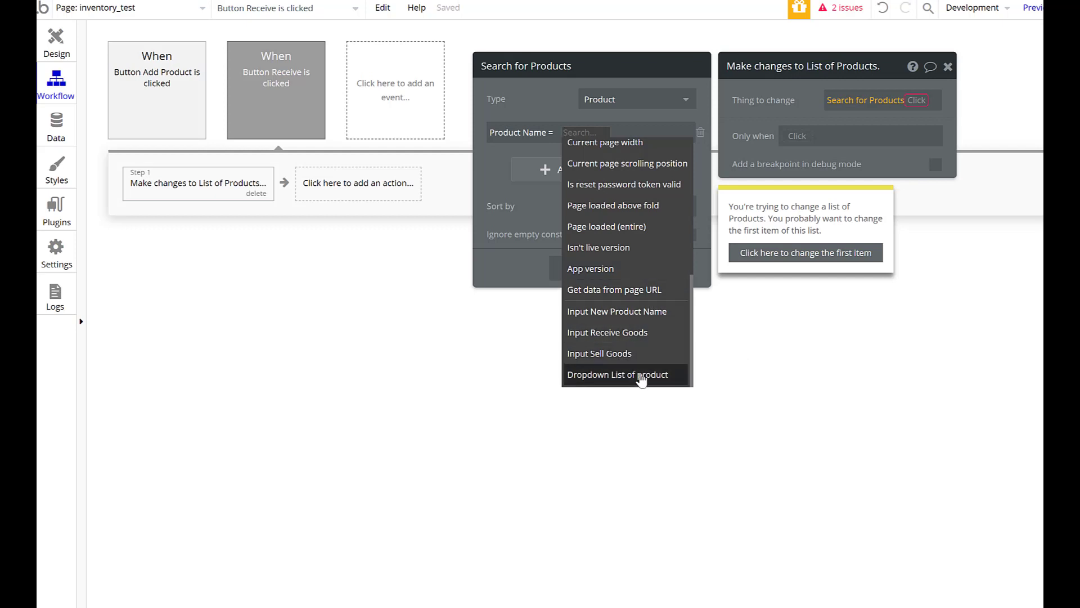
click(617, 374)
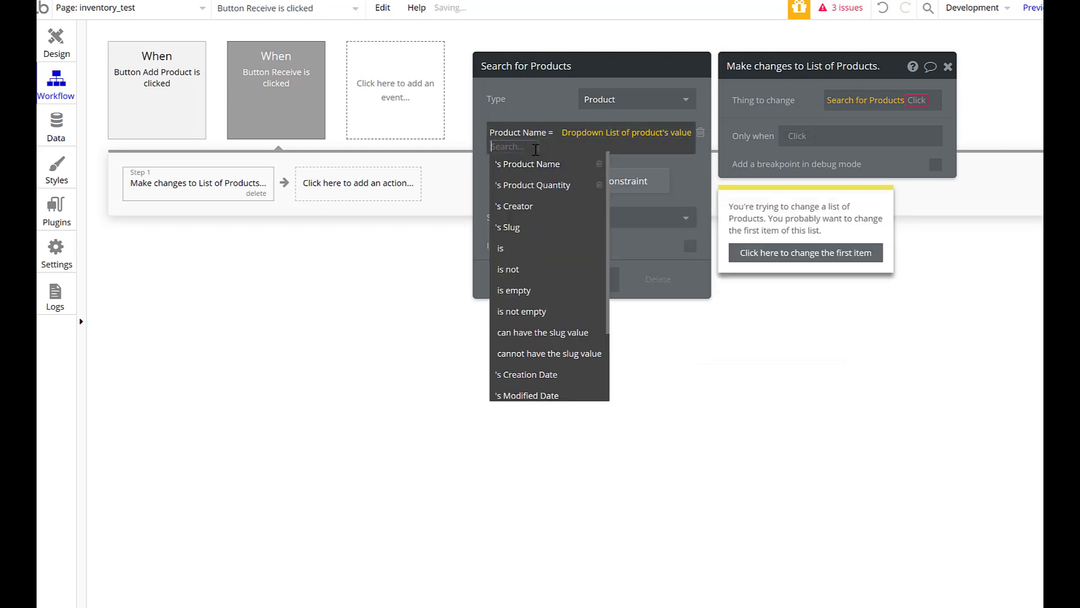
click(527, 163)
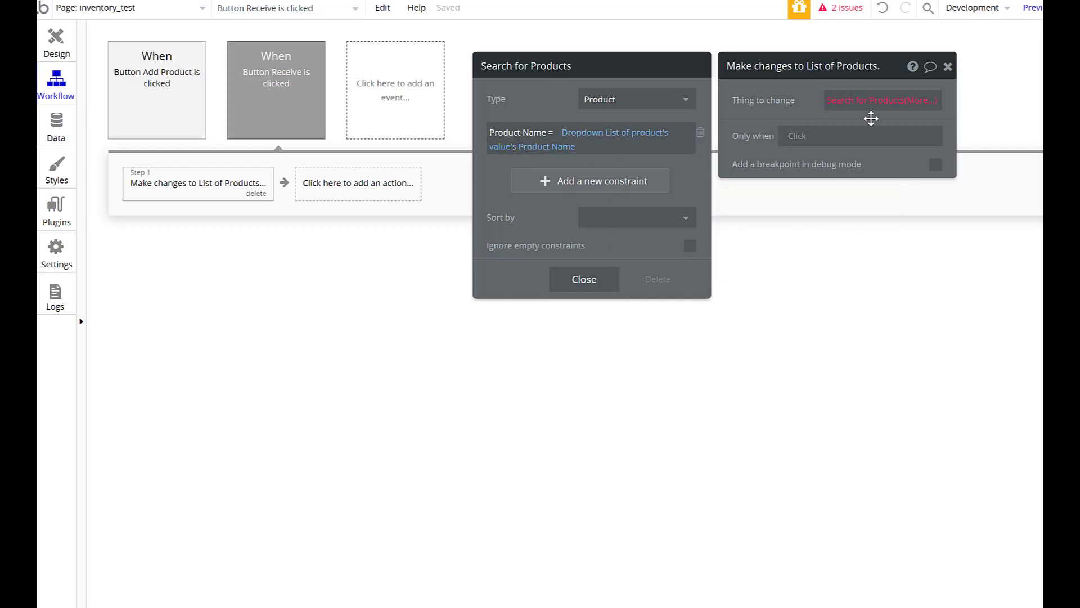
click(882, 100)
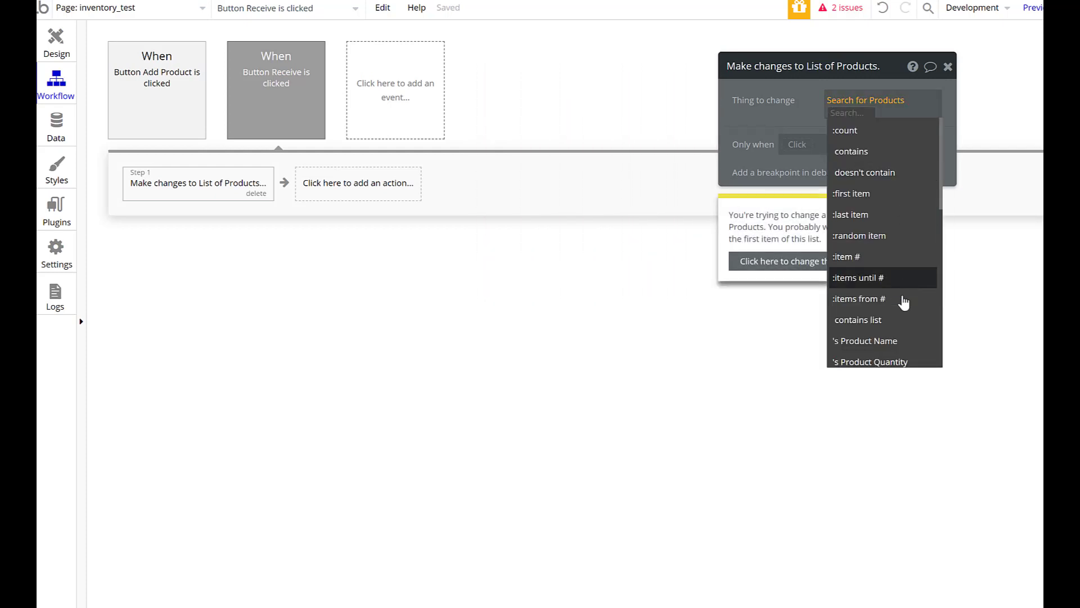
scroll(down, 3)
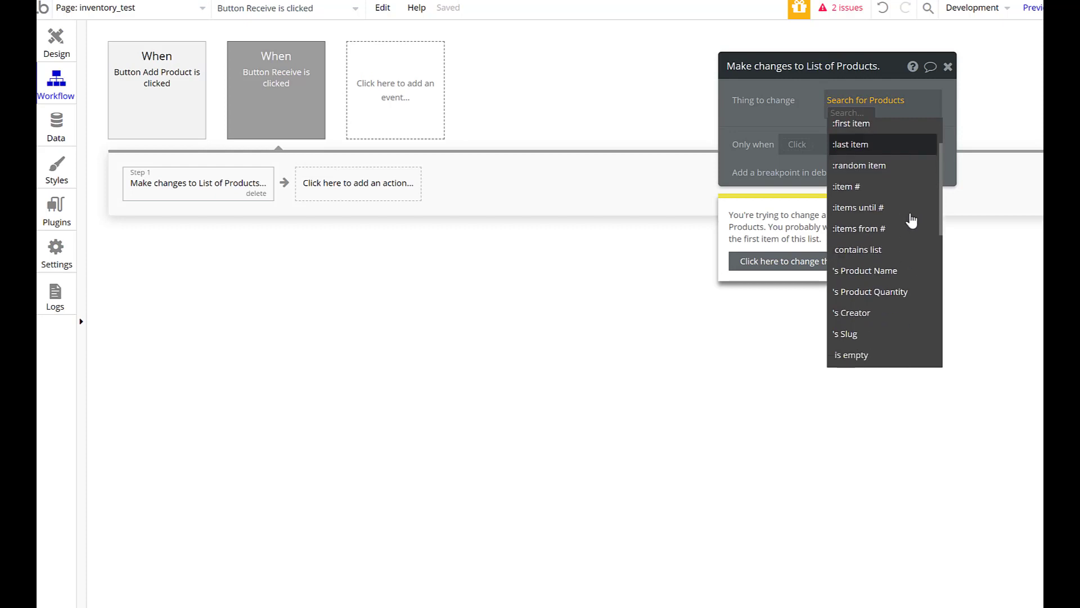
click(870, 292)
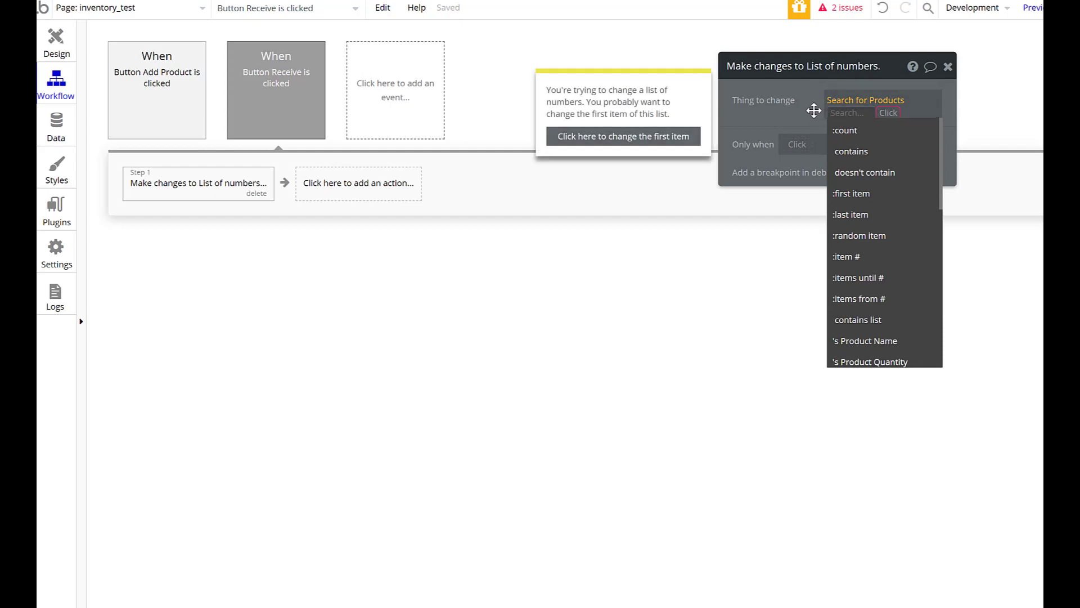
click(852, 193)
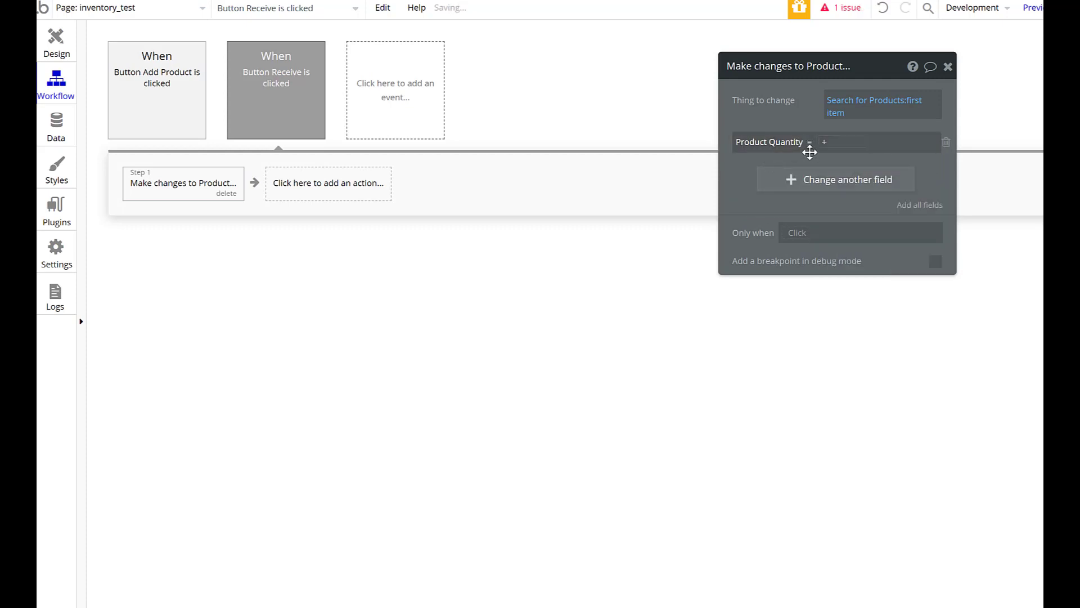
Set Product Quantity to This Product's Product Quantity + Input Receive Goods's value
click(844, 141)
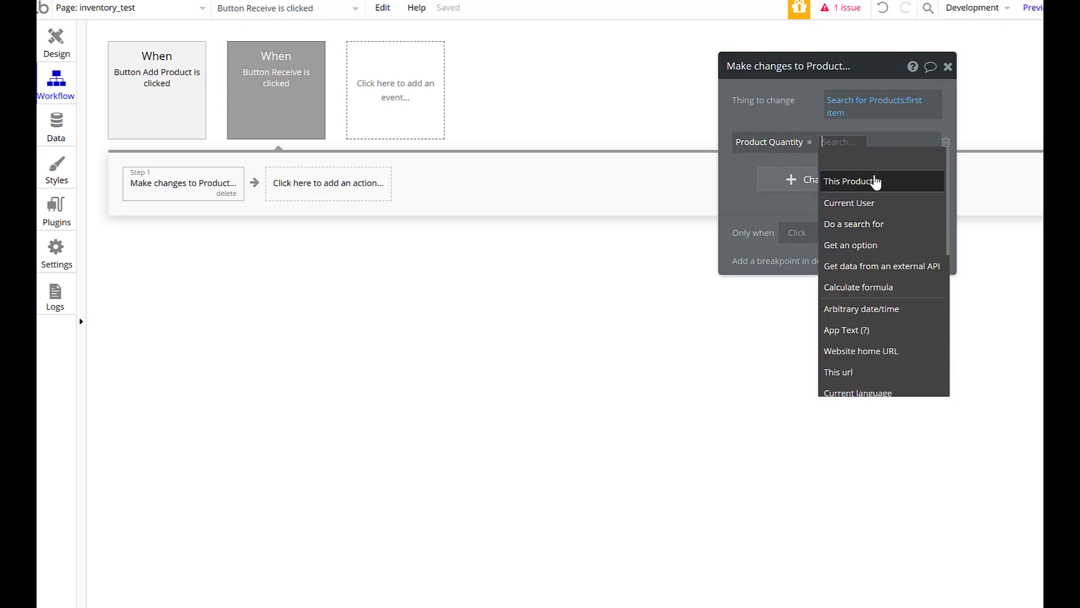
mouse_move(894, 335)
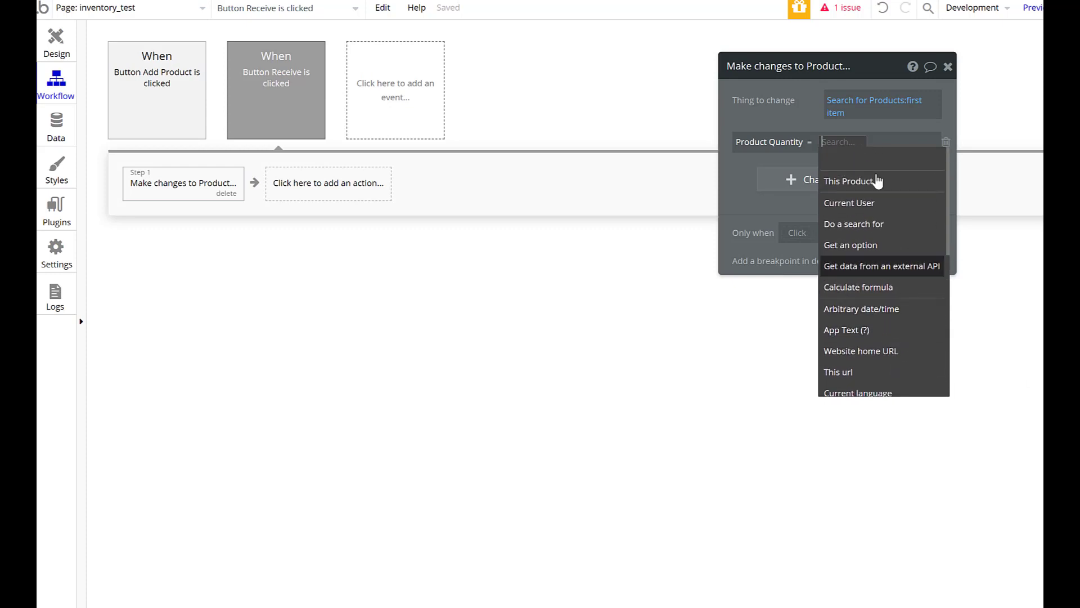
click(853, 181)
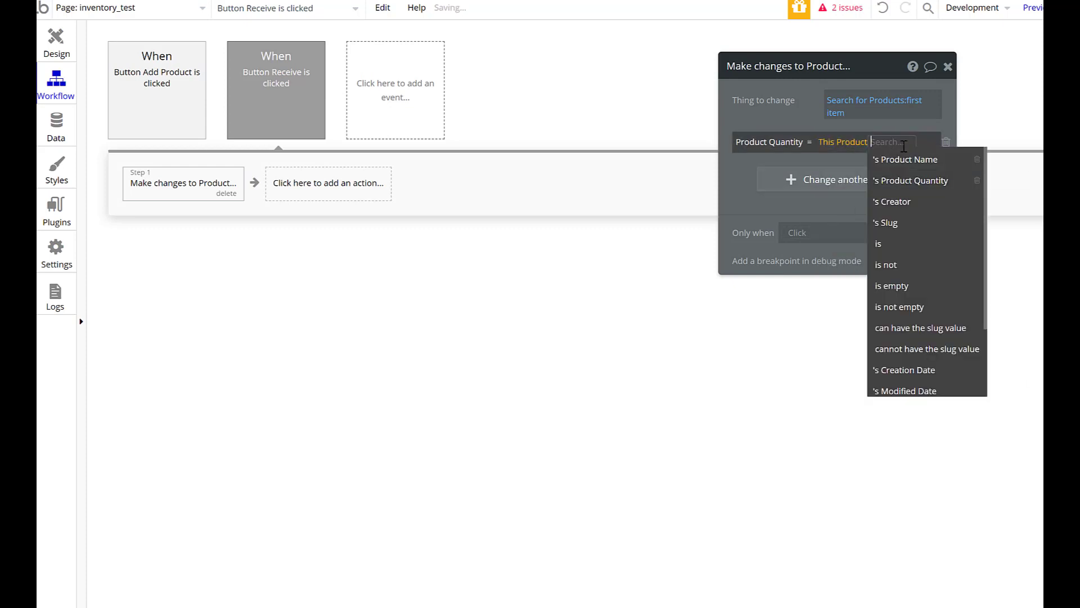
click(913, 180)
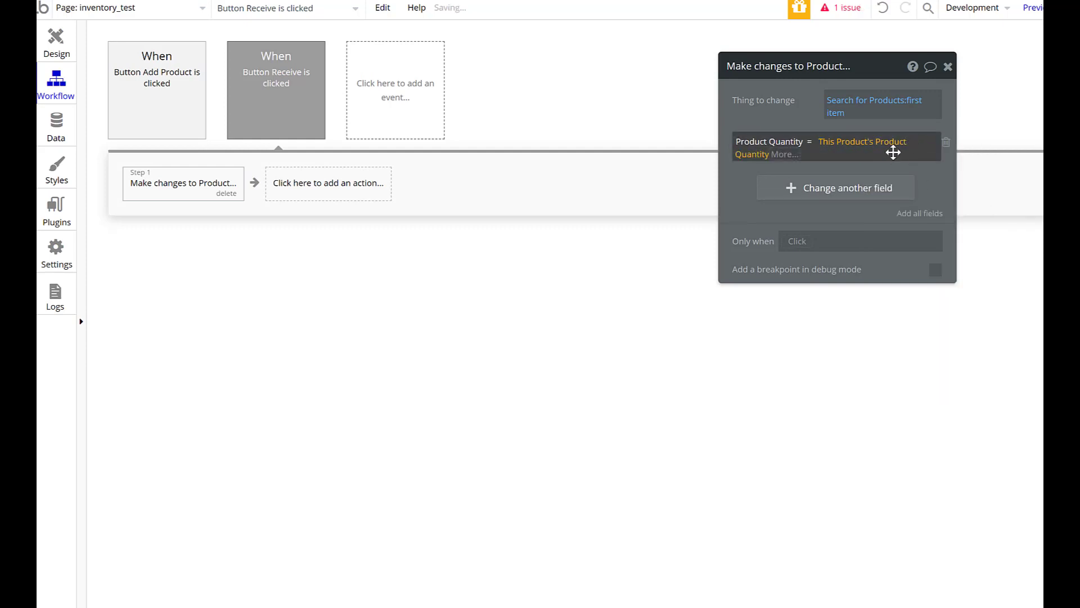
click(784, 154)
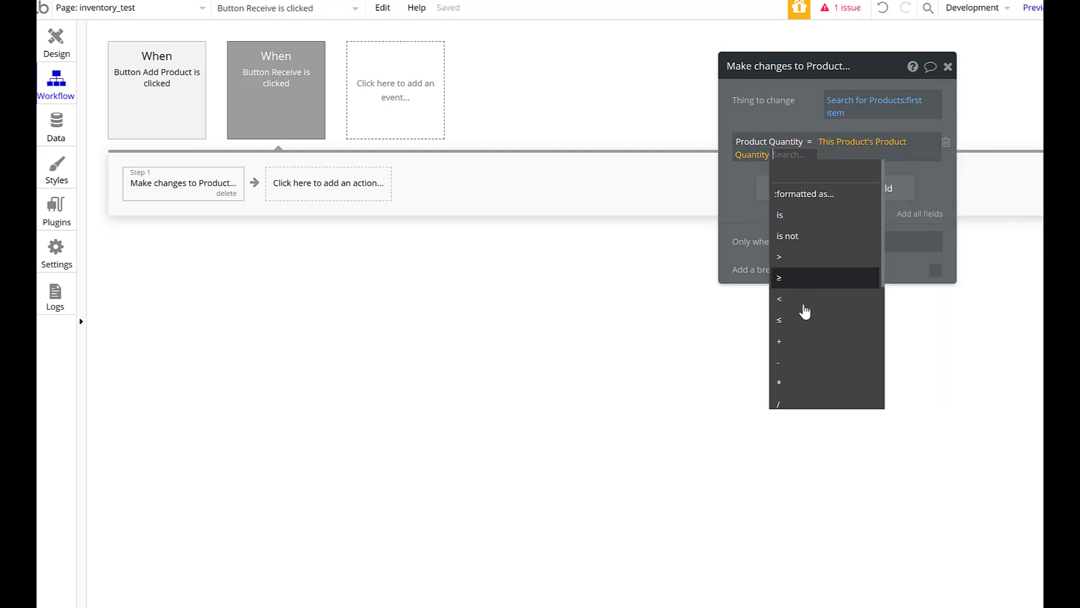
click(779, 341)
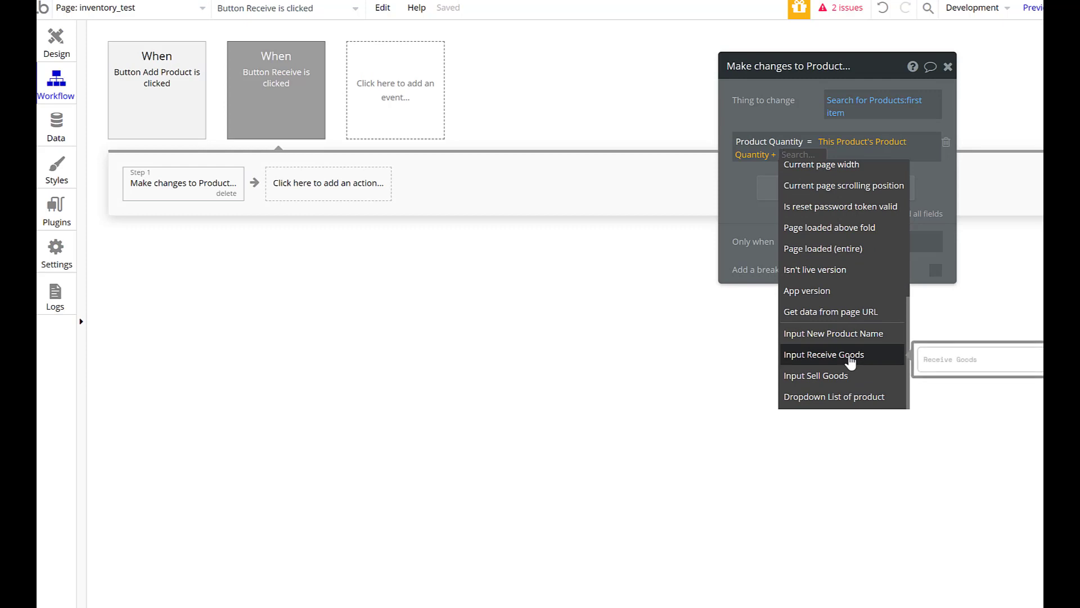
click(823, 354)
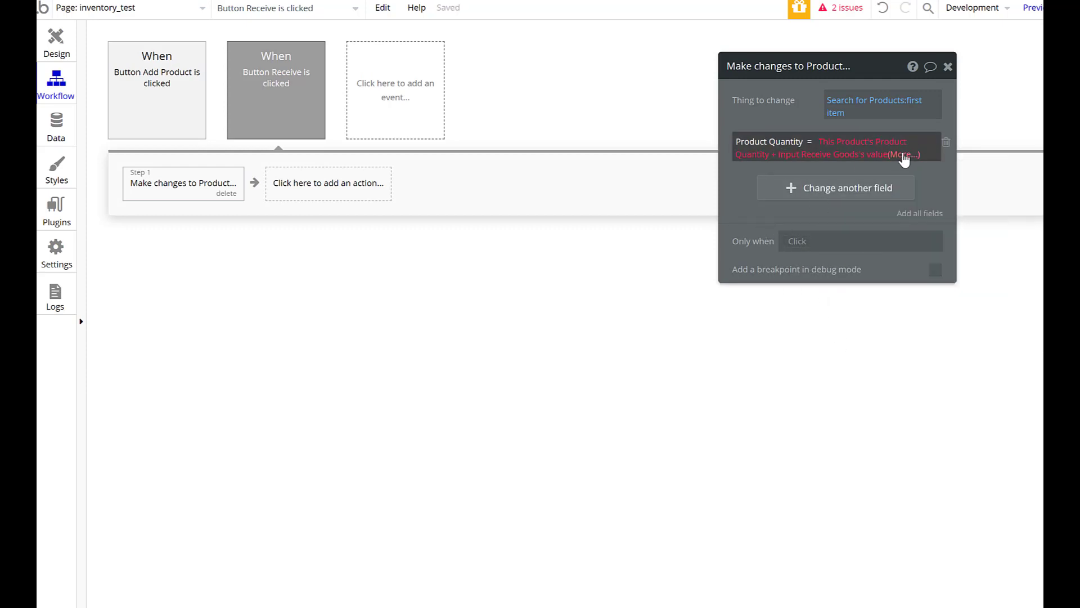
click(903, 154)
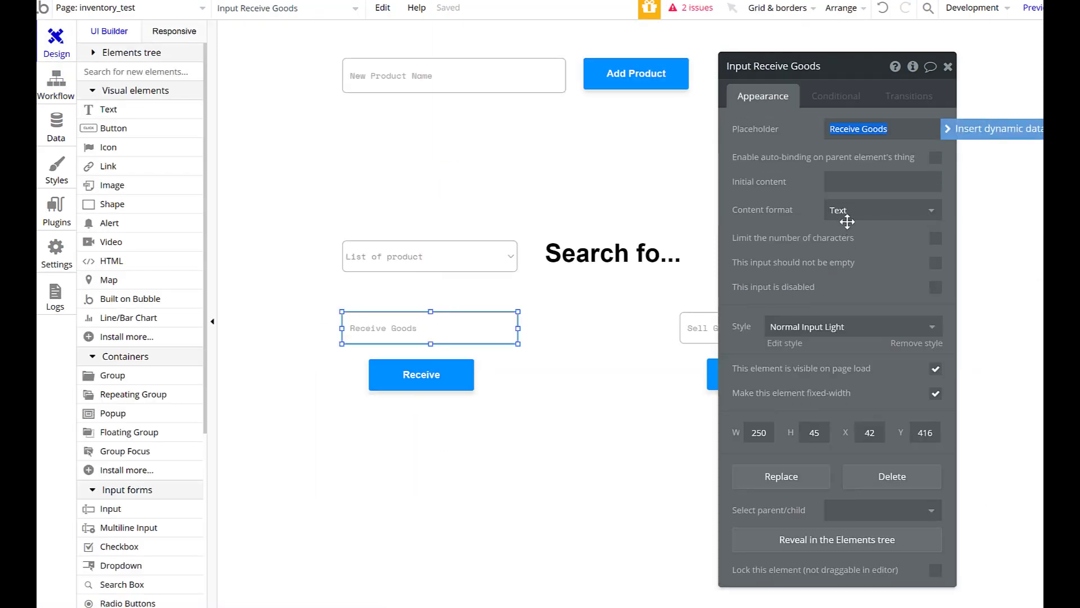
Switch the Receive Goods input's content format from Text to Integer
click(882, 210)
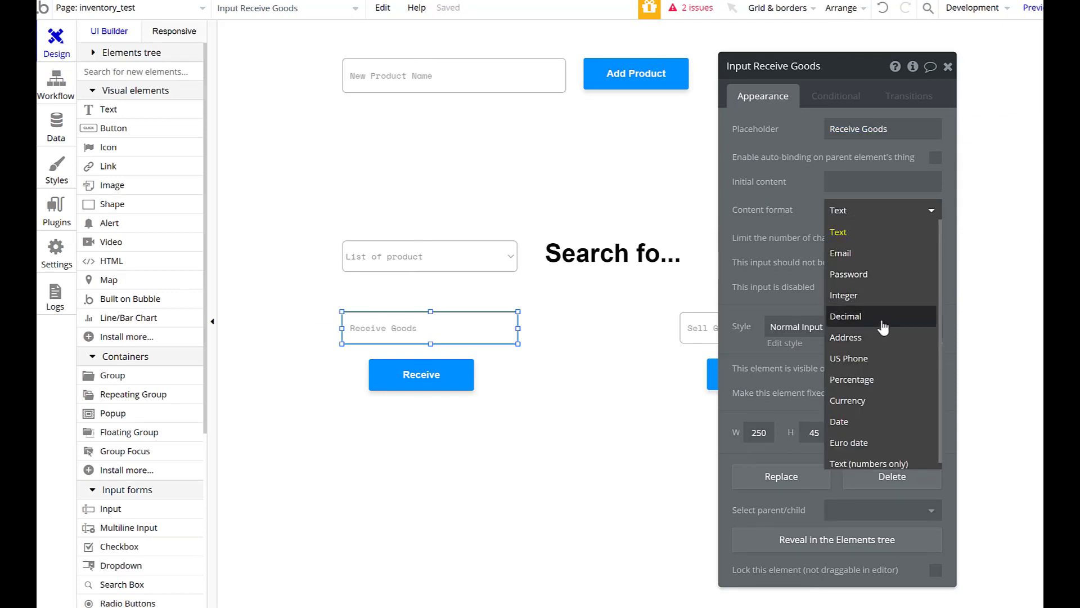
click(843, 295)
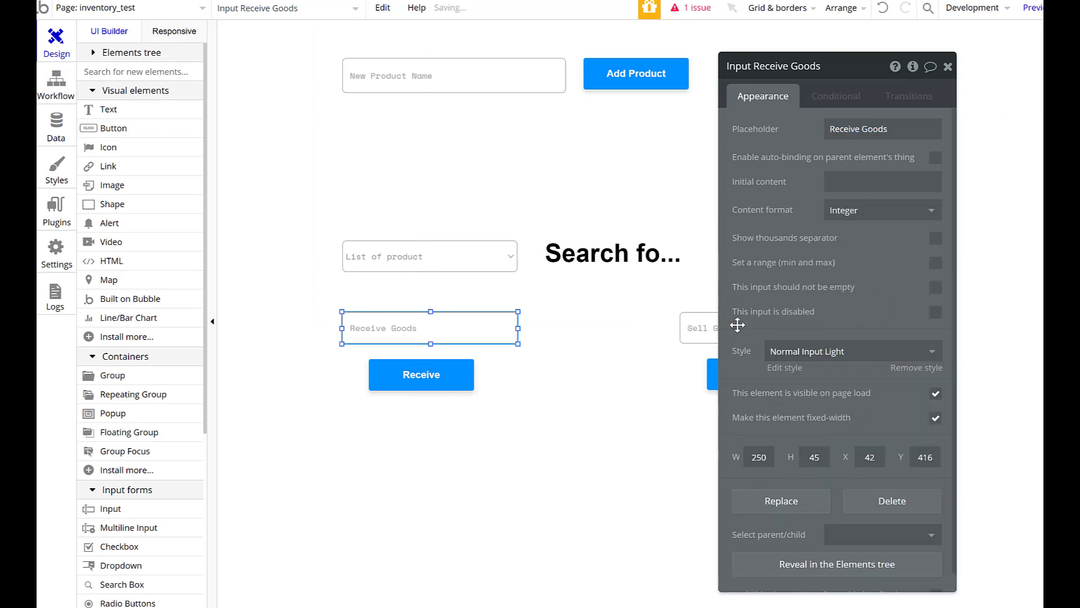
click(880, 210)
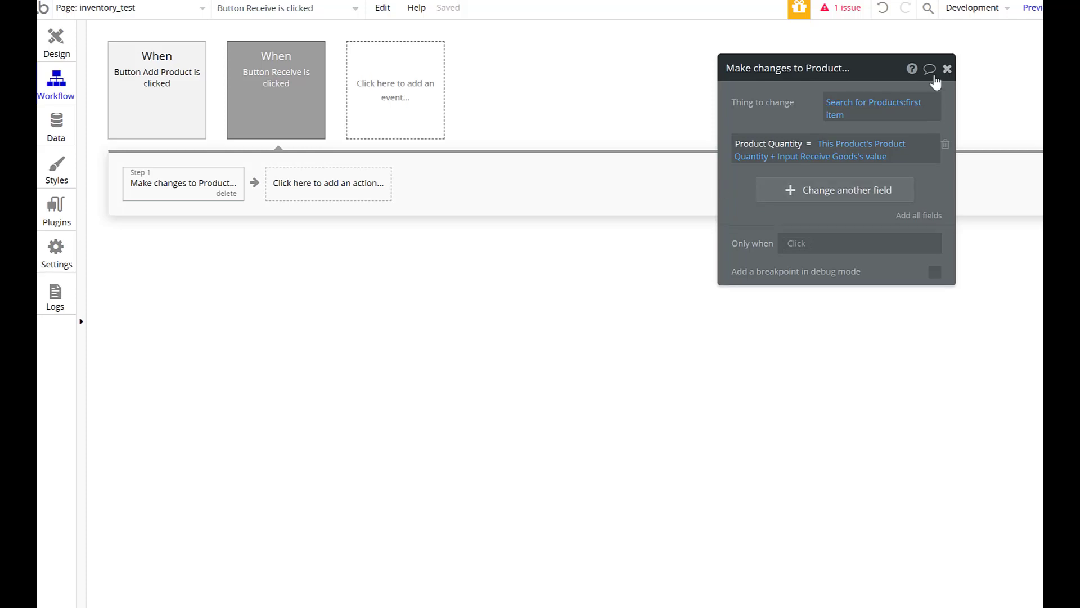
click(946, 69)
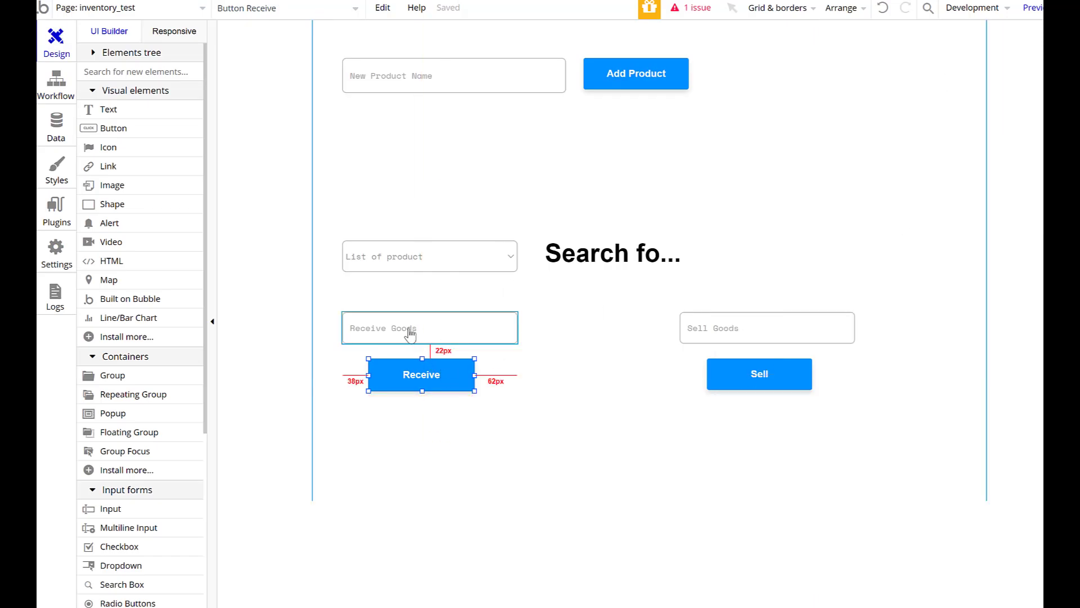
mouse_move(420, 337)
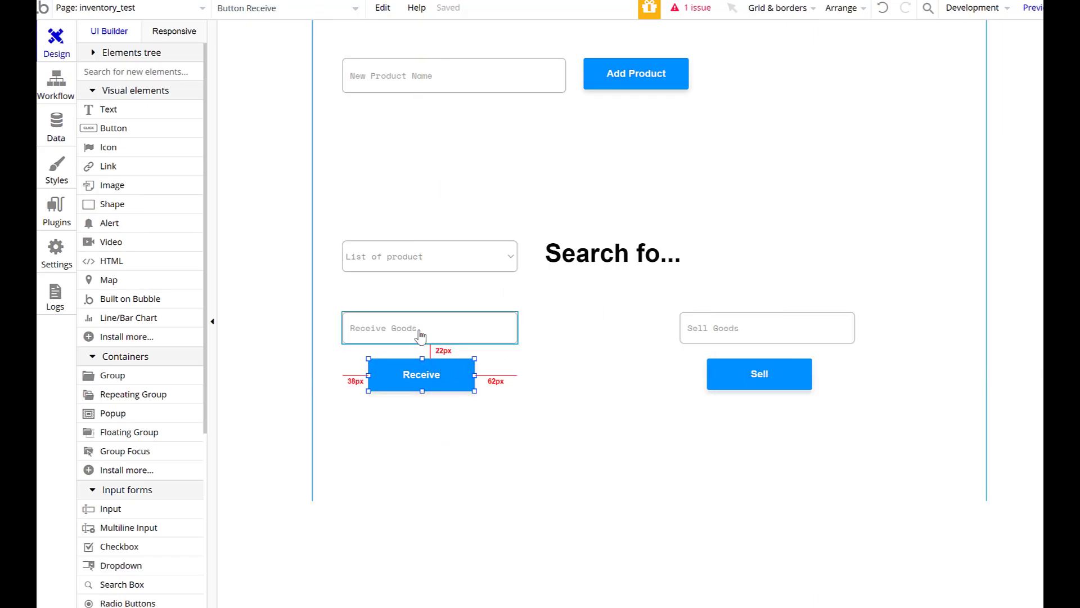
mouse_move(454, 325)
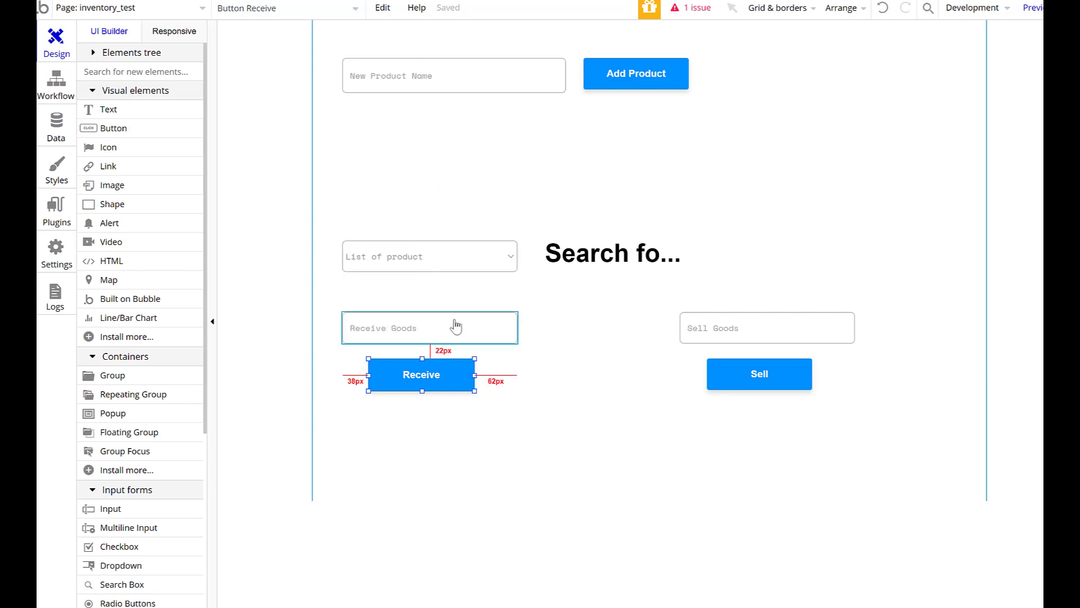
click(612, 253)
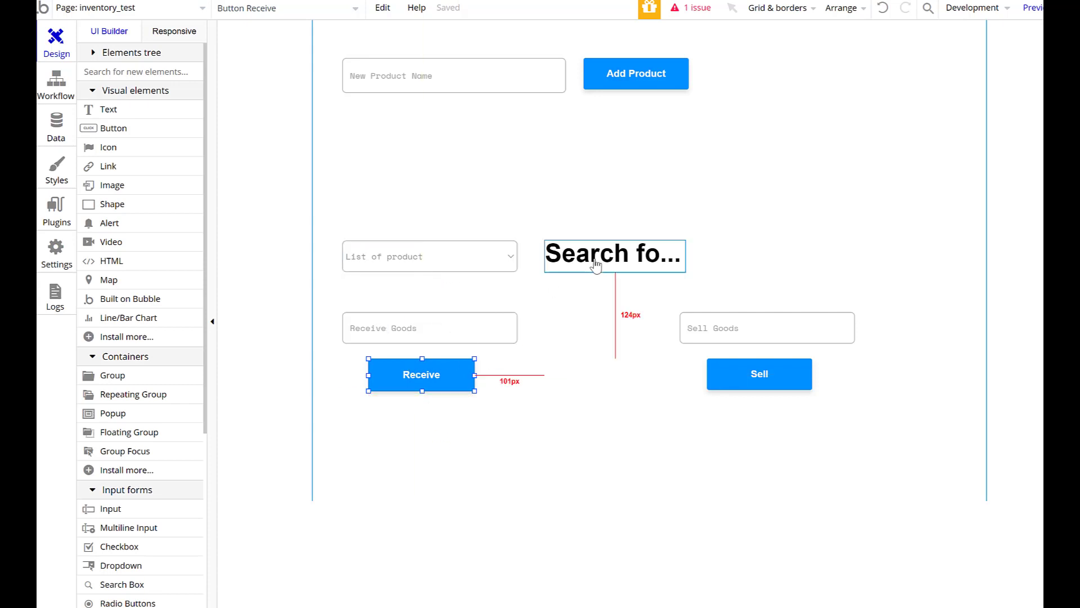
click(759, 374)
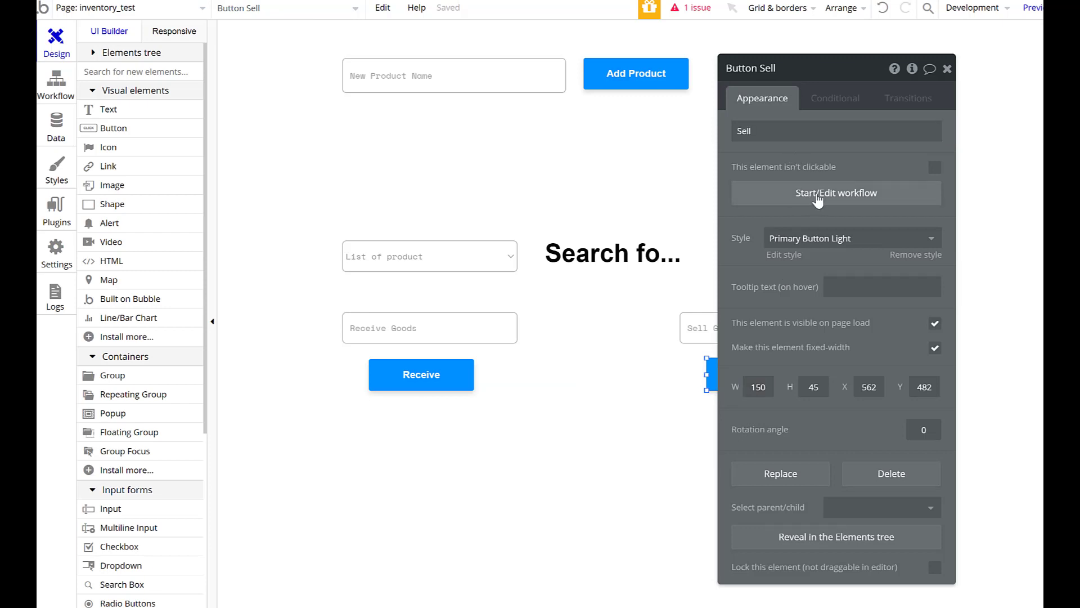
Add a Sell change step searching Products with Product Name equal to the dropdown's Product Name
click(835, 193)
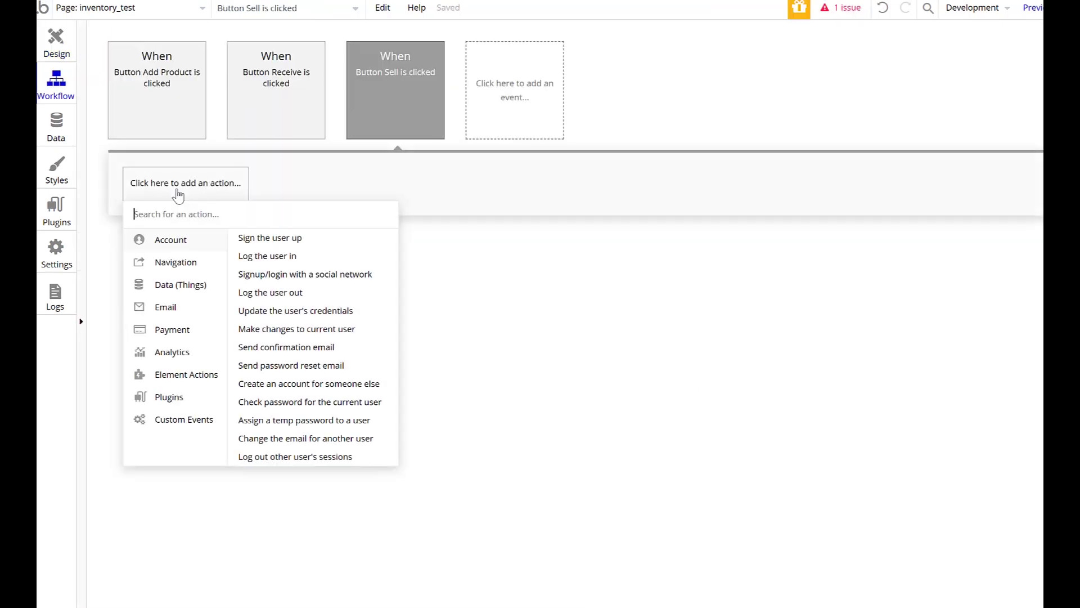
click(181, 285)
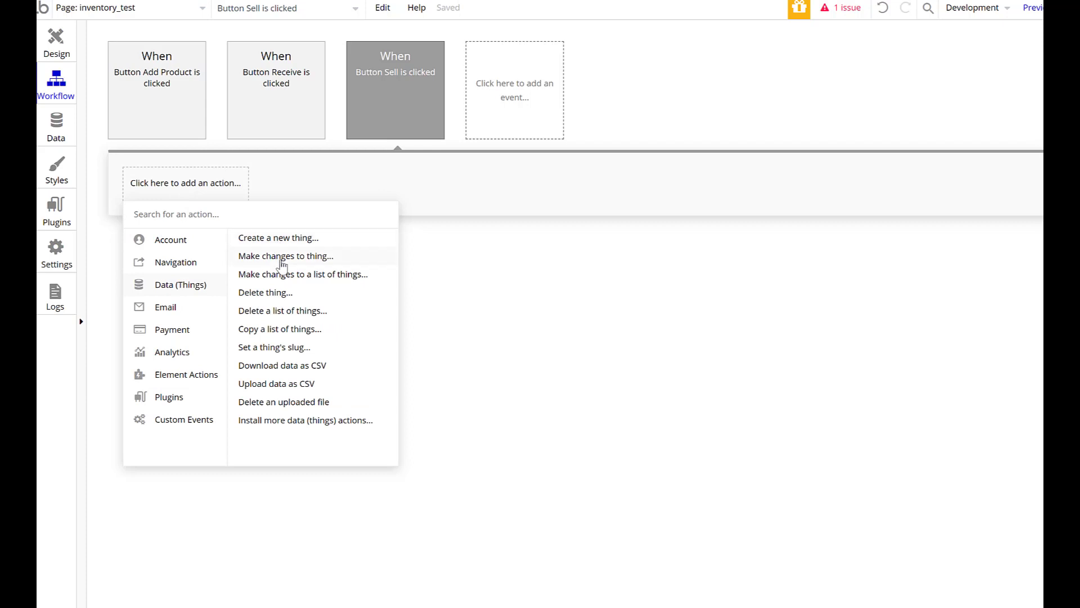
click(285, 255)
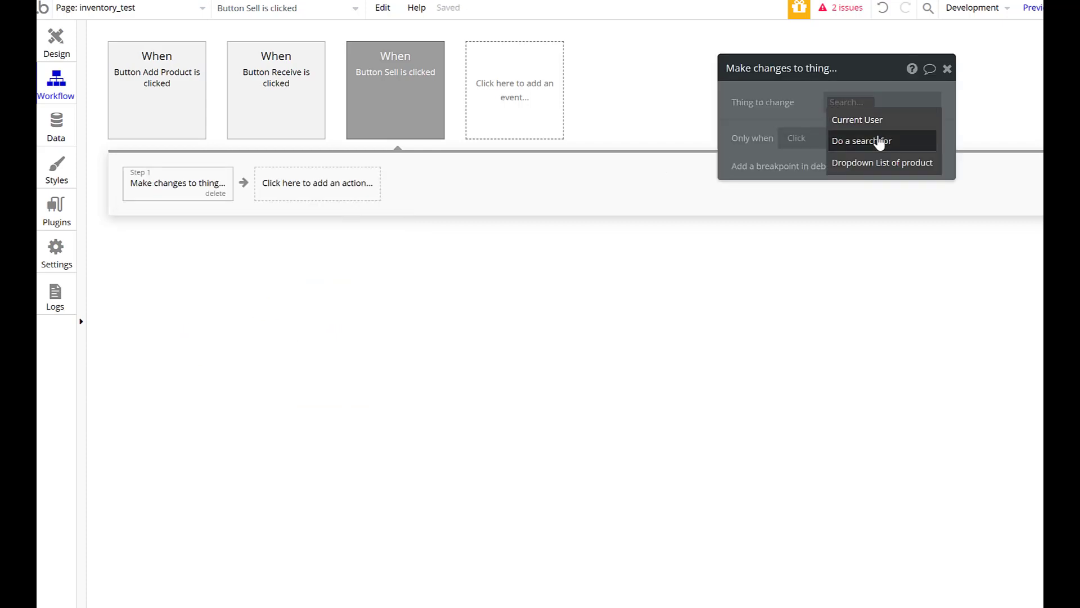
click(862, 141)
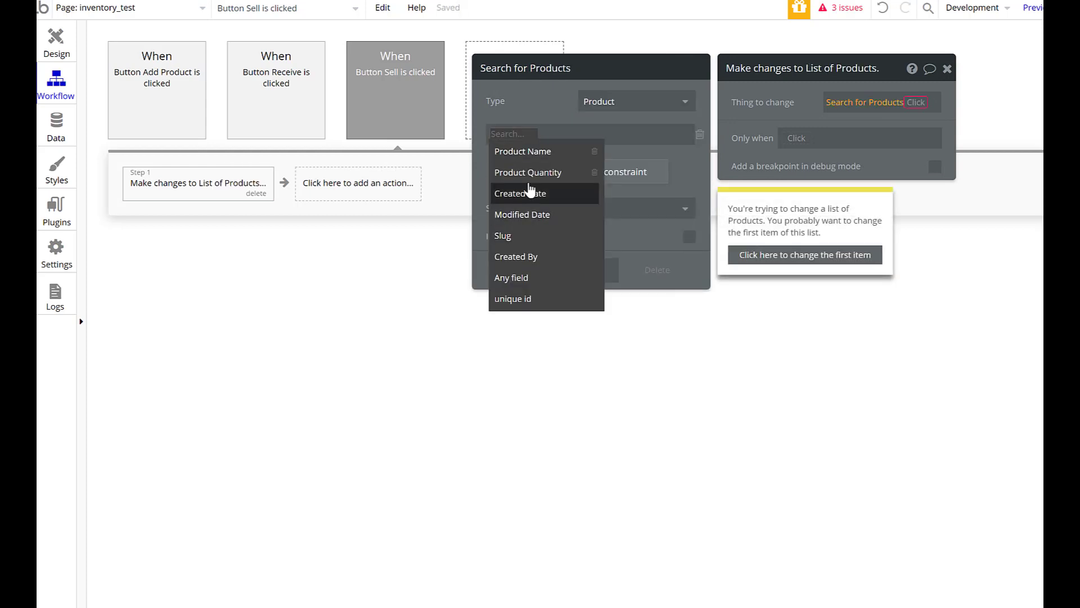
click(523, 151)
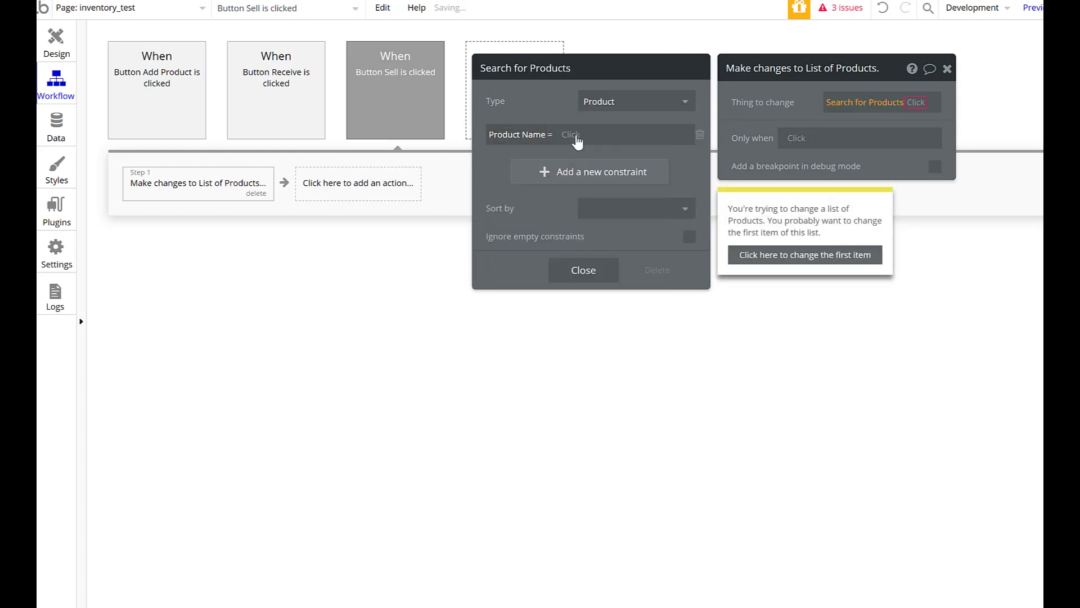
click(582, 134)
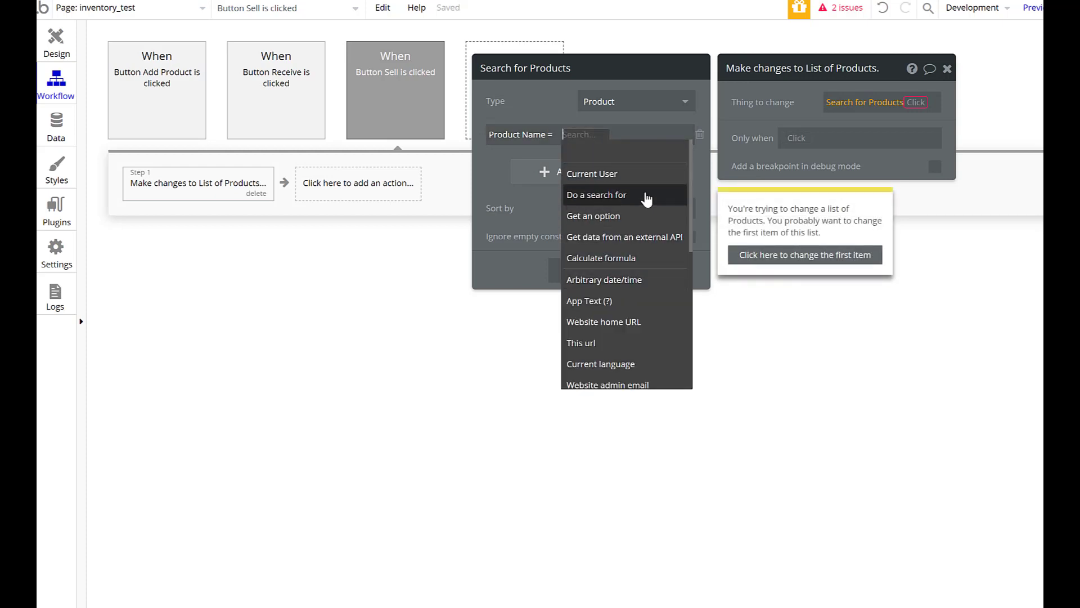
click(596, 195)
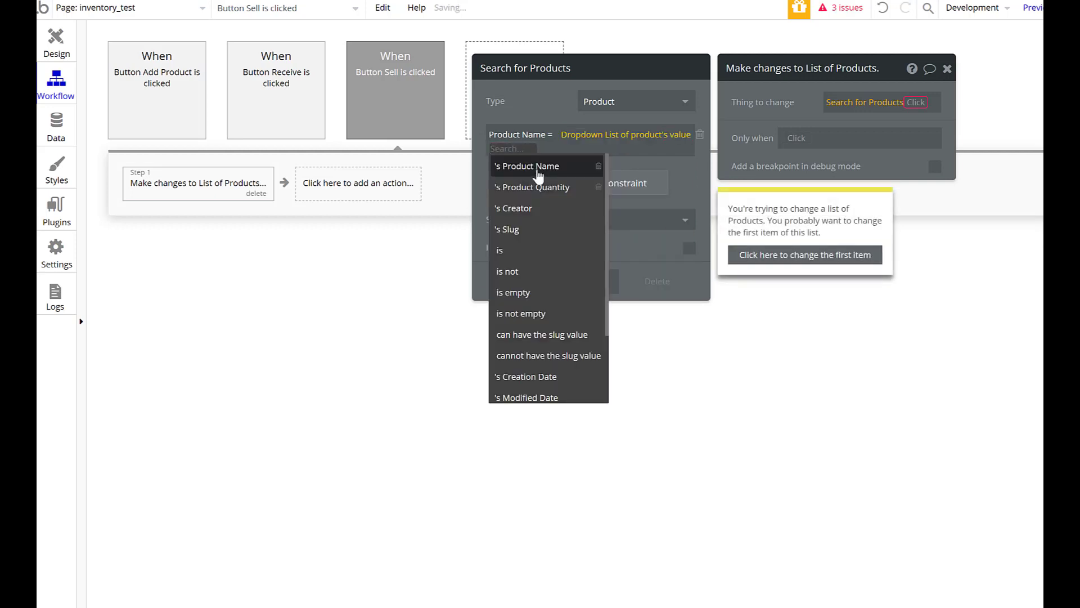
click(527, 165)
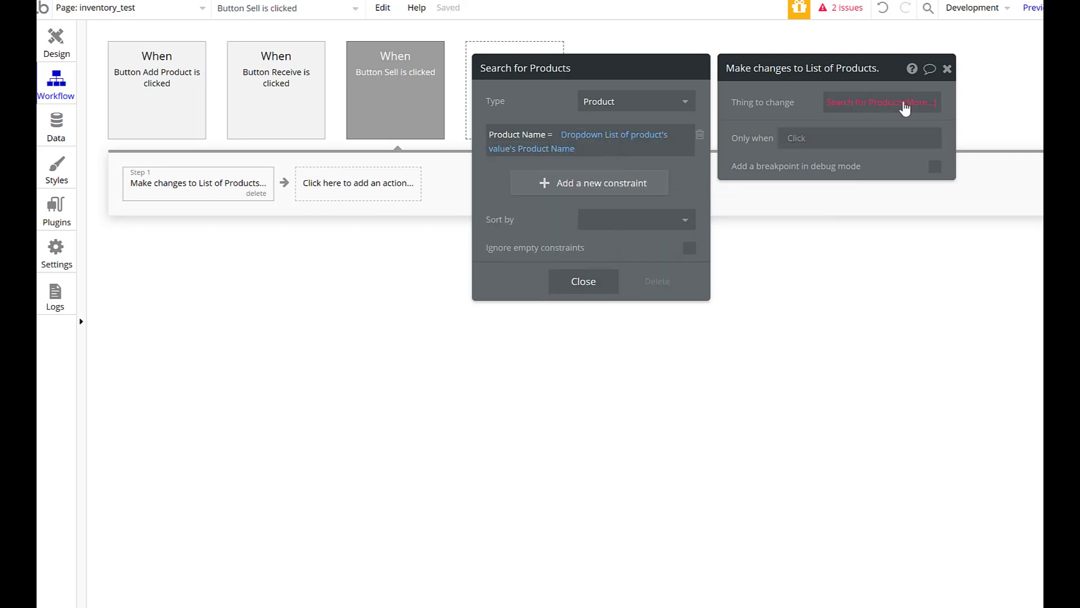
click(881, 102)
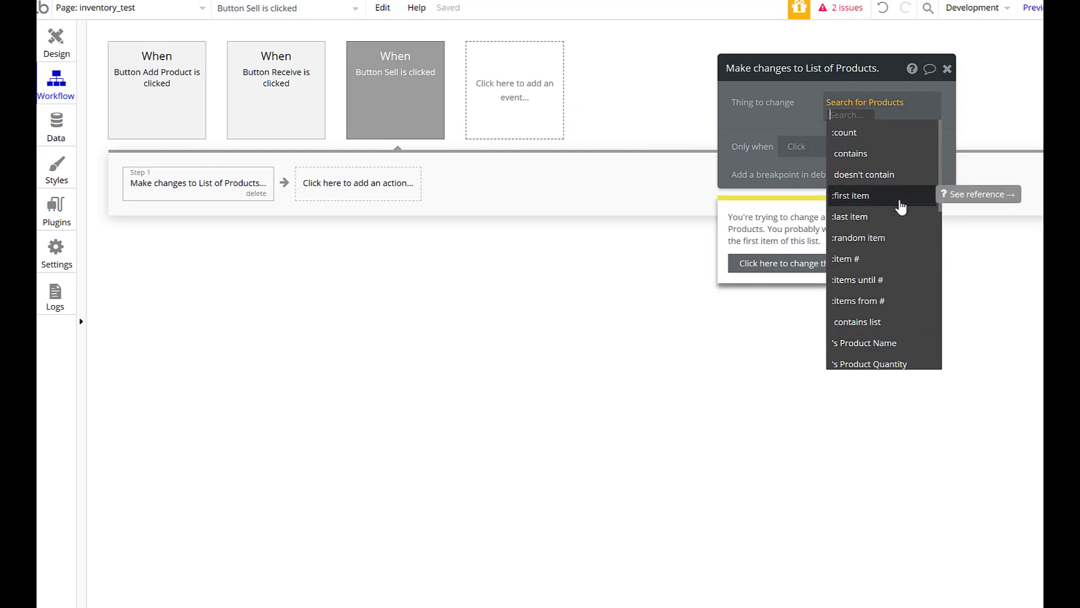
mouse_move(909, 206)
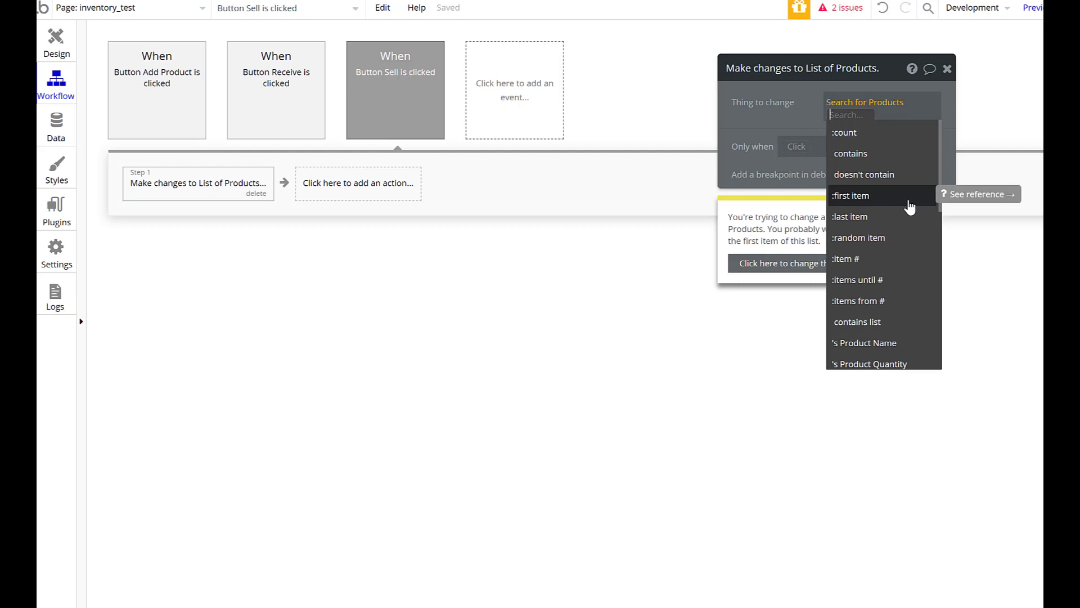
Take :first item and set Product Quantity to This Product's quantity minus Sell Goods's value
click(851, 196)
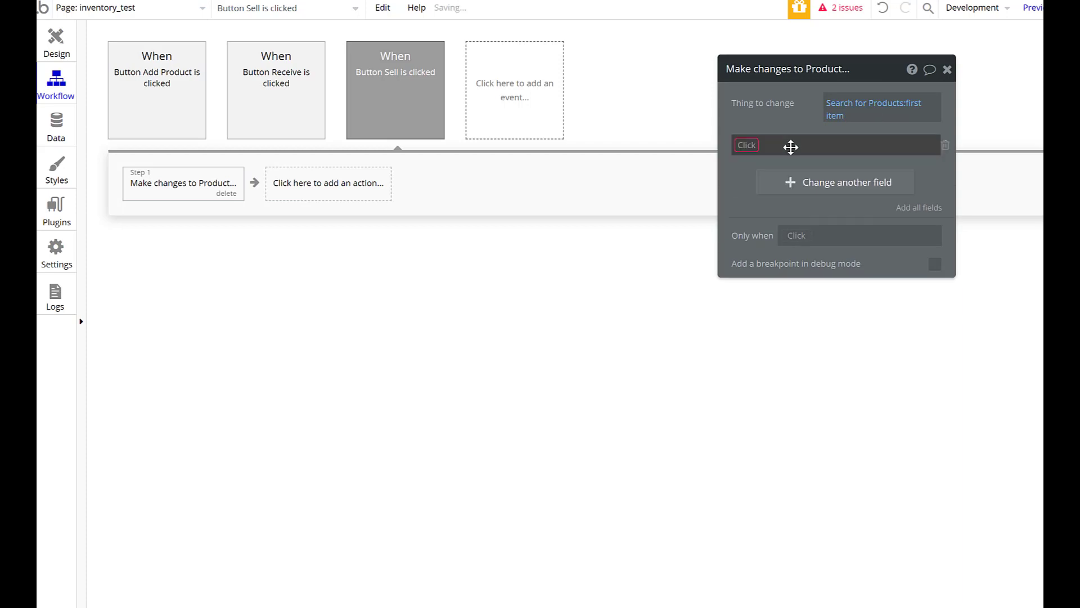
click(747, 145)
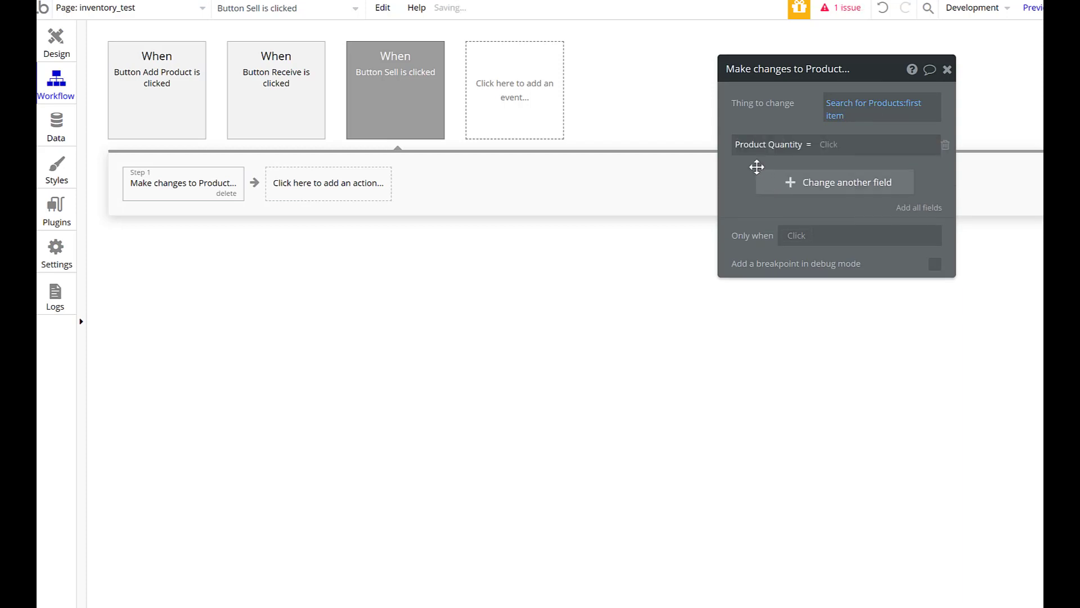
click(842, 144)
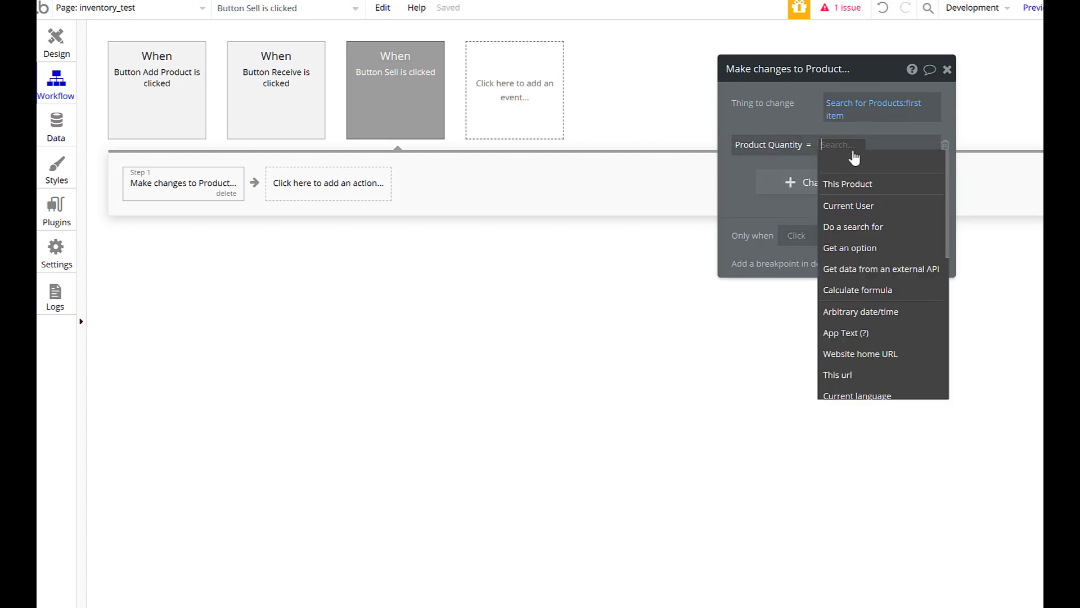
click(847, 184)
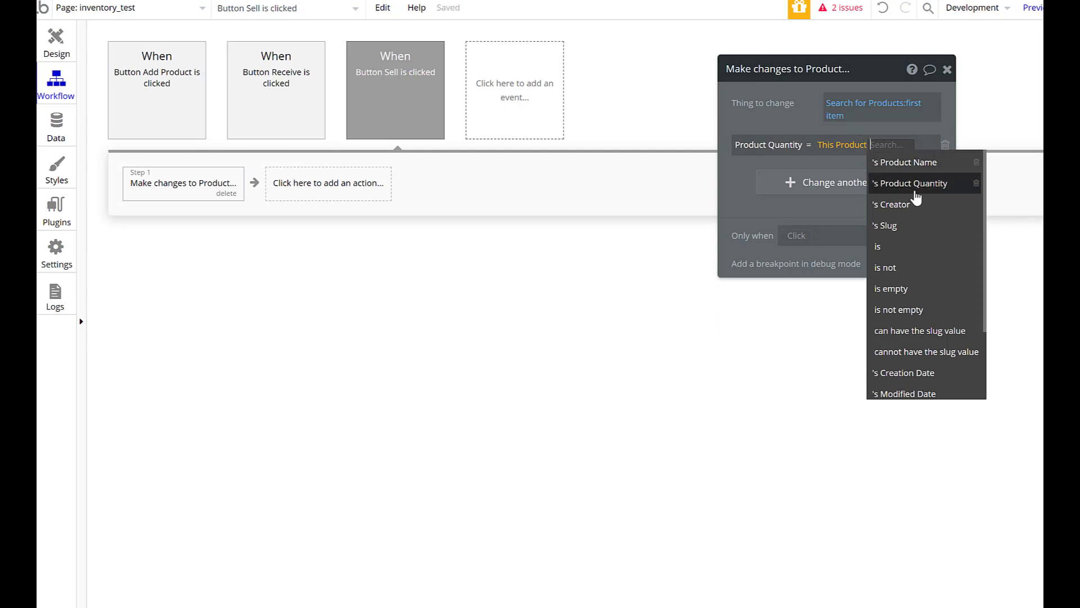
click(911, 183)
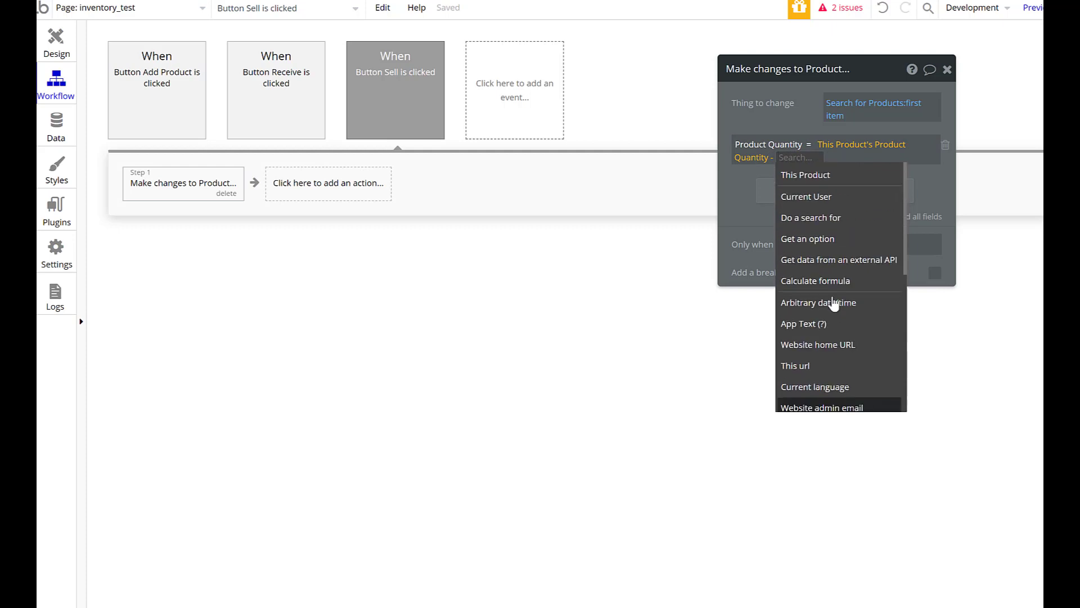
scroll(down, 3)
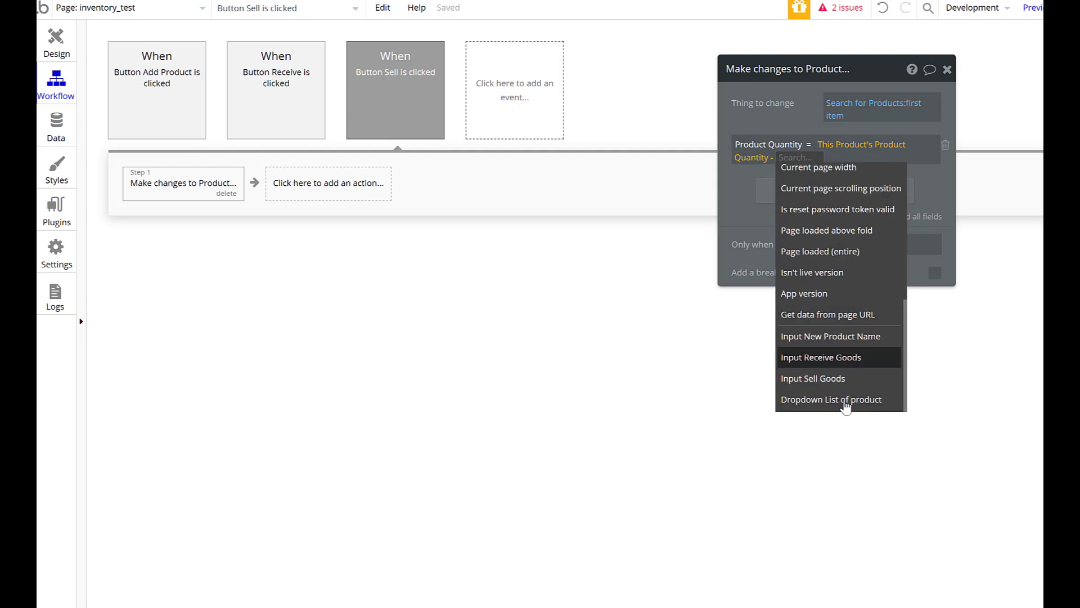
click(813, 378)
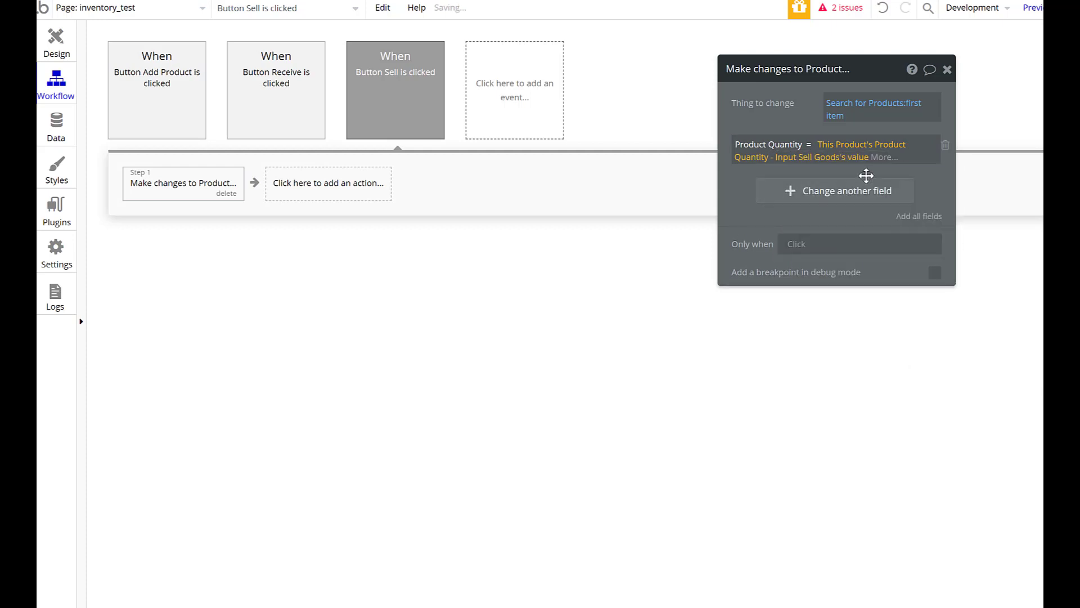
click(947, 69)
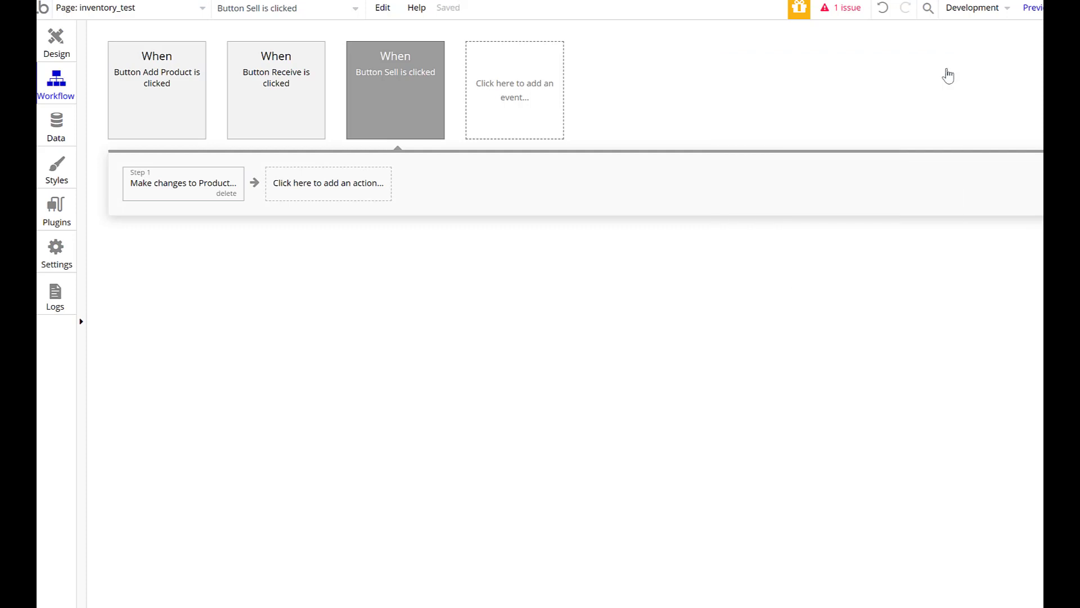
click(56, 37)
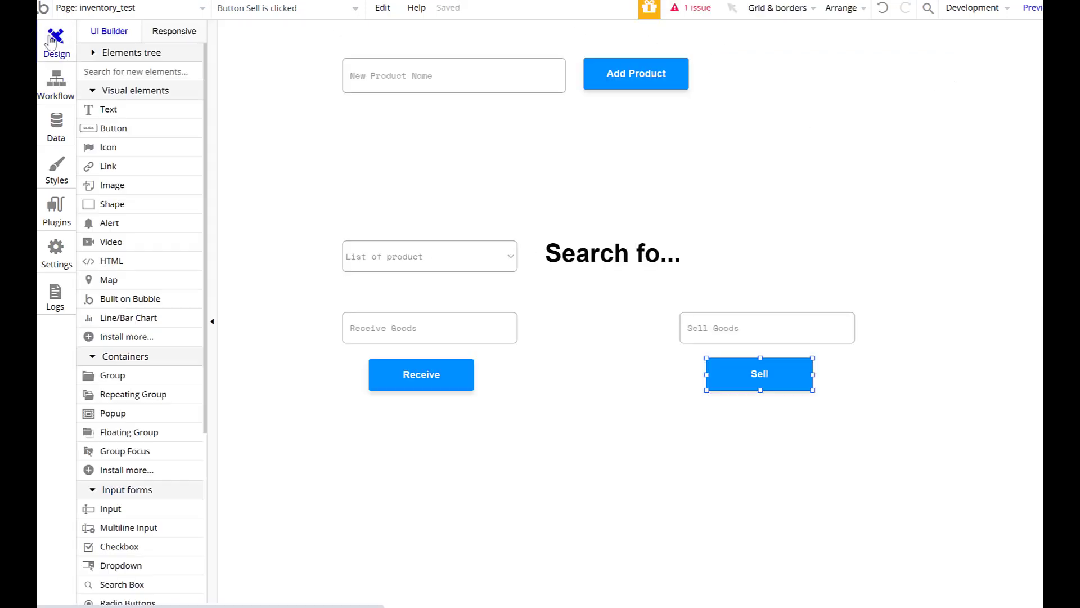
In preview, receive 100 Rice, then sell 50
click(1032, 7)
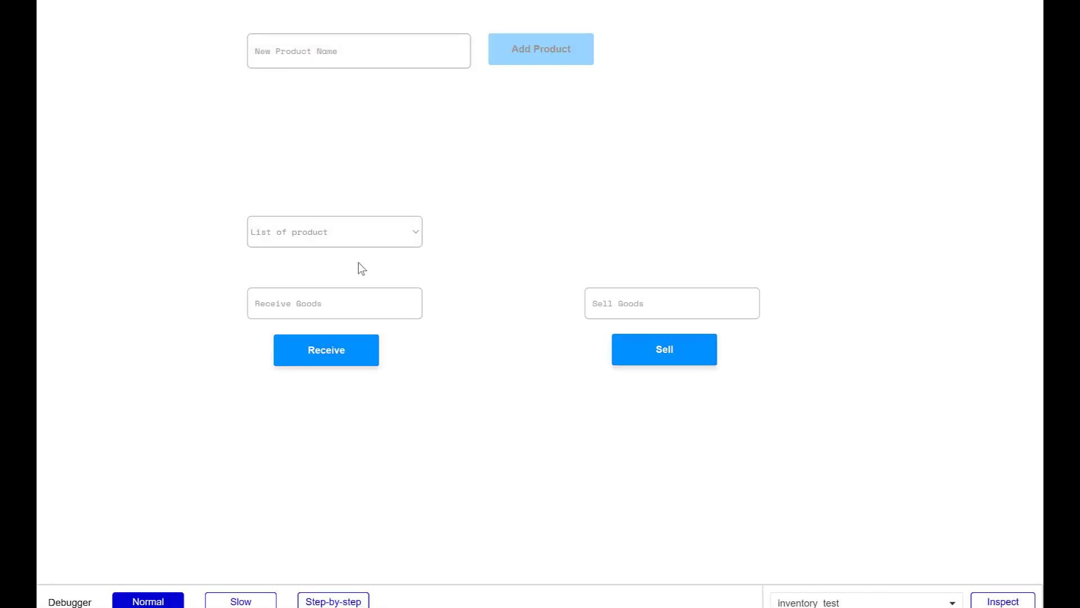
click(334, 232)
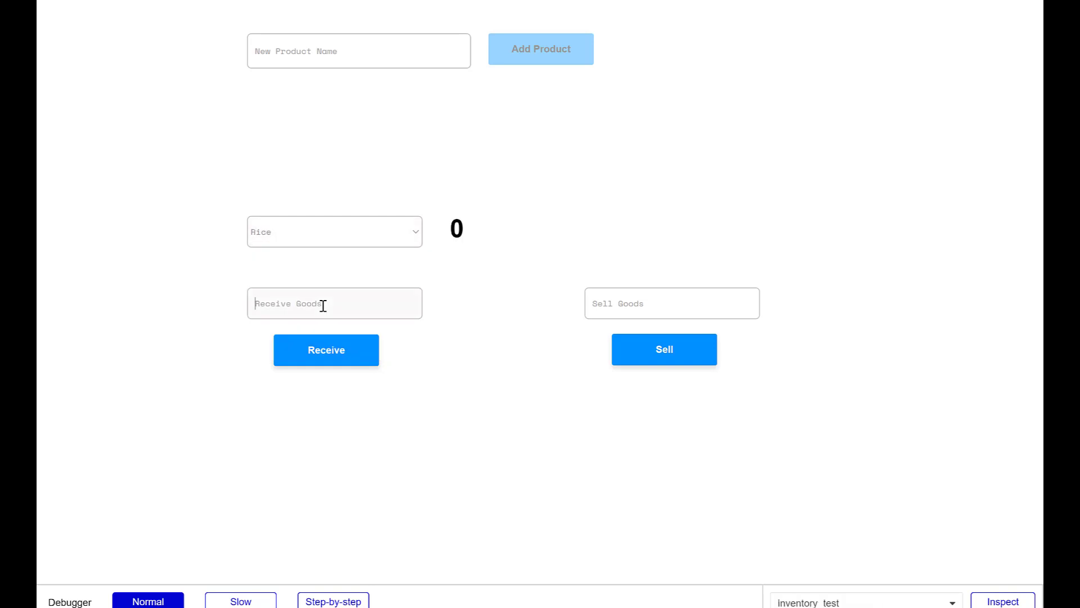
text(100)
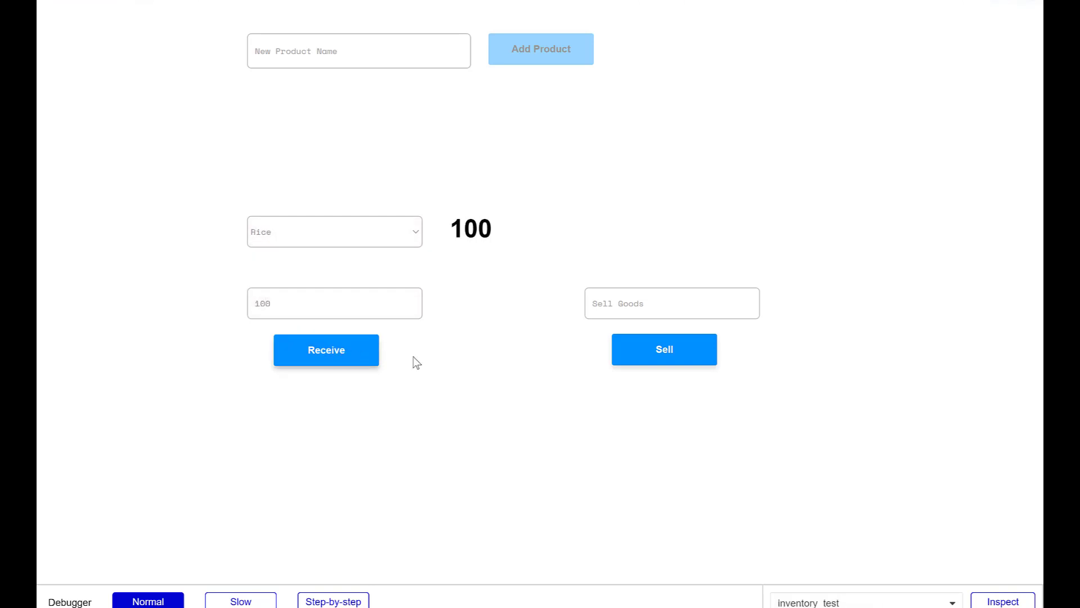
text(50)
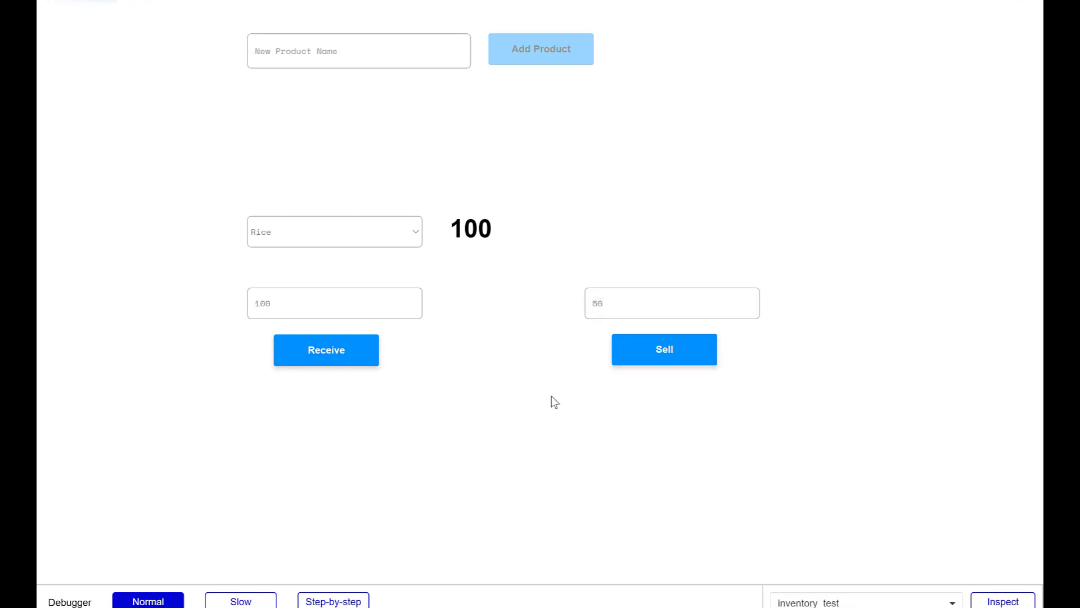
click(662, 350)
text(1)
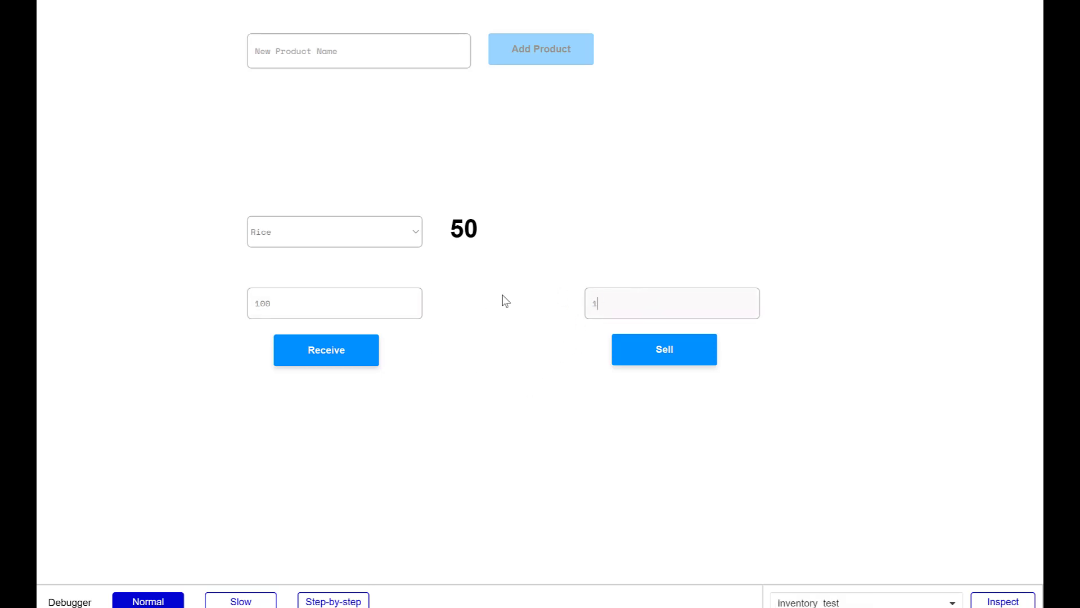
Sell 10000 Rice, driving the quantity down to -9950
text(0000)
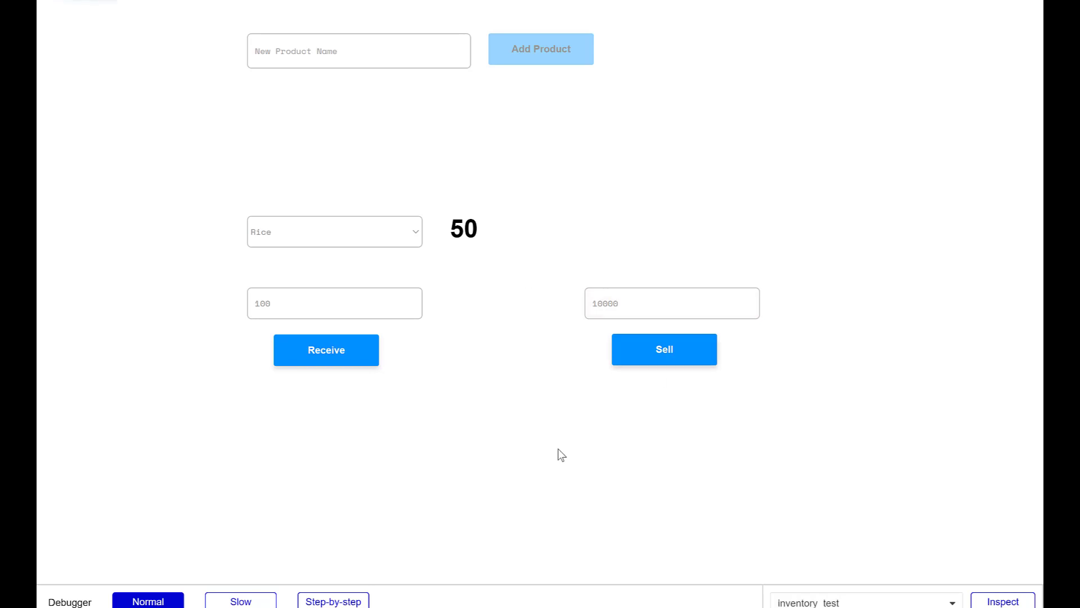
click(663, 349)
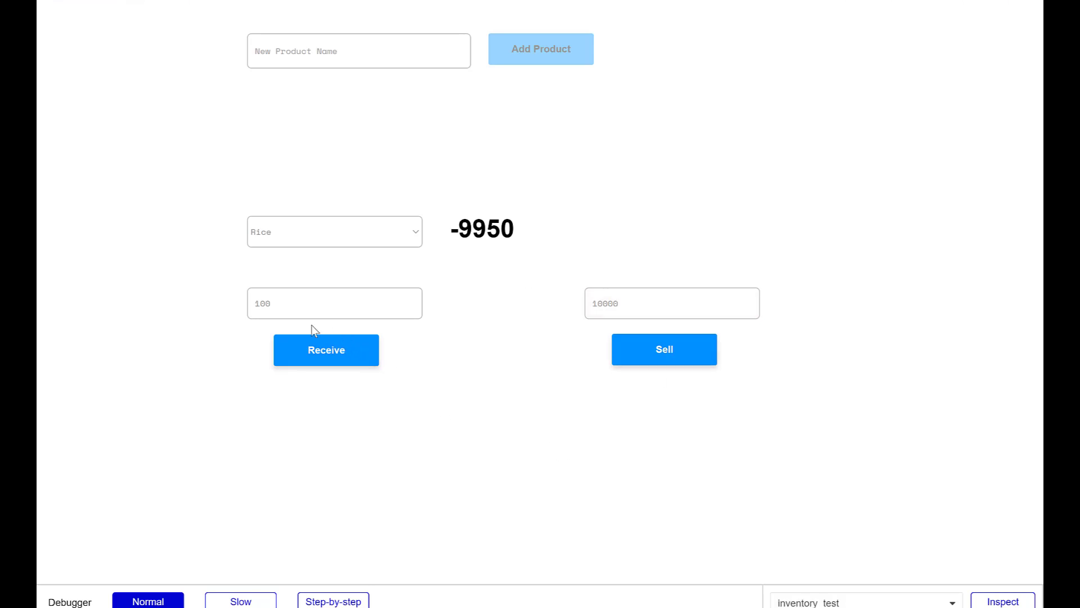
click(334, 303)
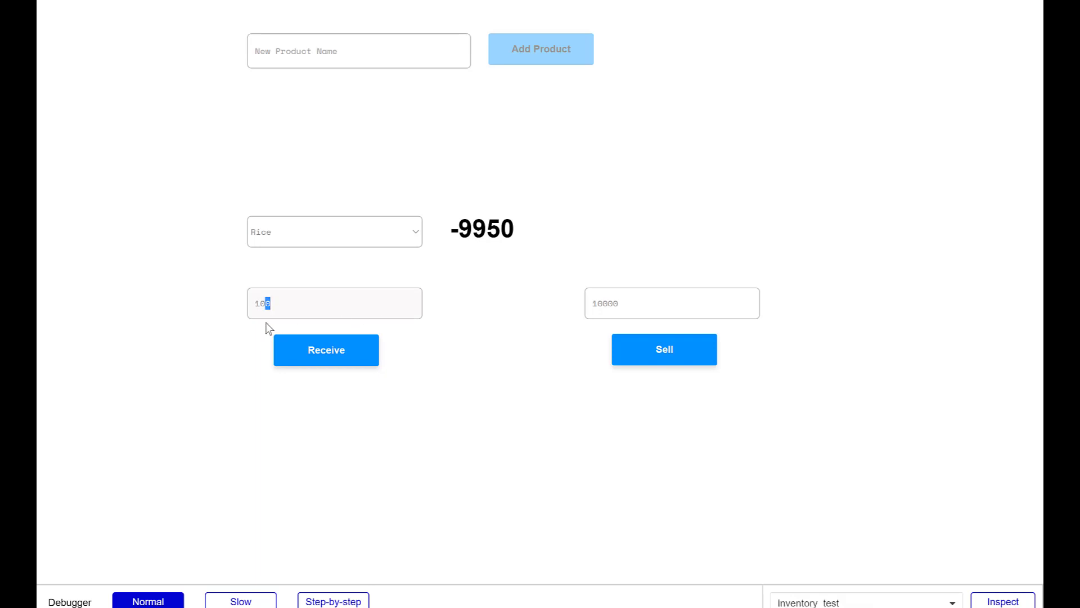
mouse_move(758, 305)
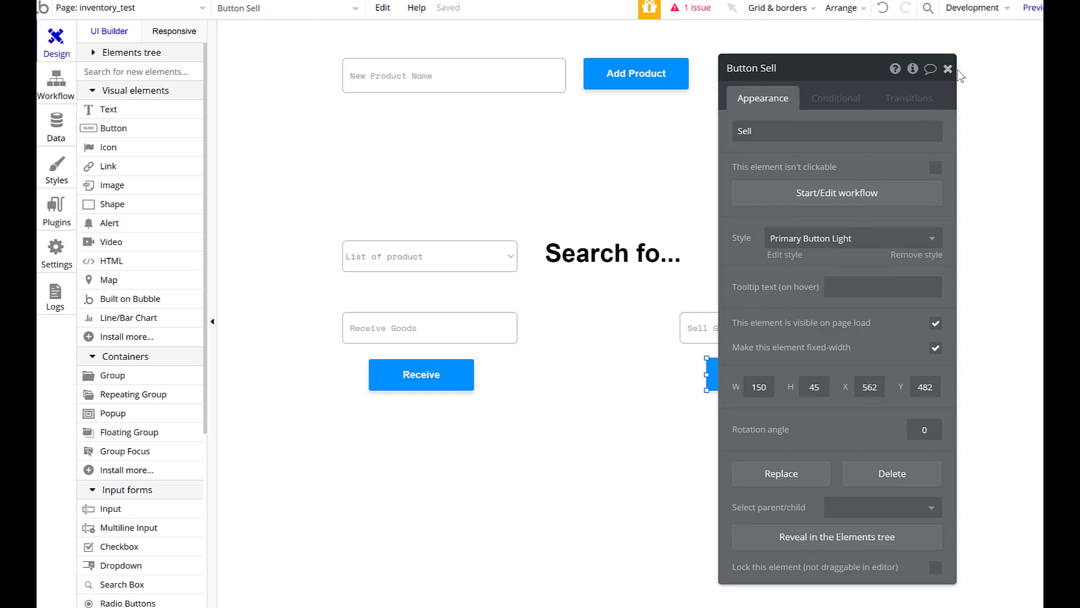
Restrict the Sell Goods input to a value range with minimum 1
click(948, 69)
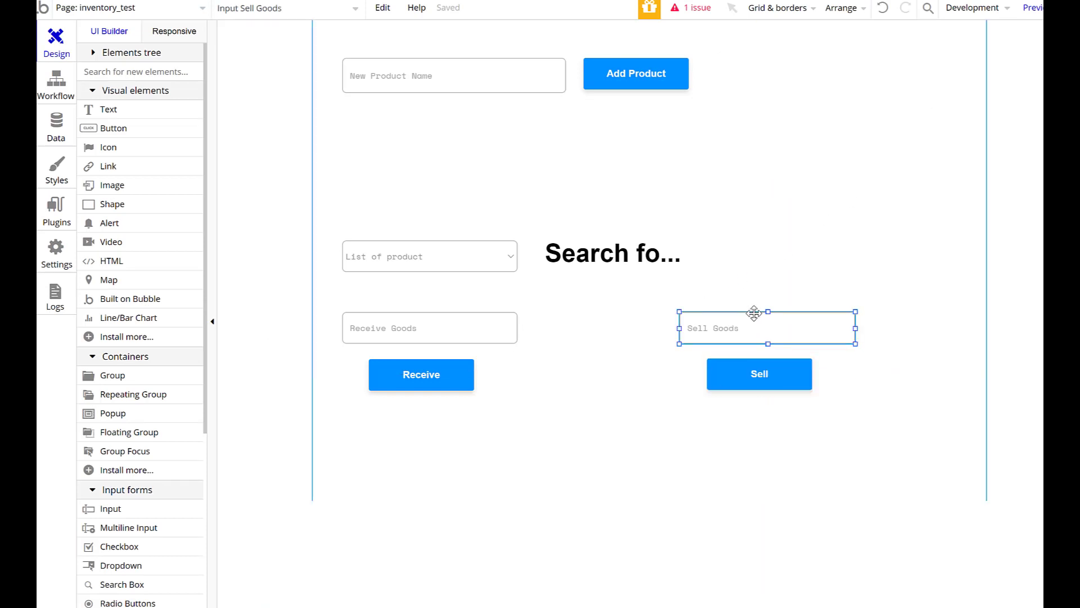
click(766, 328)
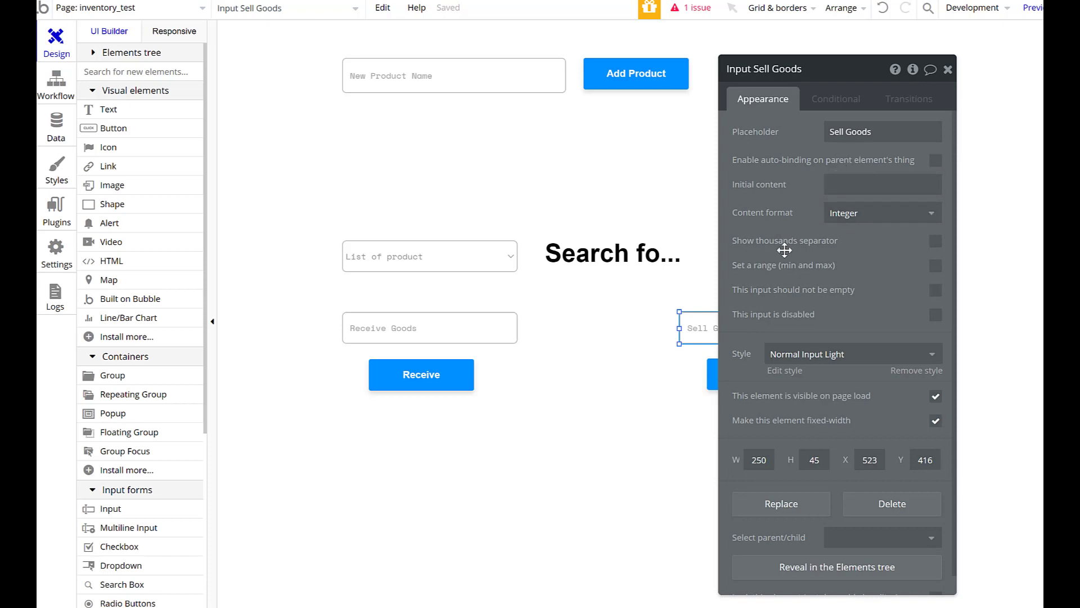
click(935, 265)
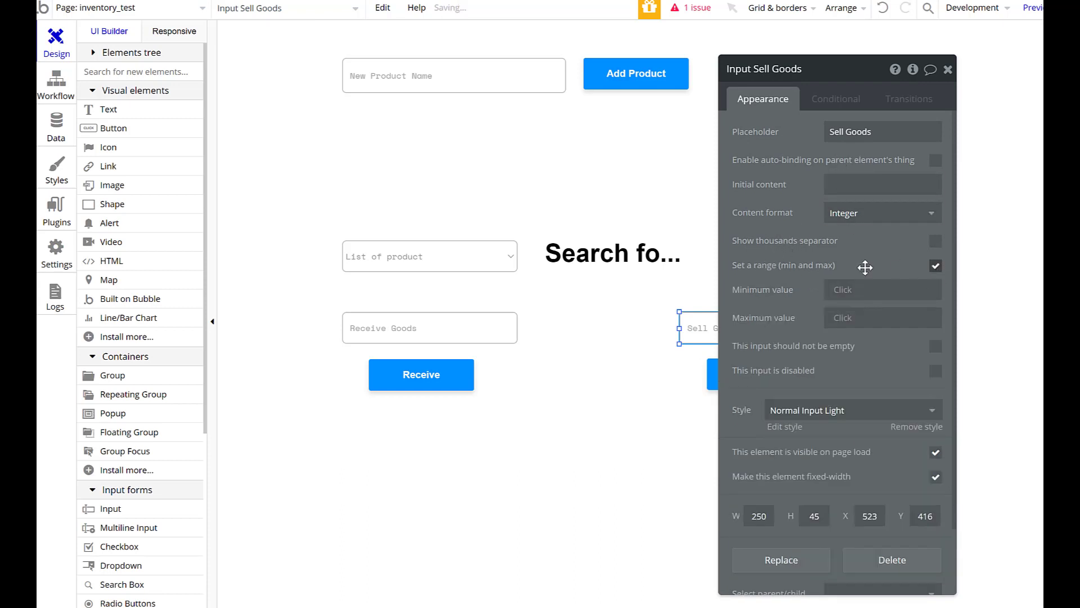
click(882, 289)
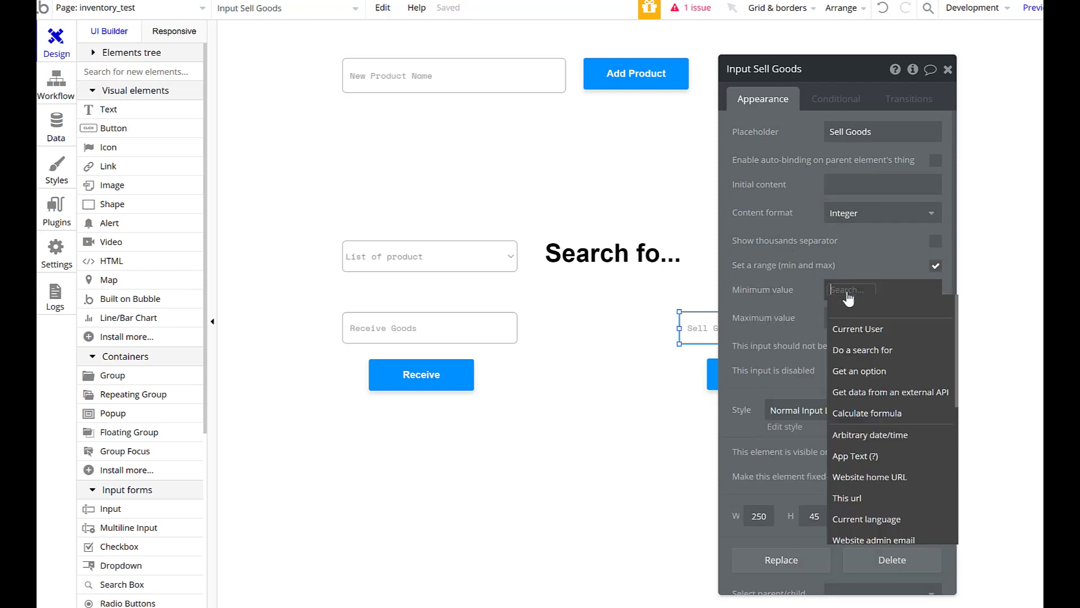
text(1)
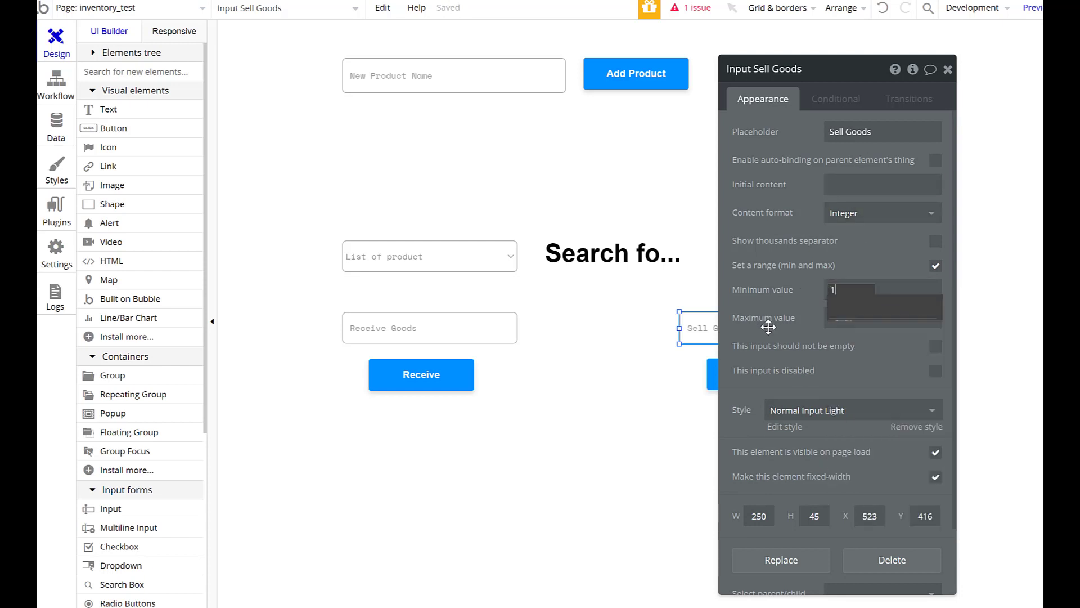
Set the maximum to the first dropdown-matched Product's Product Quantity
click(883, 317)
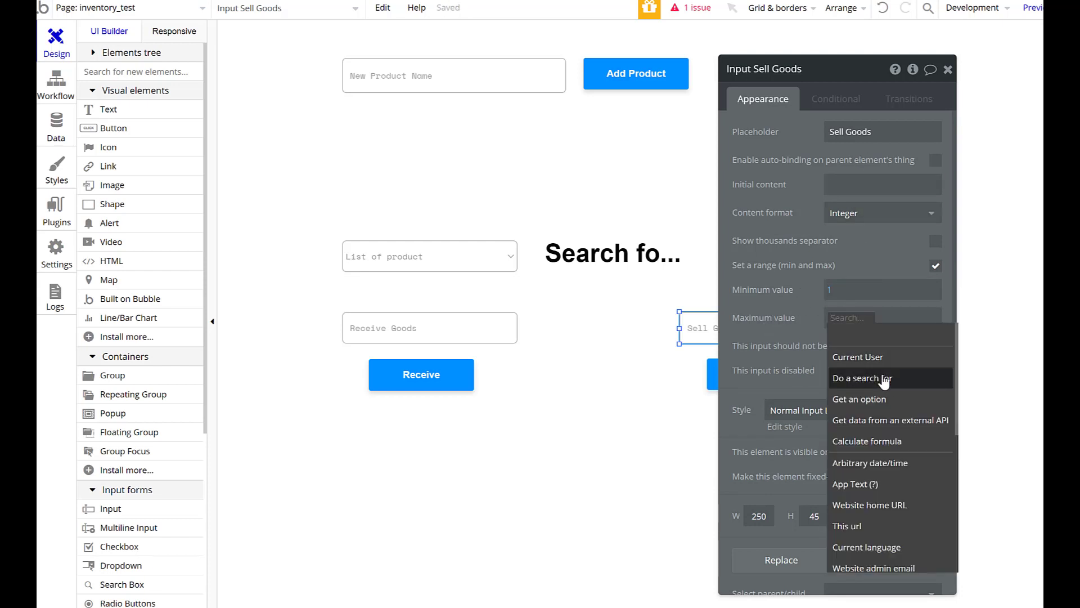
click(862, 378)
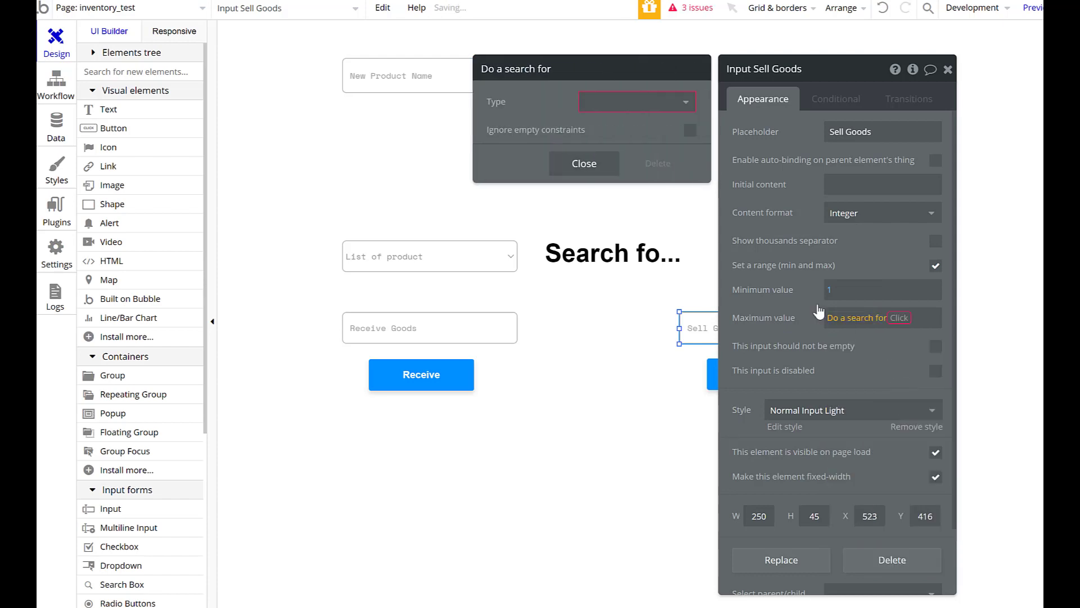
click(635, 101)
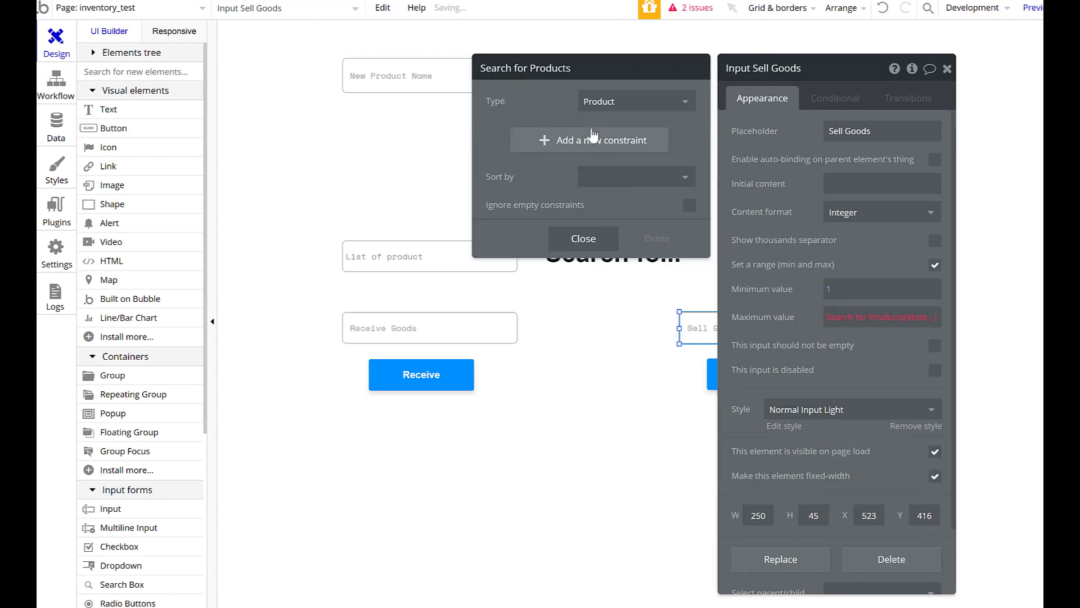
click(589, 139)
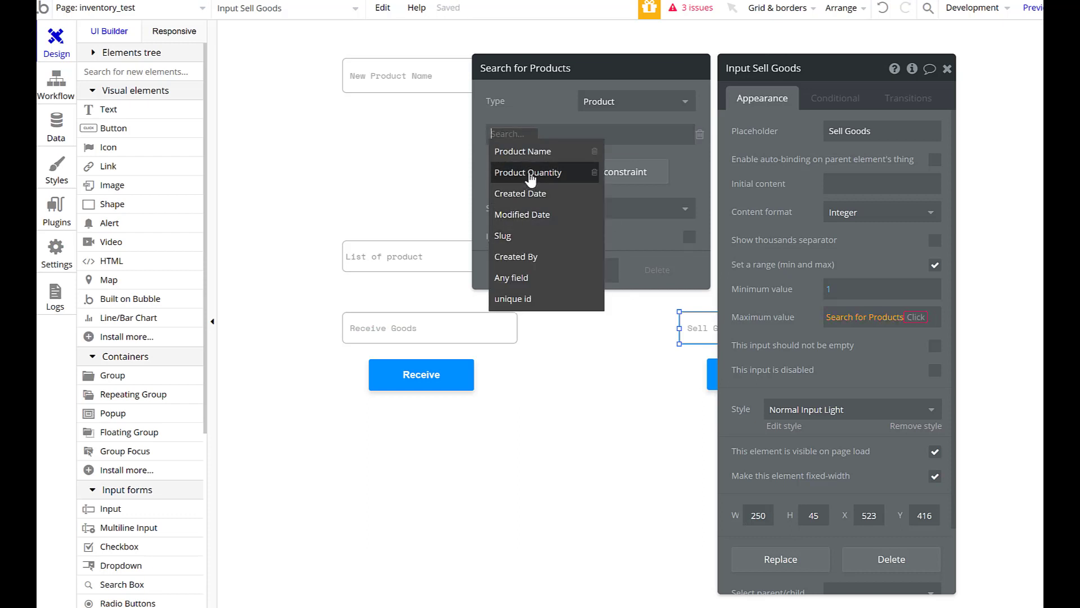
click(522, 151)
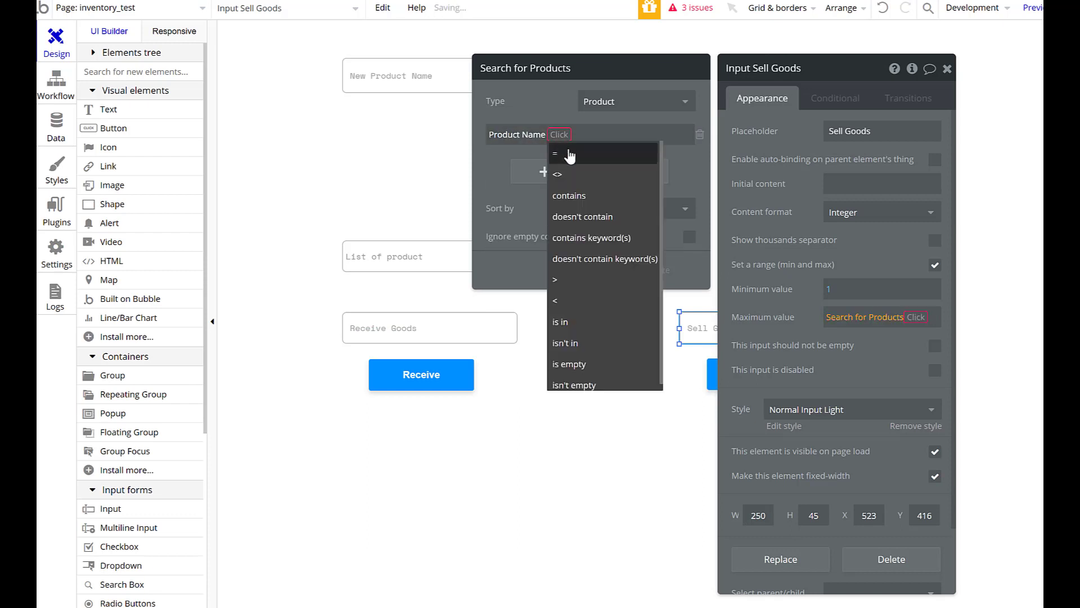
click(556, 152)
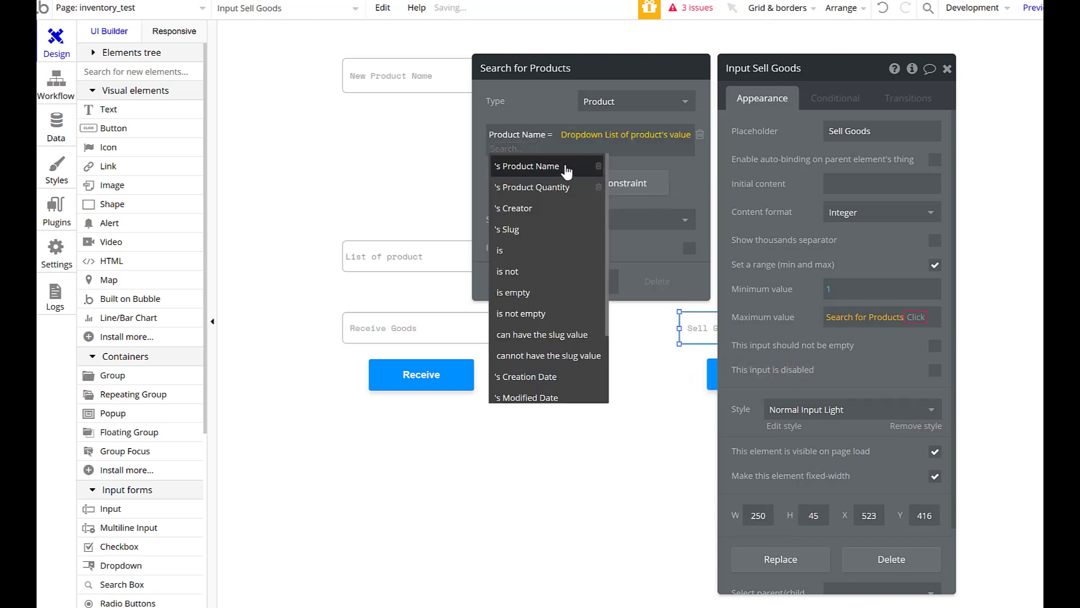
click(528, 166)
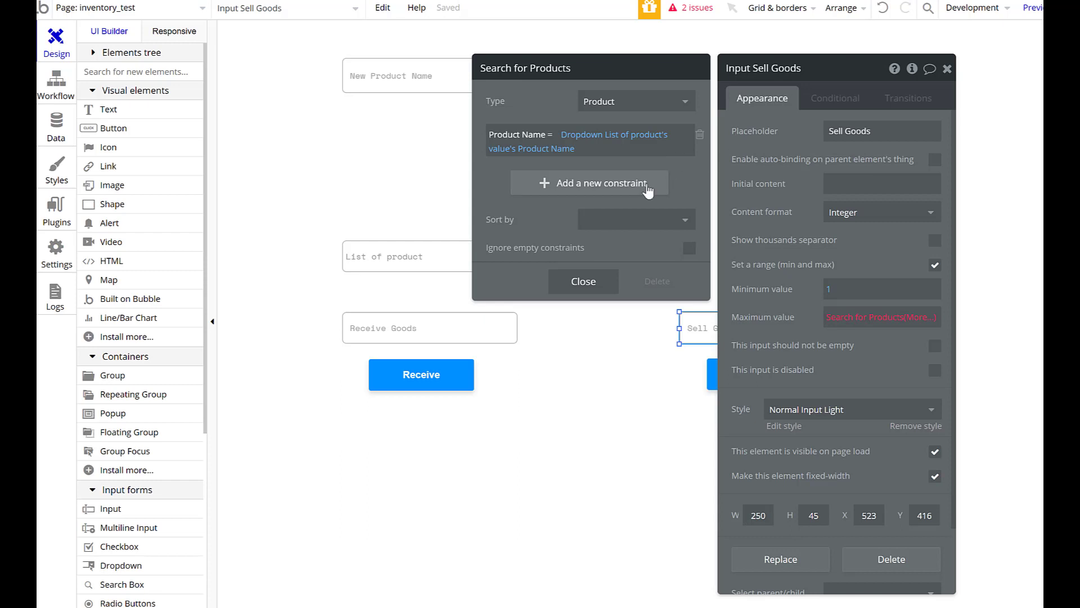
mouse_move(544, 148)
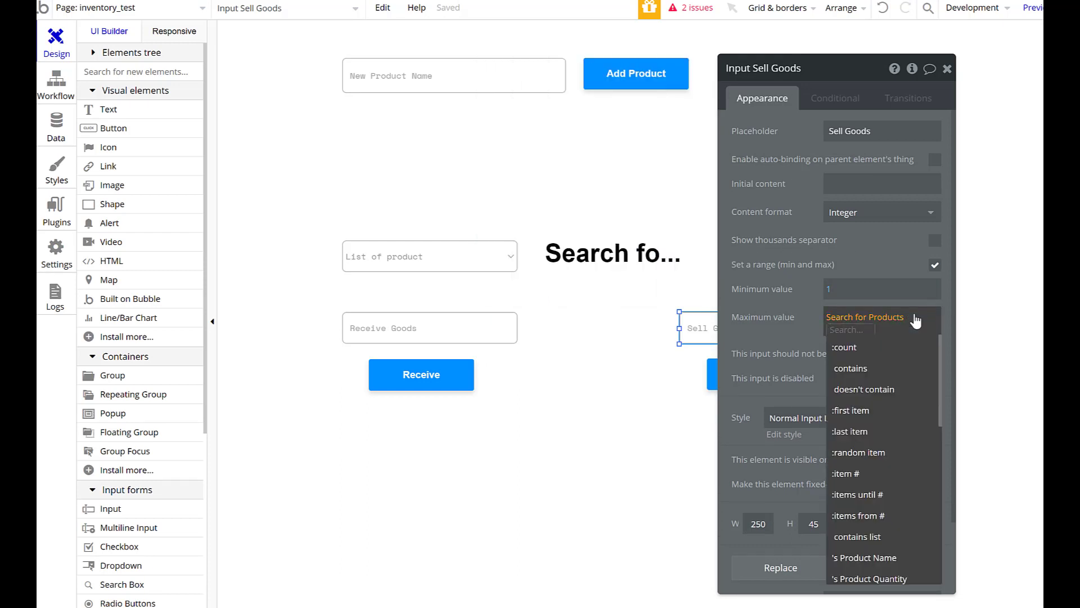
click(851, 410)
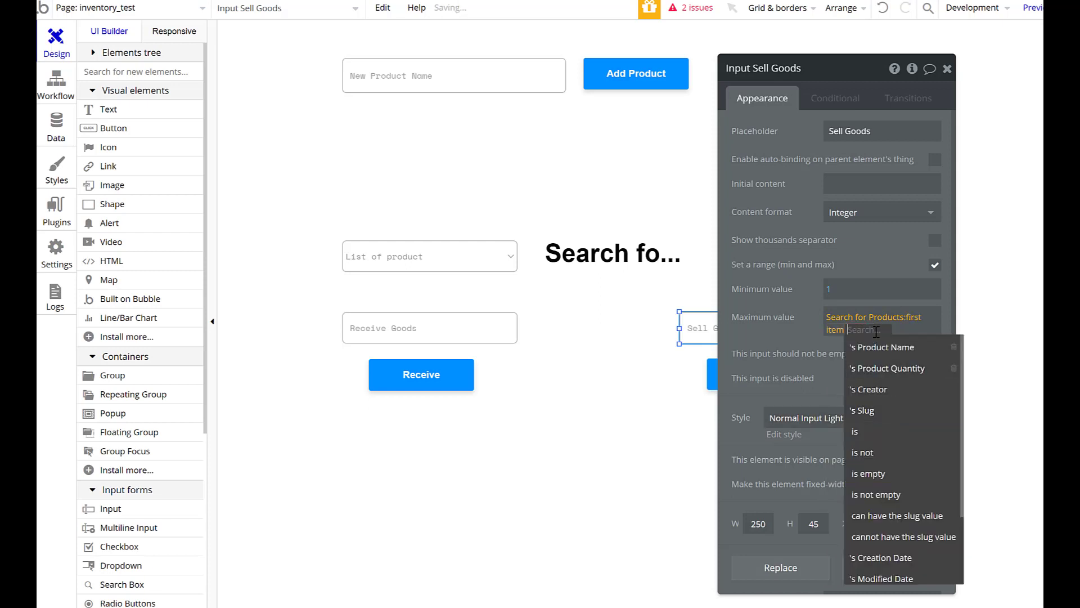
click(891, 368)
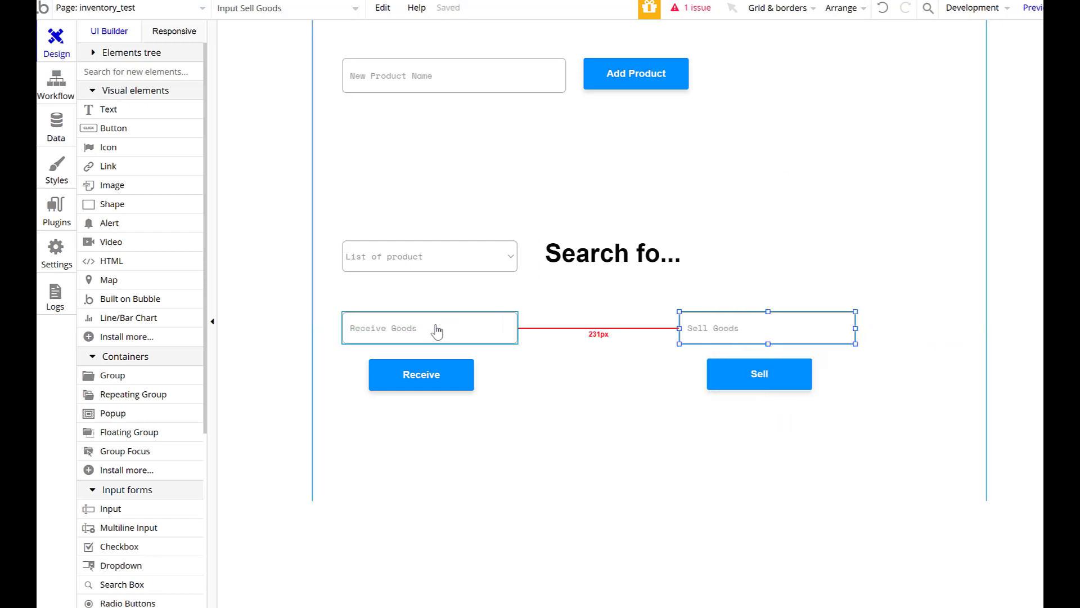
Add a Reset relevant inputs step to the Receive workflow after the product update
click(421, 375)
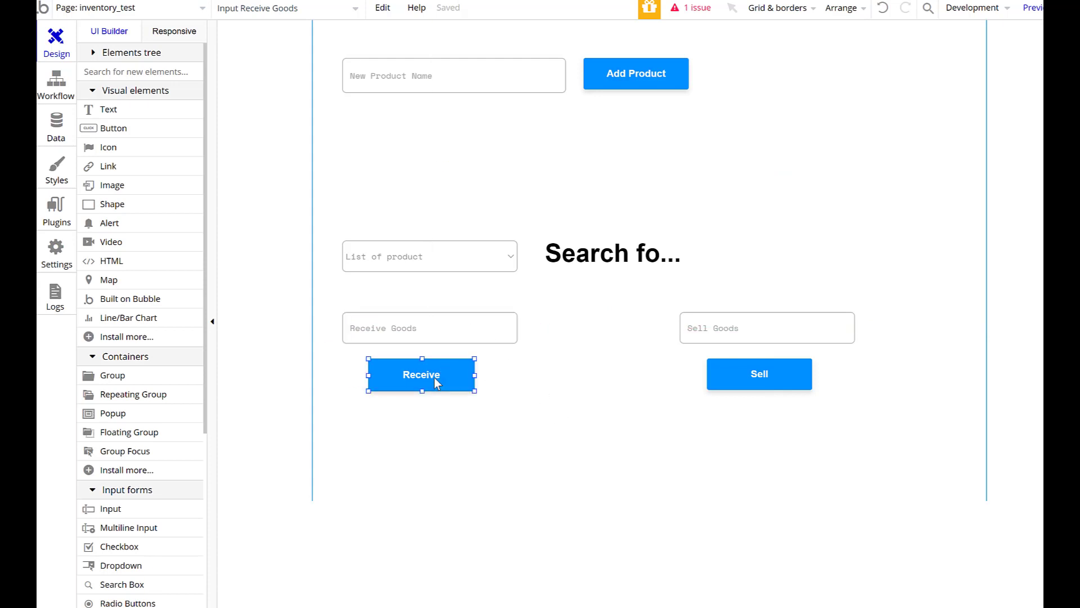
click(55, 83)
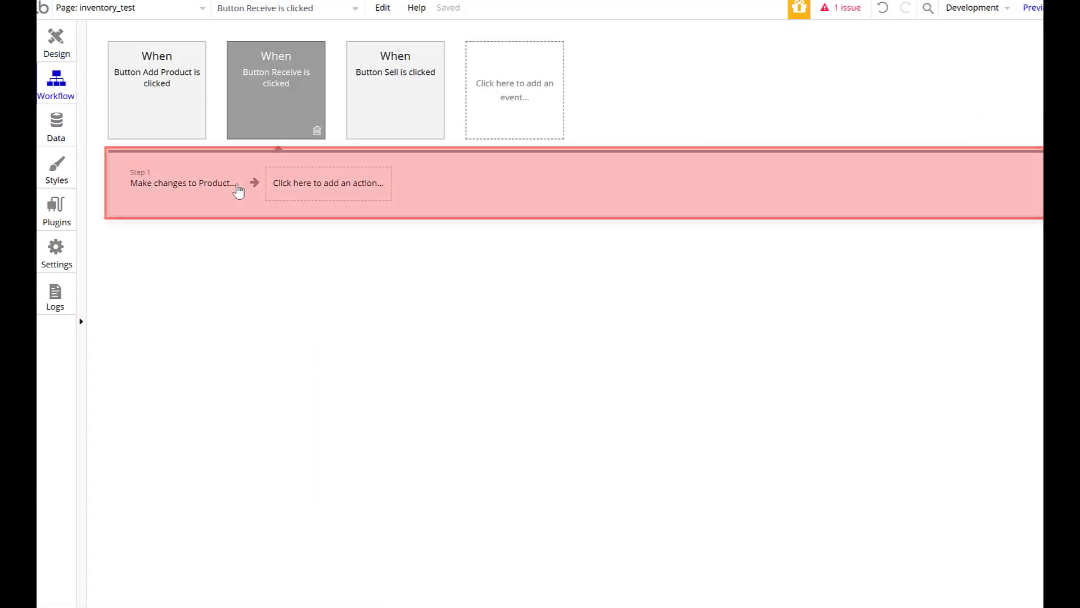
click(328, 182)
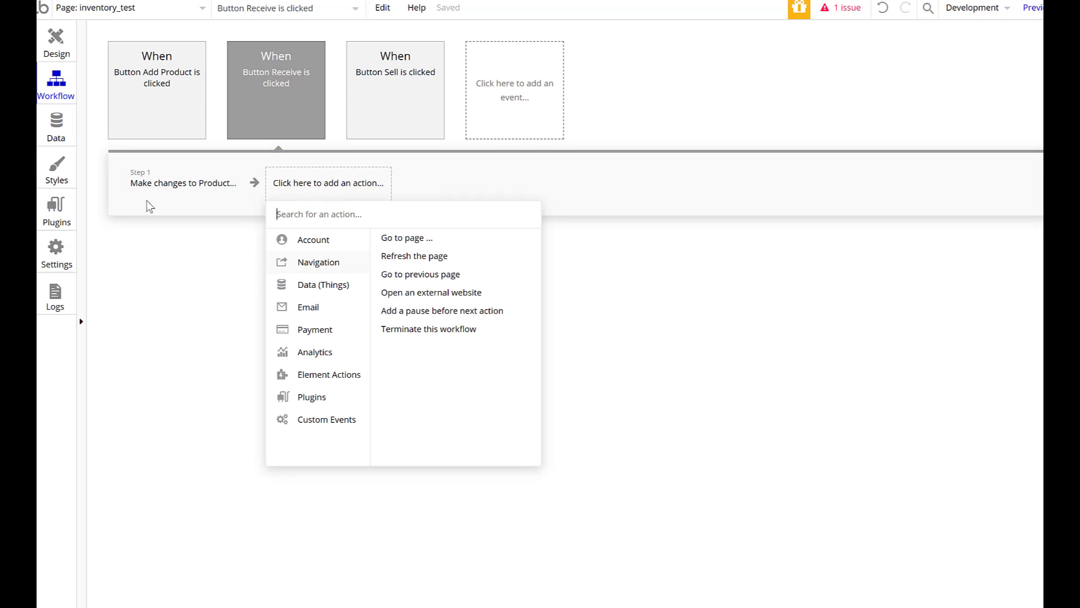
click(326, 419)
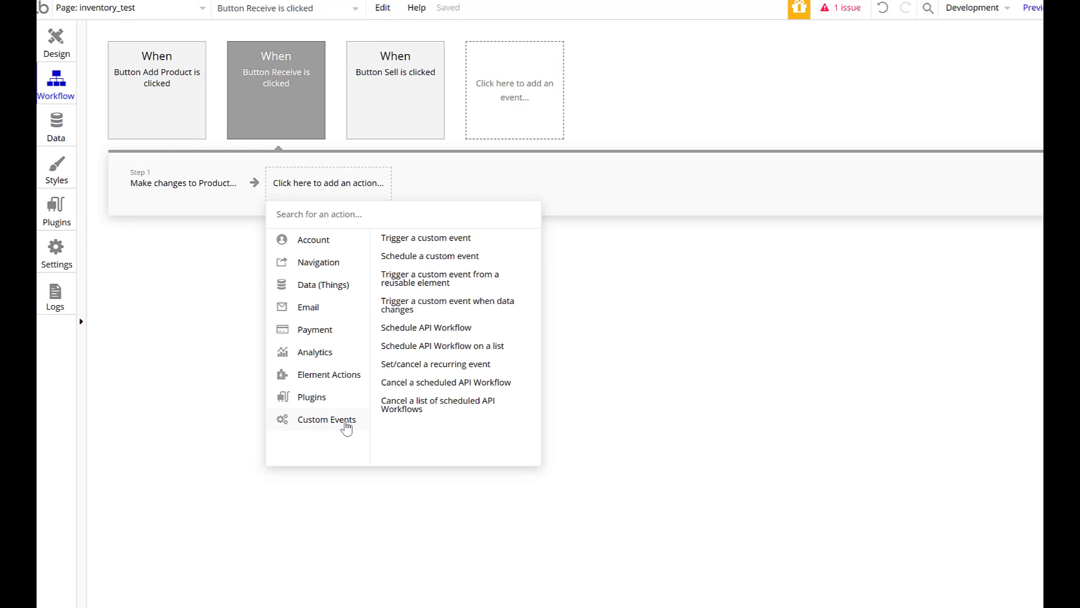
text(re)
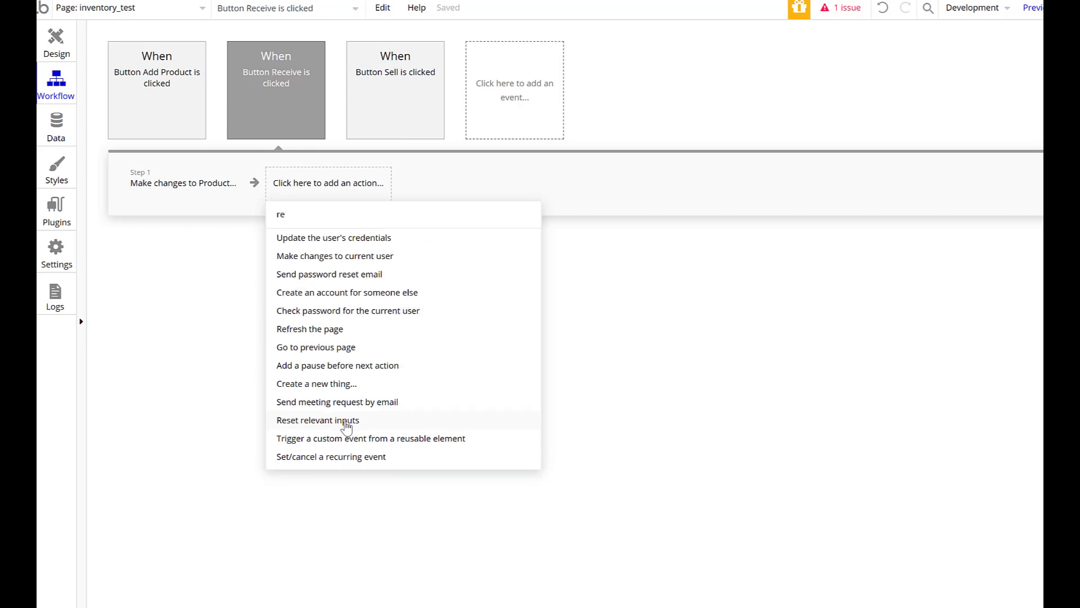
click(317, 420)
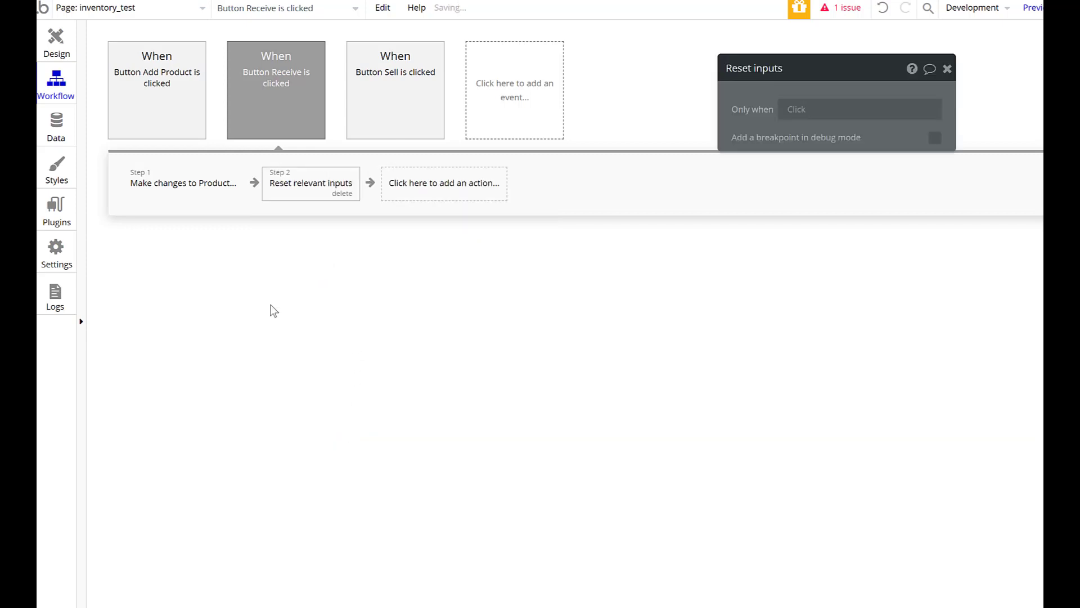
click(396, 90)
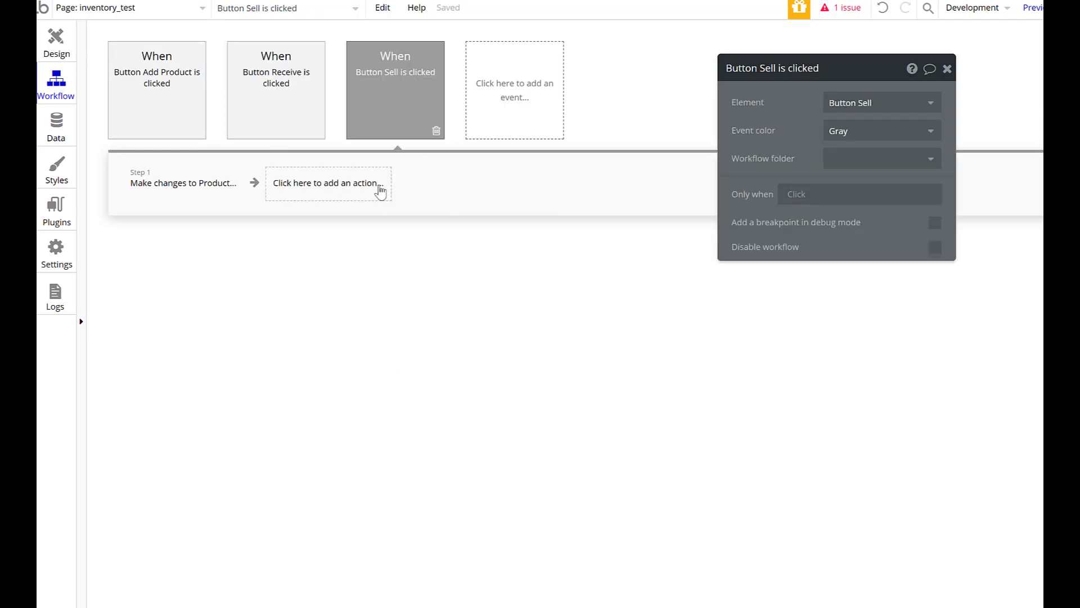
click(328, 182)
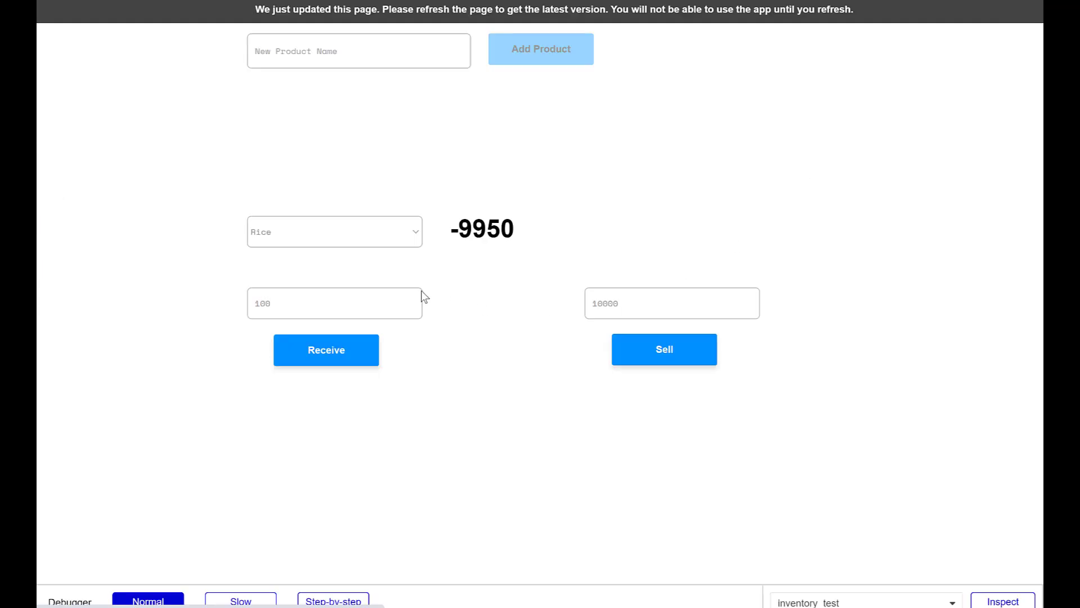
Refresh the preview and receive 100000 units of Rice, bringing its stock to 90050
click(335, 303)
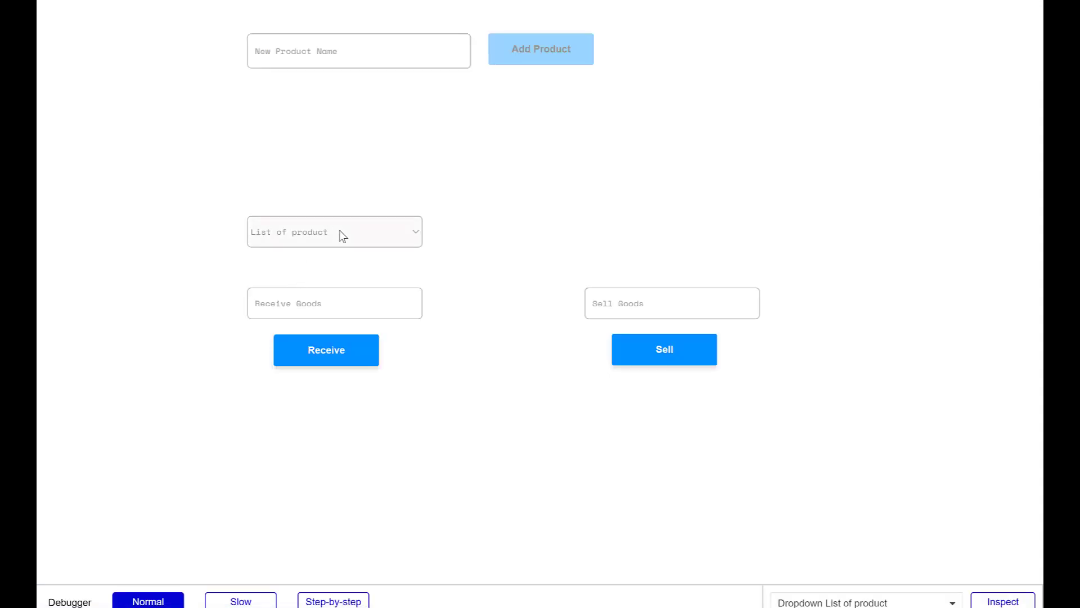
click(335, 231)
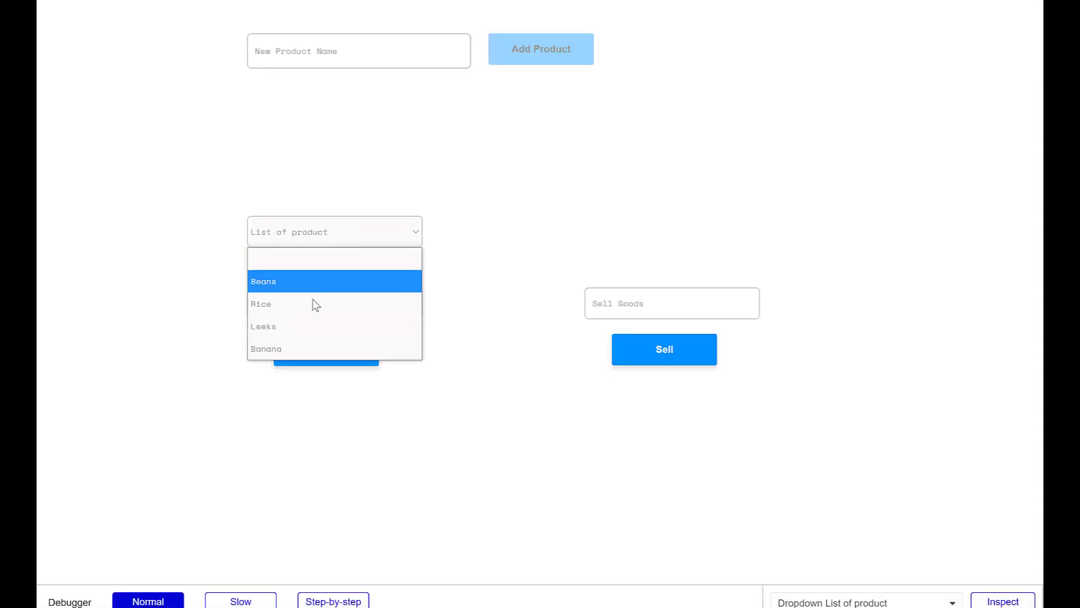
click(262, 303)
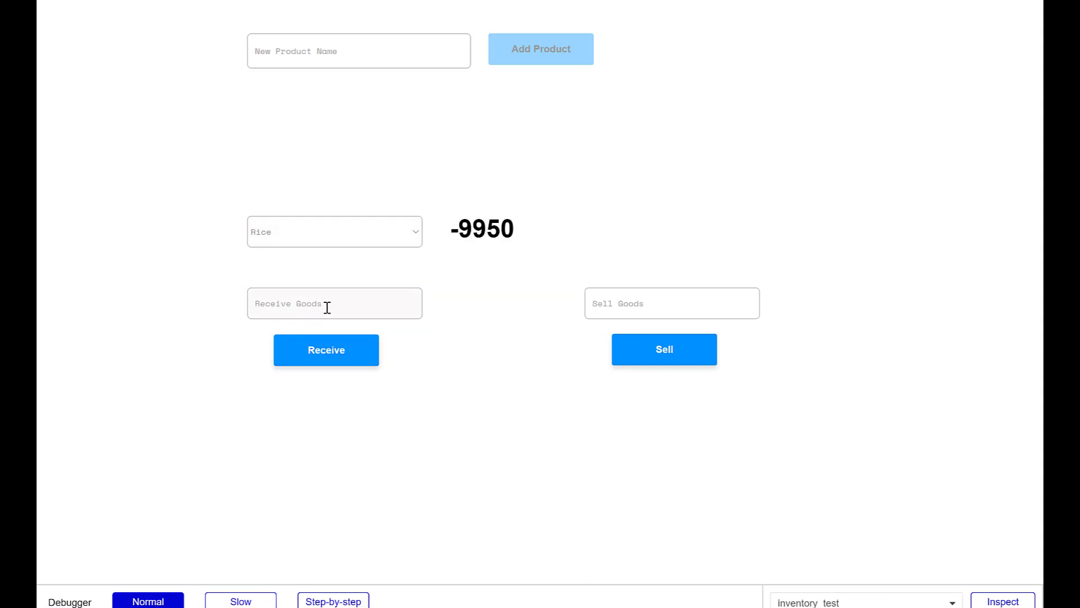
text(100000)
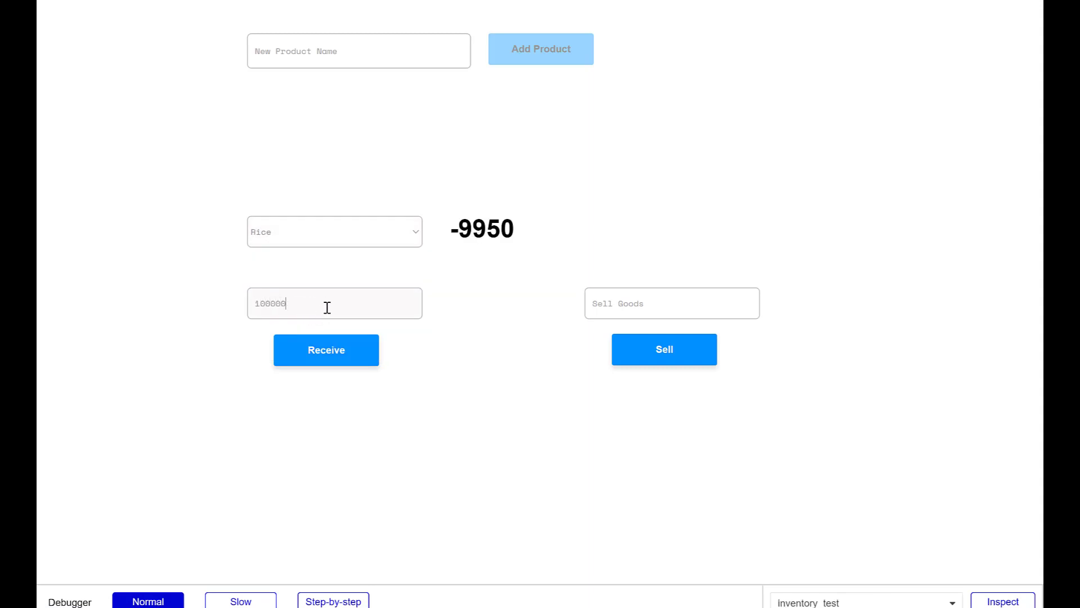
click(325, 349)
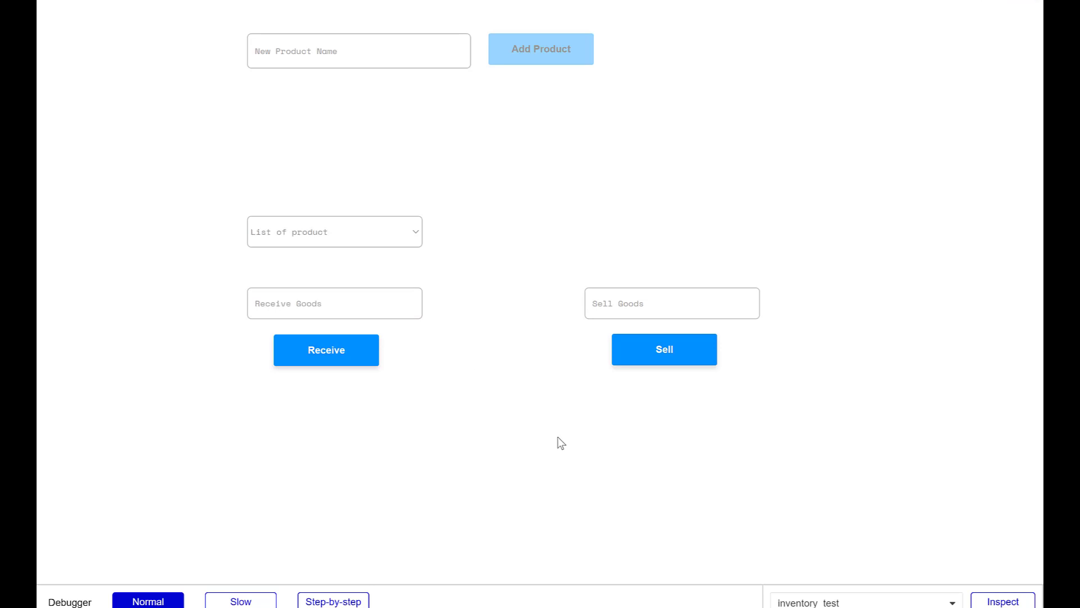
mouse_move(377, 265)
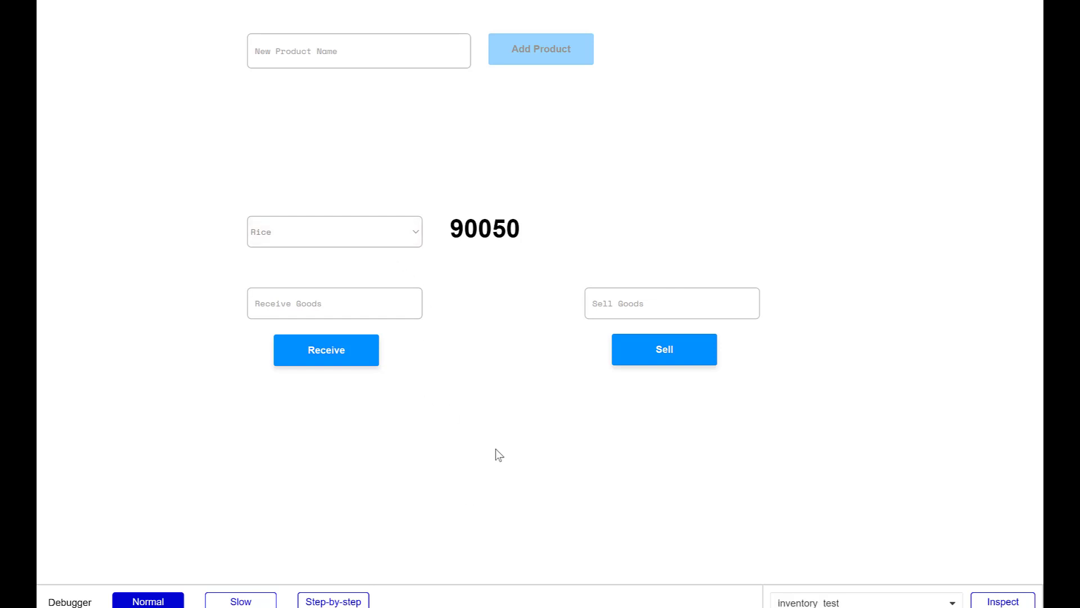
mouse_move(384, 239)
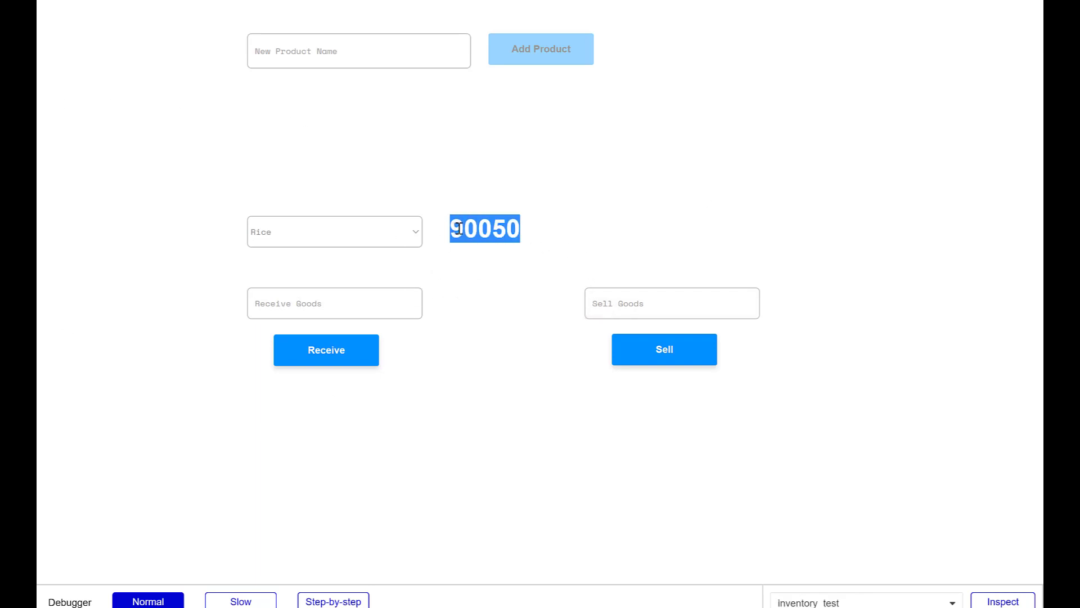
Attempt to sell 900501 Rice, which is refused as exceeding stock
right_click(671, 303)
text(900501)
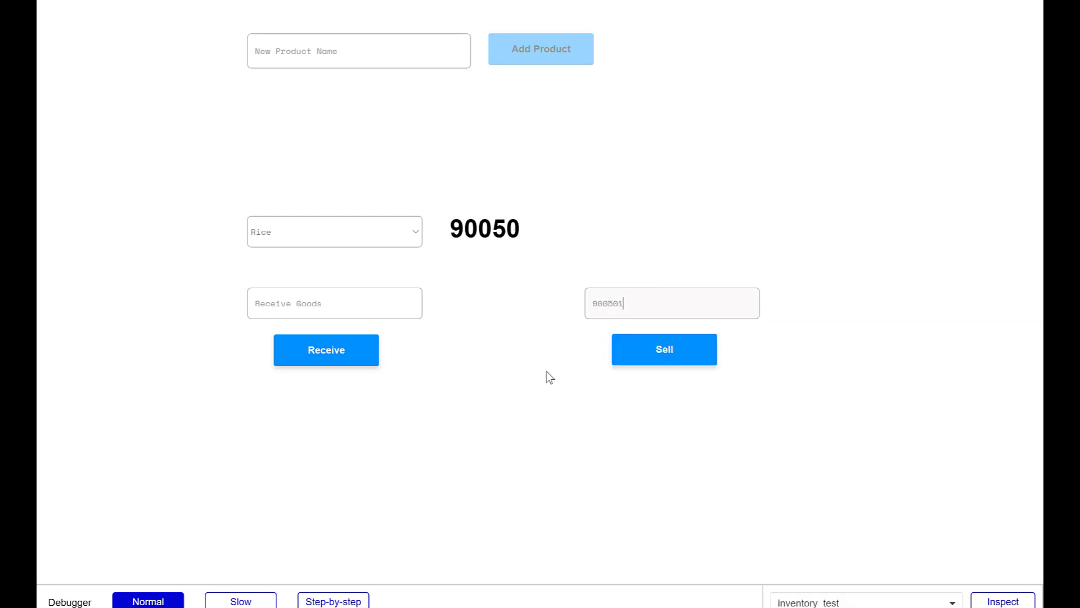
click(663, 349)
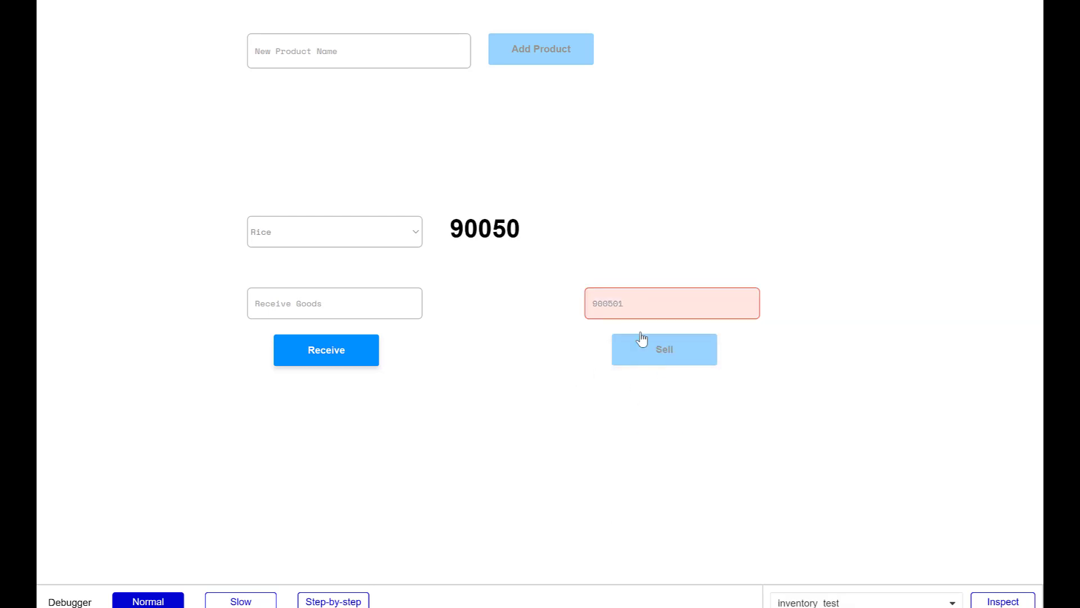
click(672, 303)
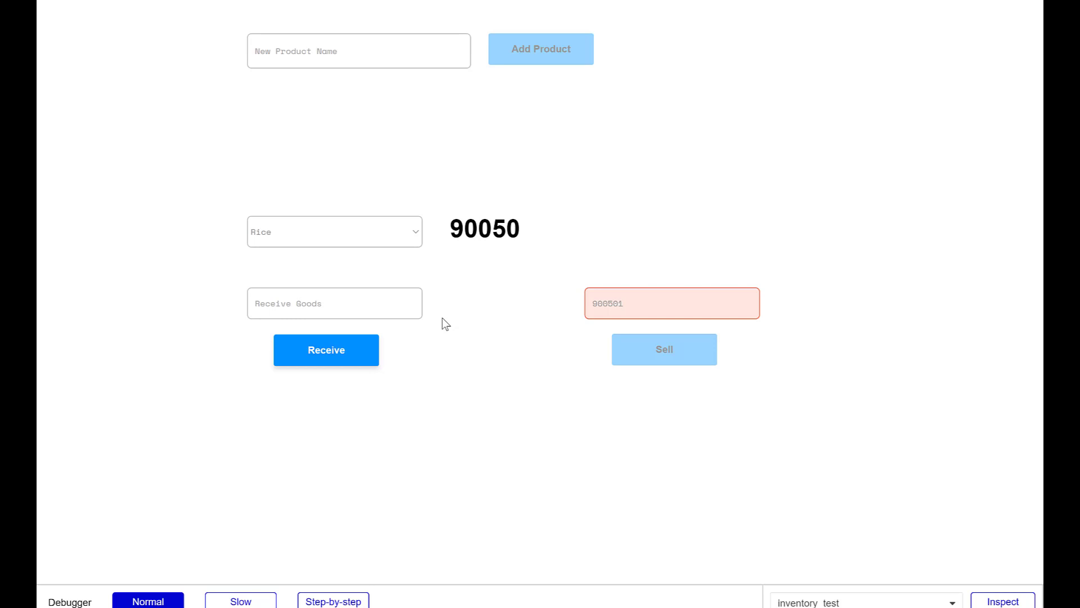
mouse_move(469, 301)
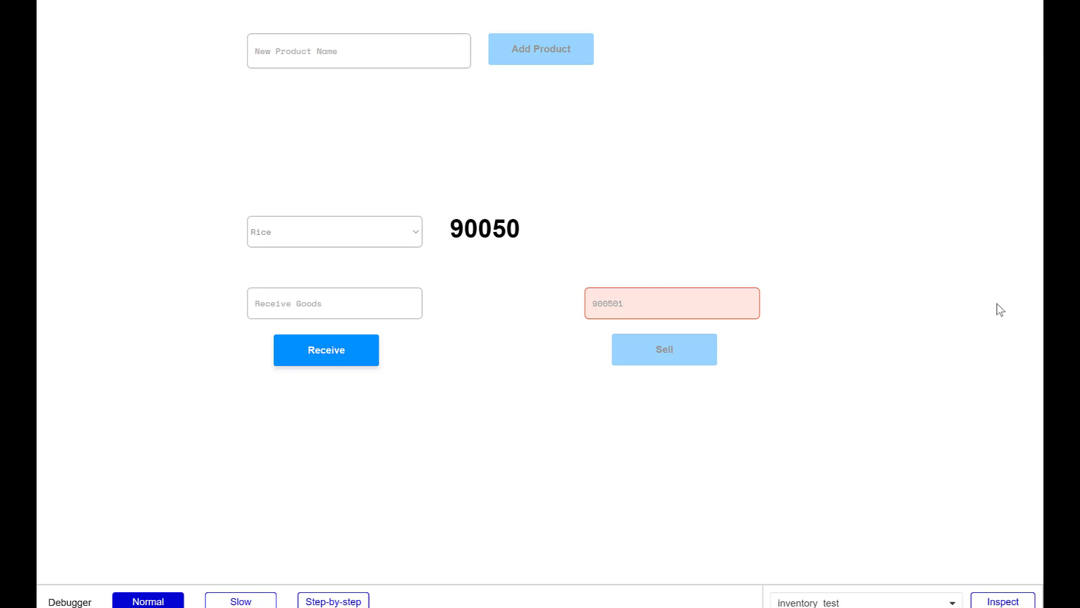
Reset the preview form, check Rice, then select Beans to see its stock of 5
click(334, 232)
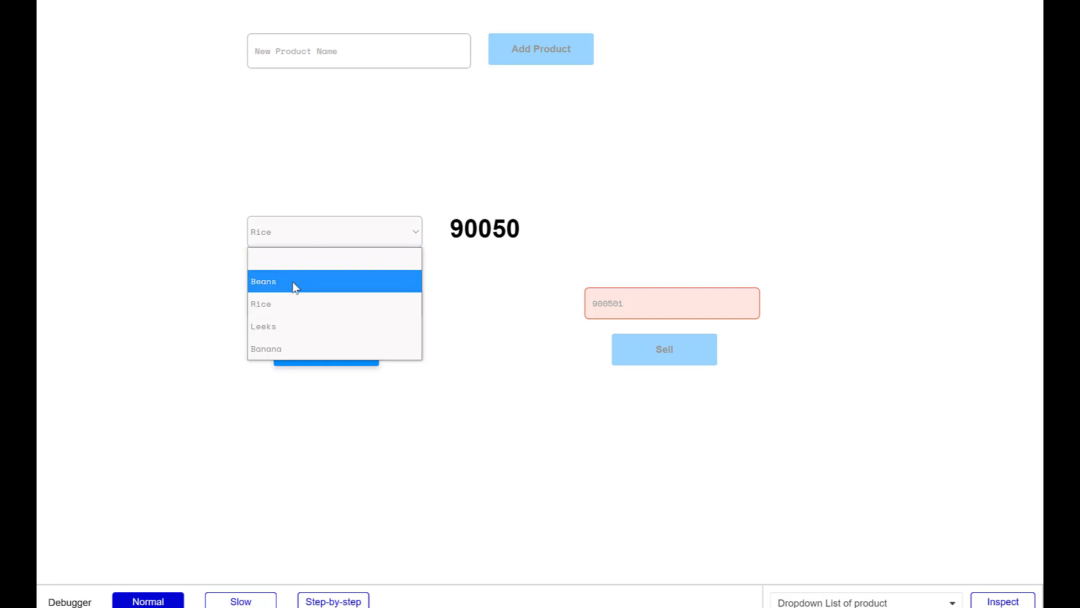
click(263, 281)
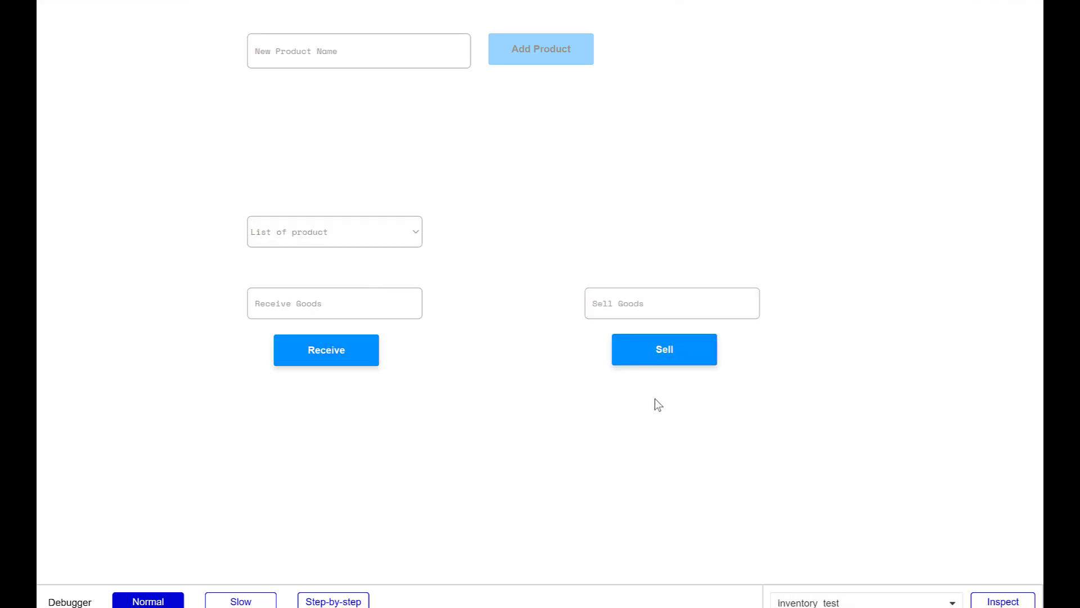
click(334, 232)
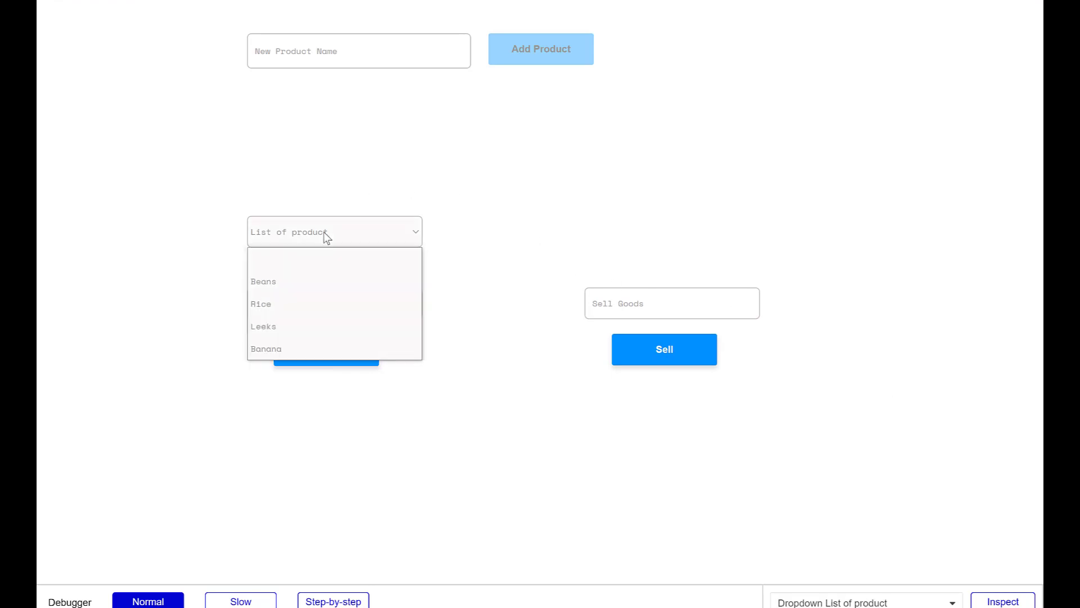
click(261, 304)
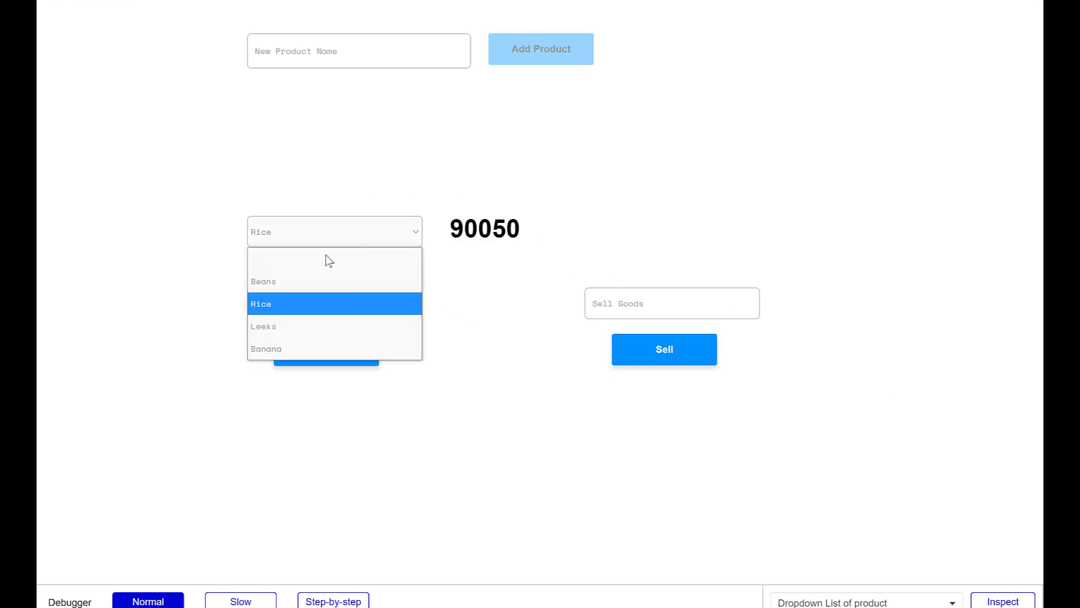
click(264, 281)
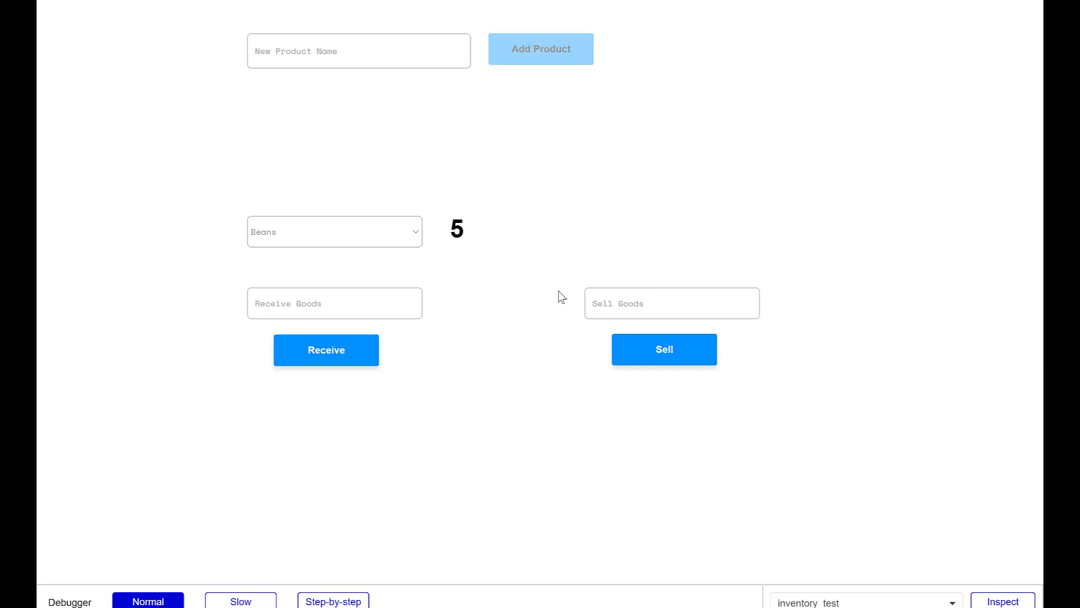